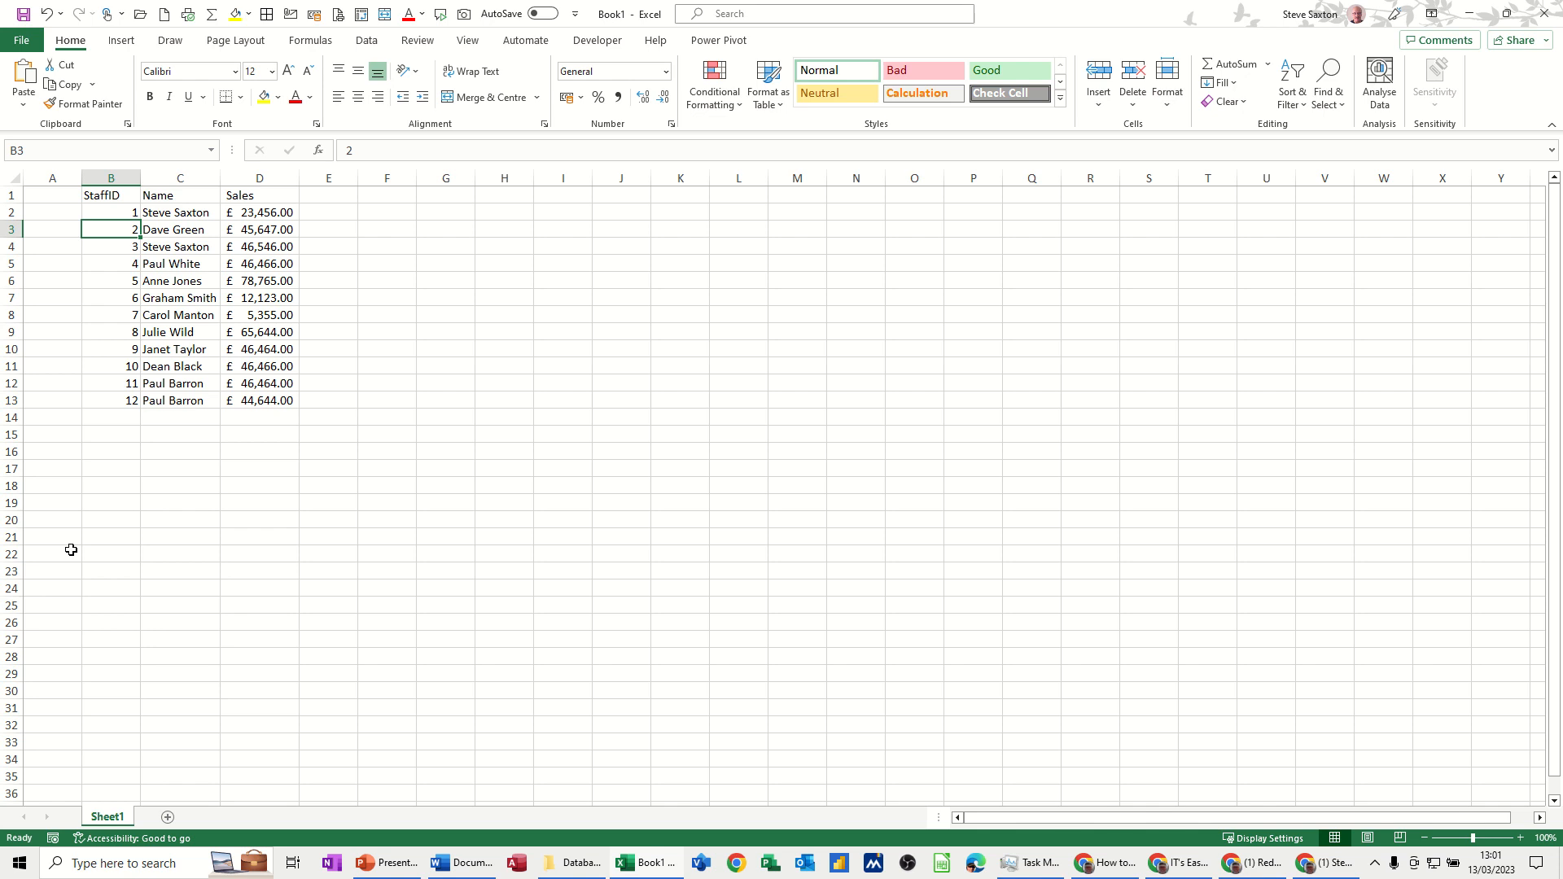
pyautogui.moveTo(102, 210)
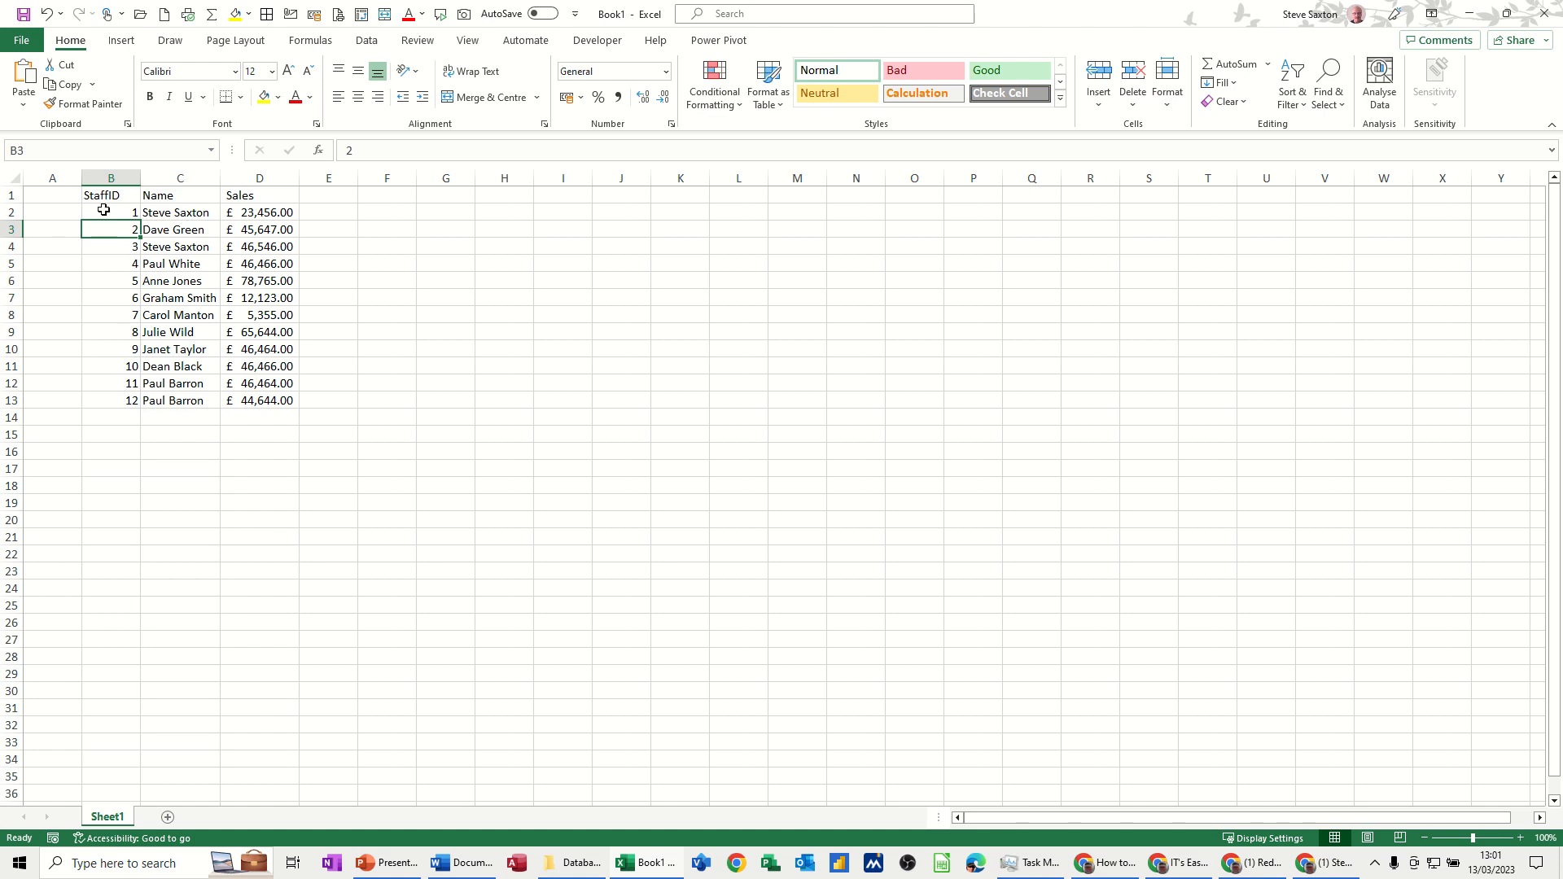
# Copy the staff sales table B1:D13 to columns I to K beside the original.
pyautogui.moveTo(101, 193); pyautogui.dragTo(259, 401)
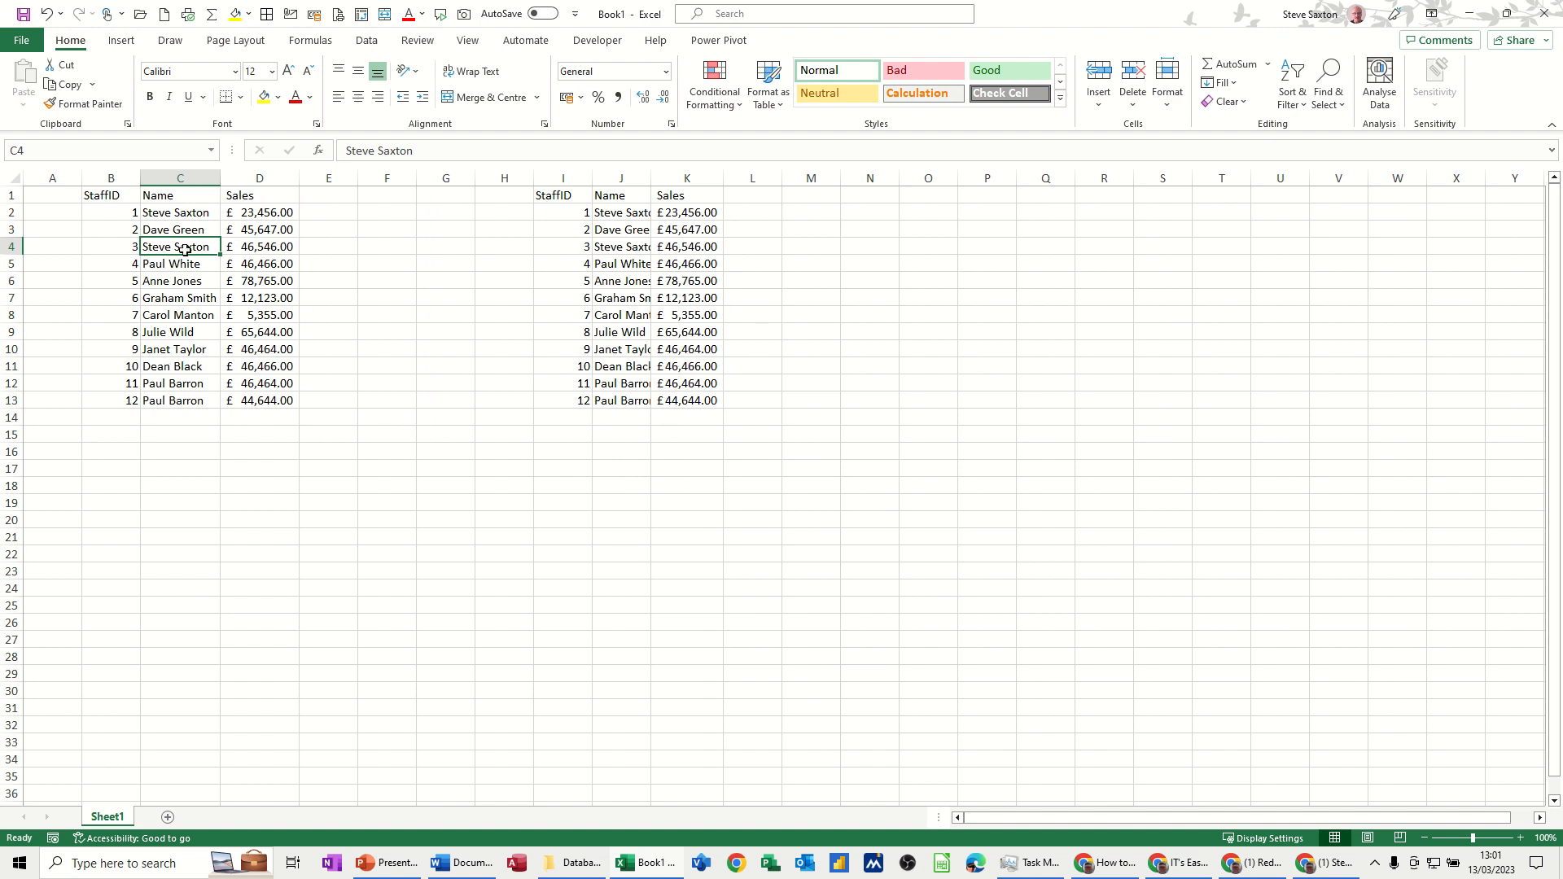
# Remove duplicates from the left table comparing by Name only, leaving 11 unique staff rows.
pyautogui.click(367, 39)
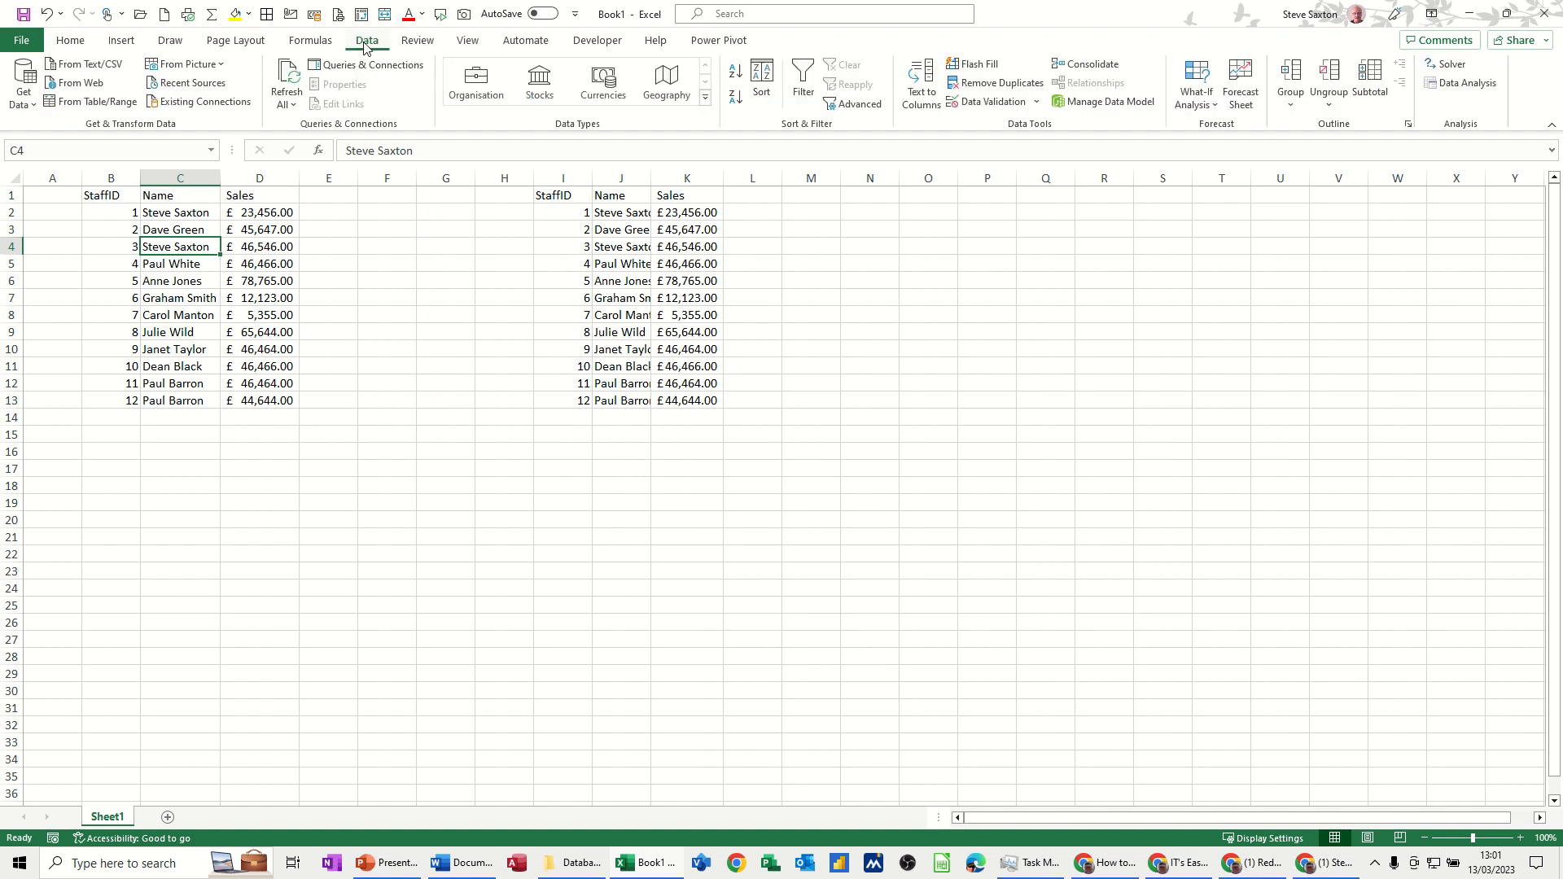
pyautogui.moveTo(995, 83)
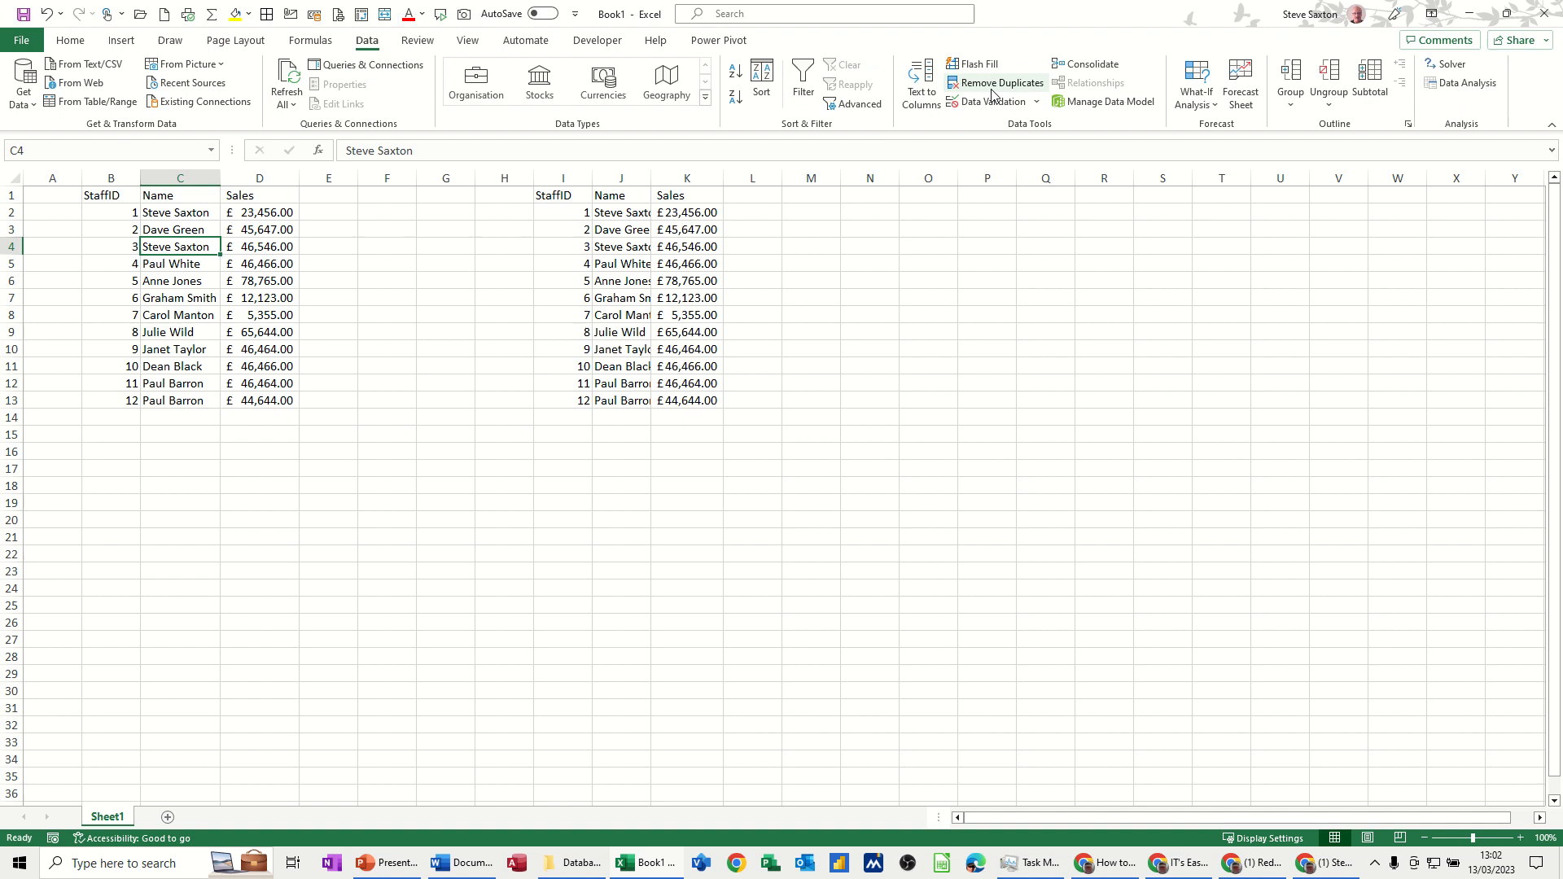
pyautogui.click(993, 83)
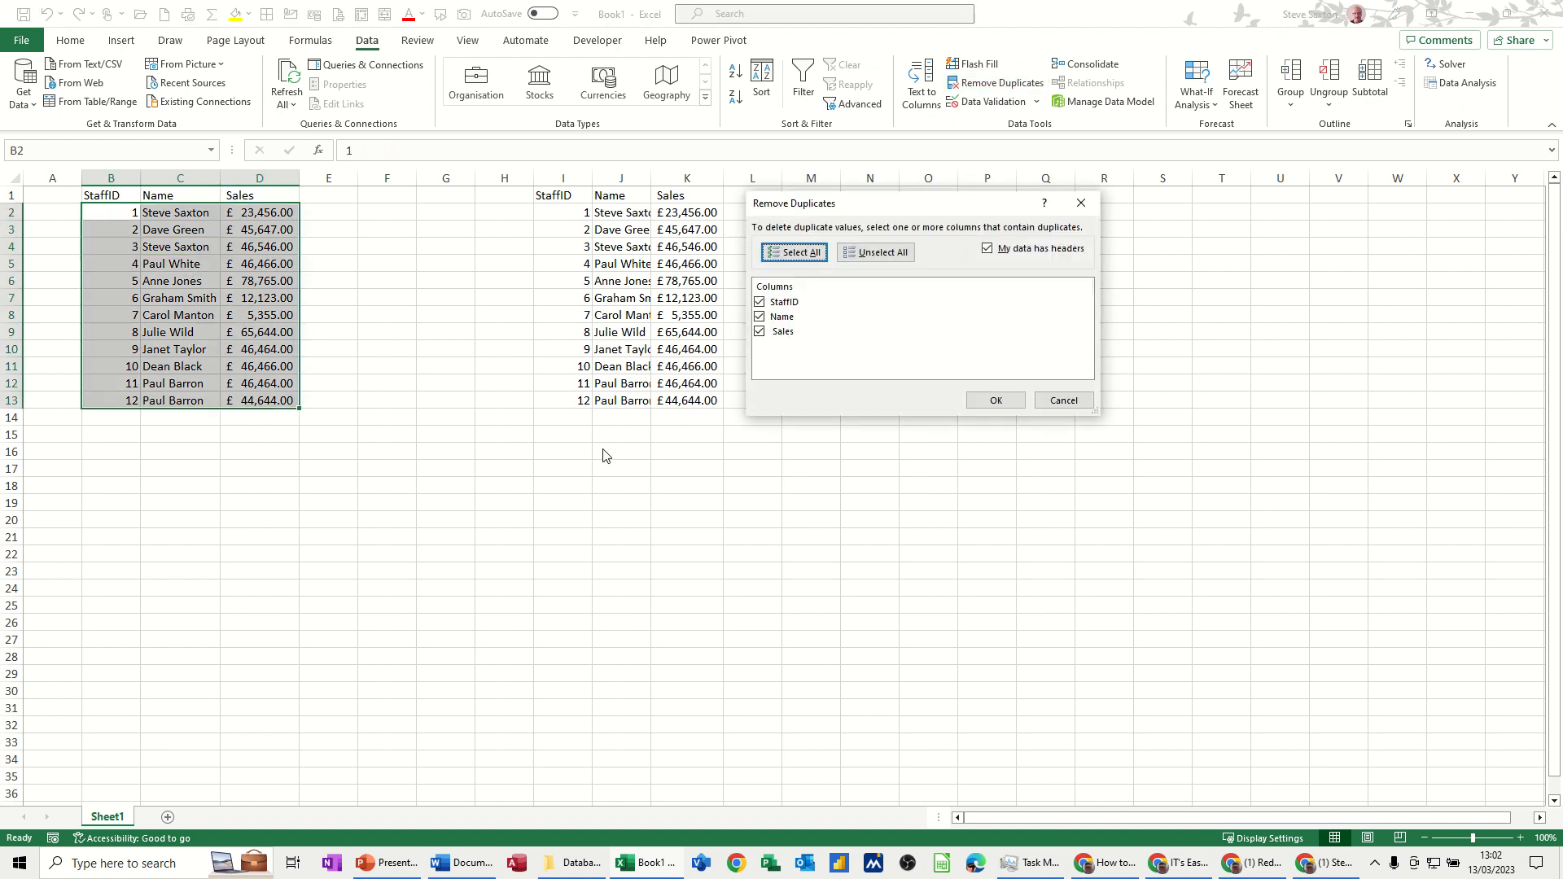
pyautogui.click(758, 331)
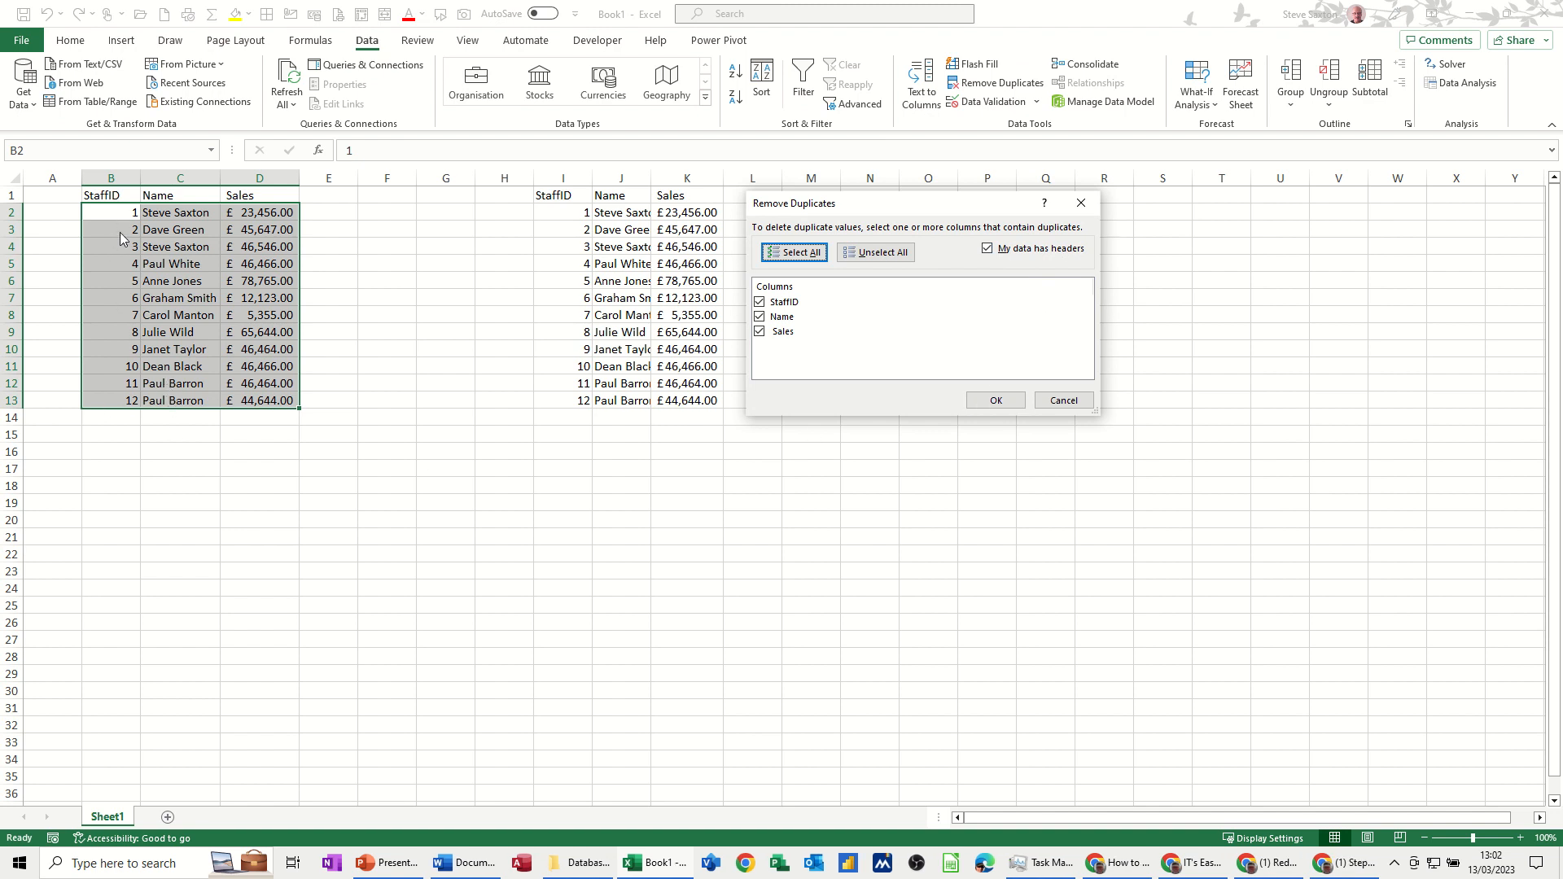
pyautogui.moveTo(806, 353)
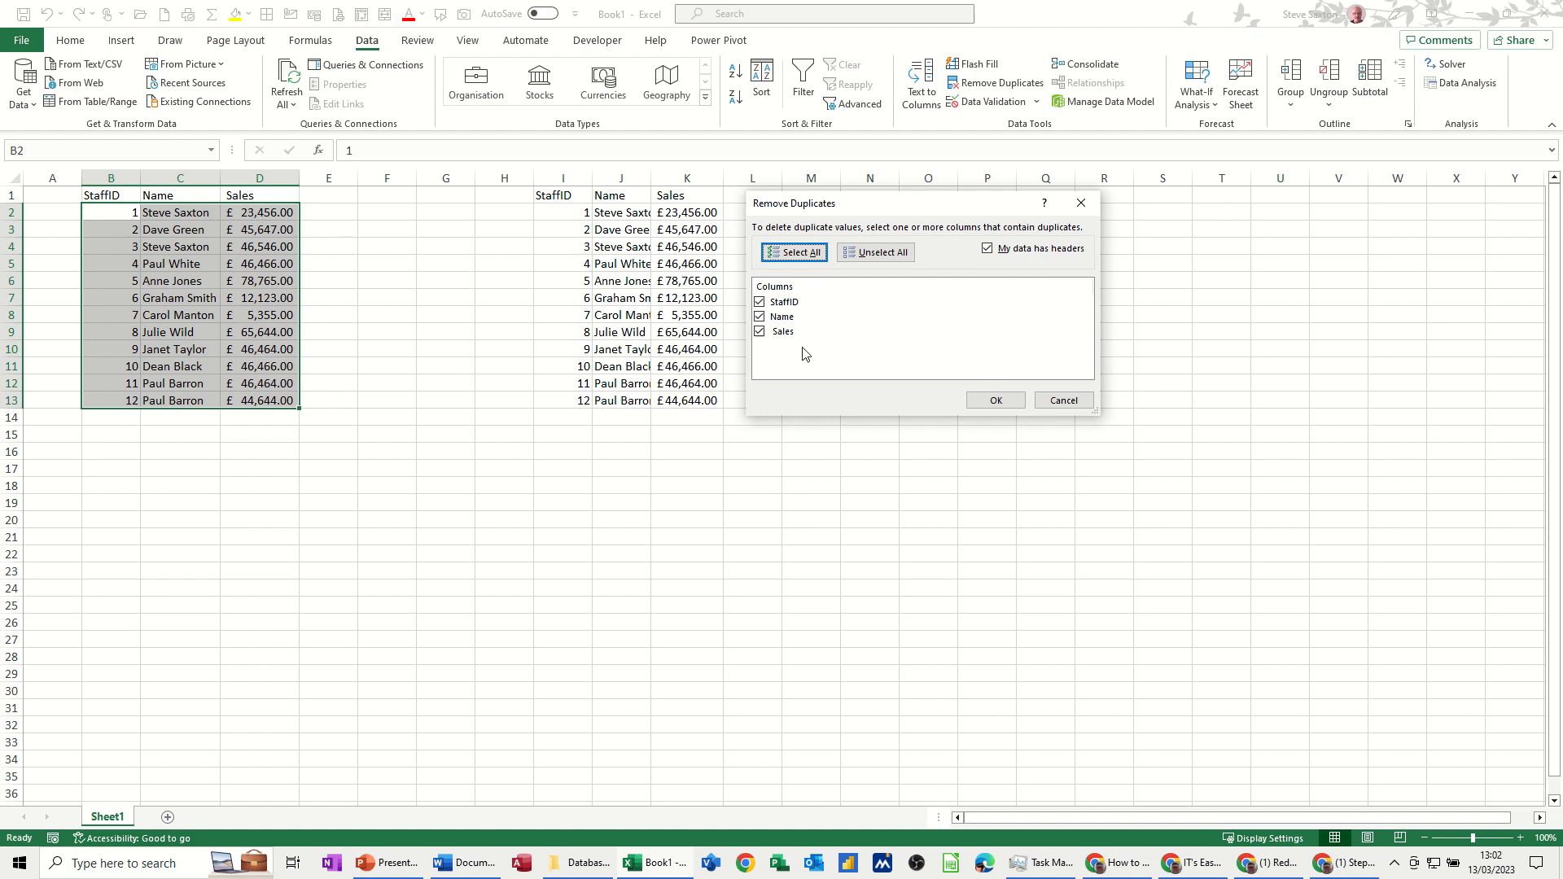
pyautogui.click(785, 302)
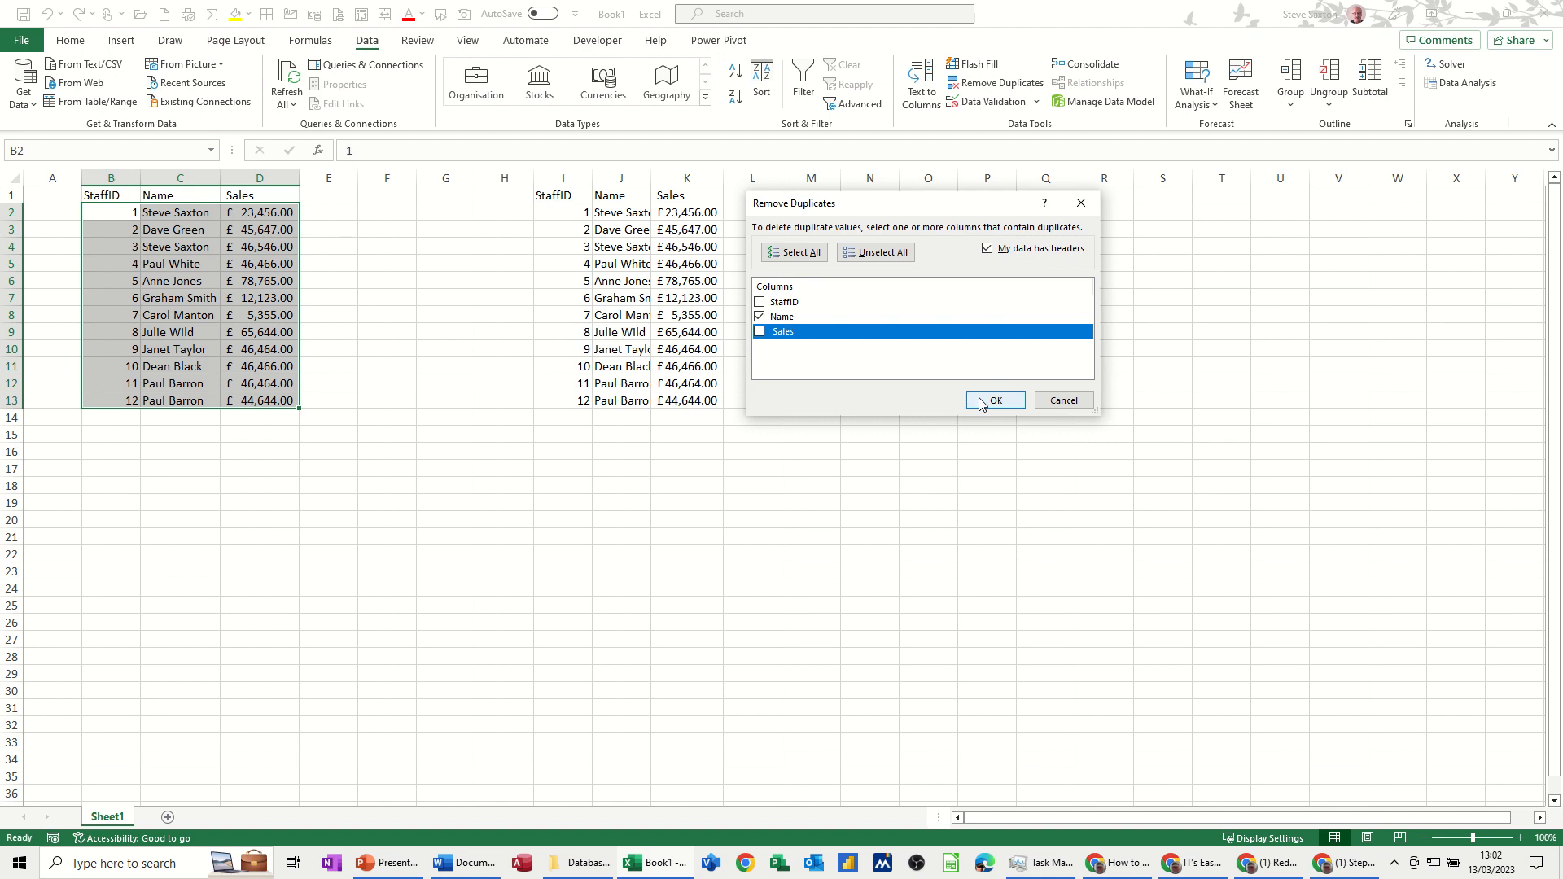
pyautogui.click(993, 401)
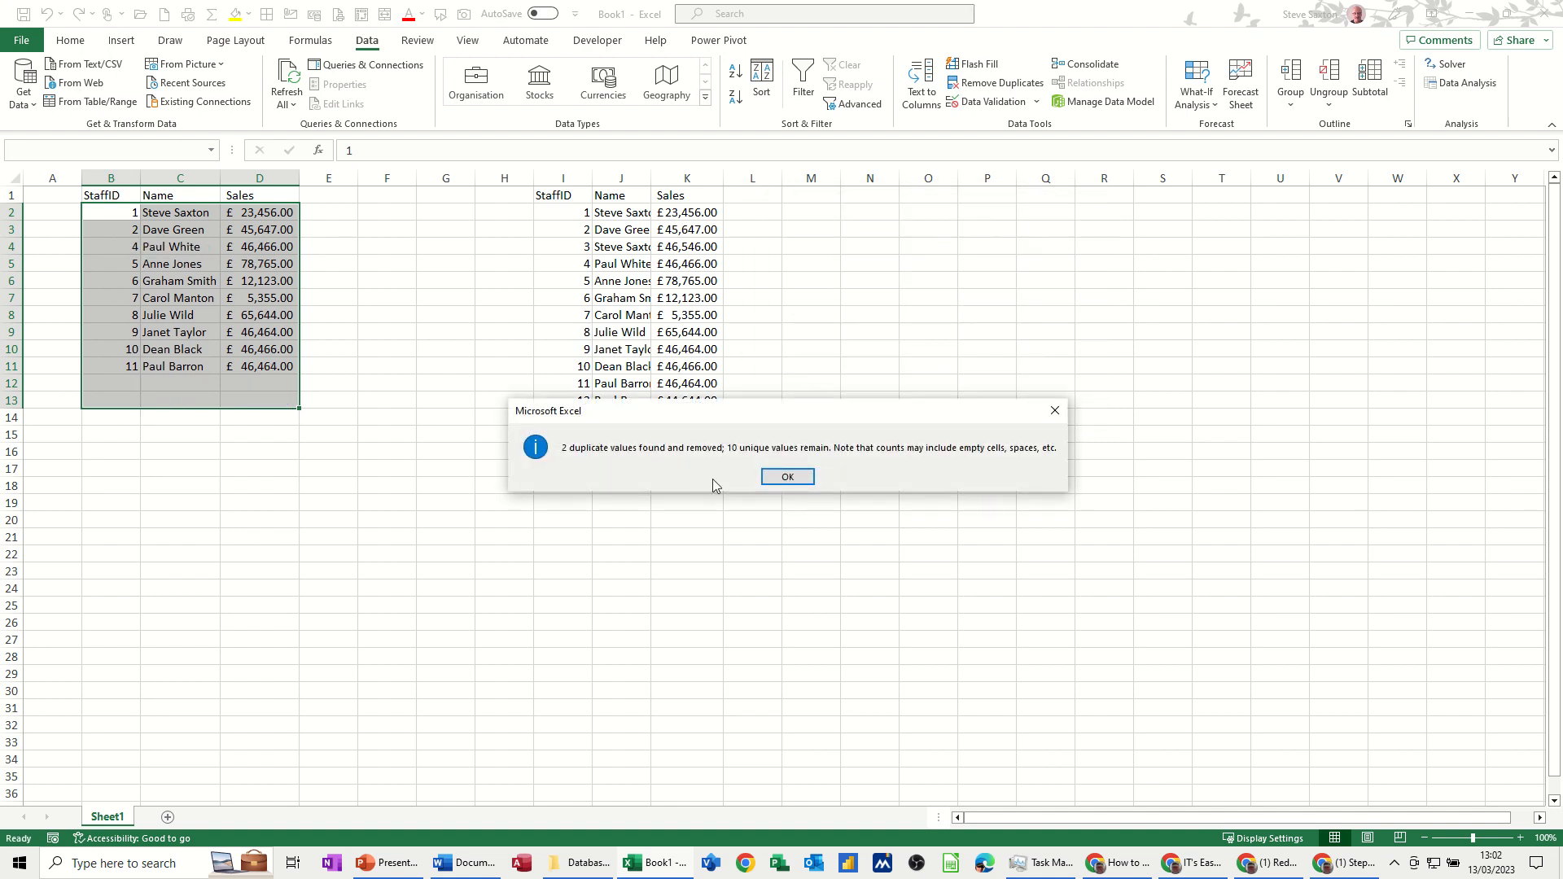
pyautogui.click(787, 477)
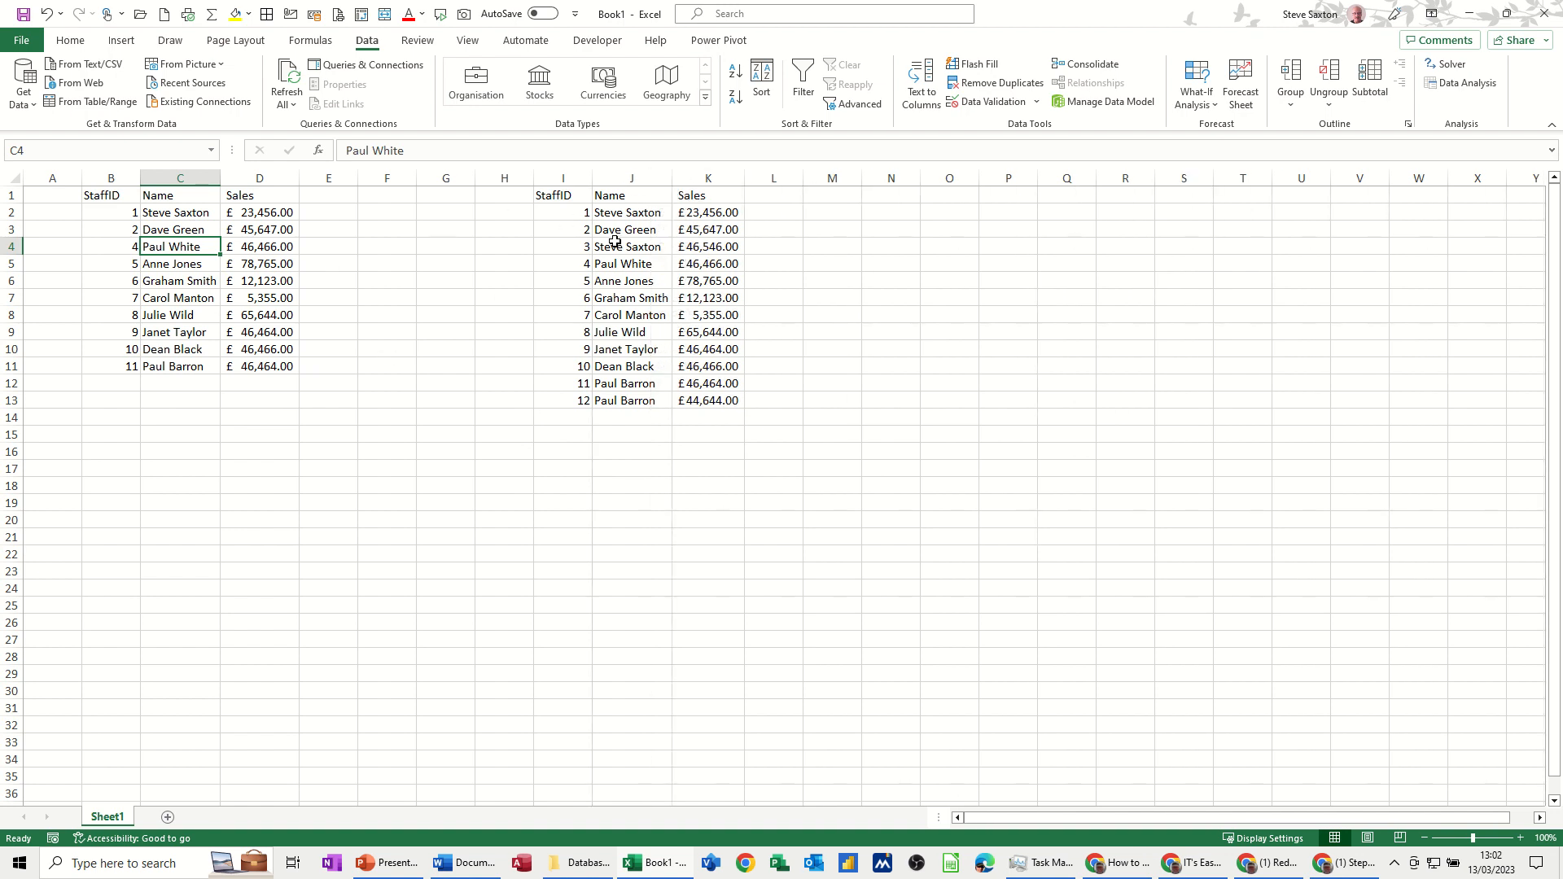
pyautogui.click(631, 263)
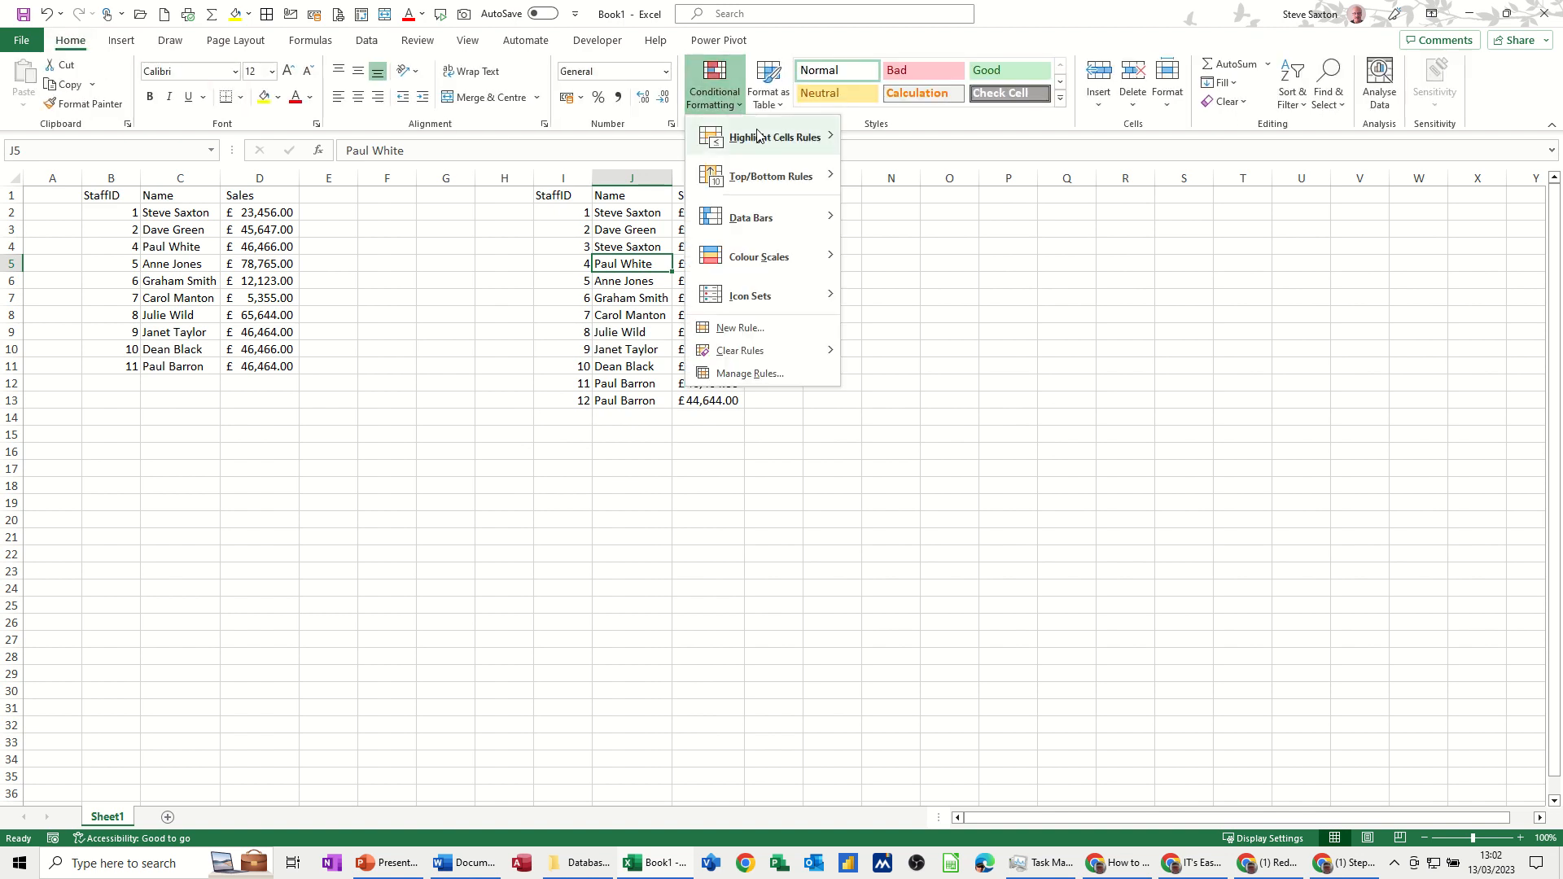
pyautogui.click(775, 137)
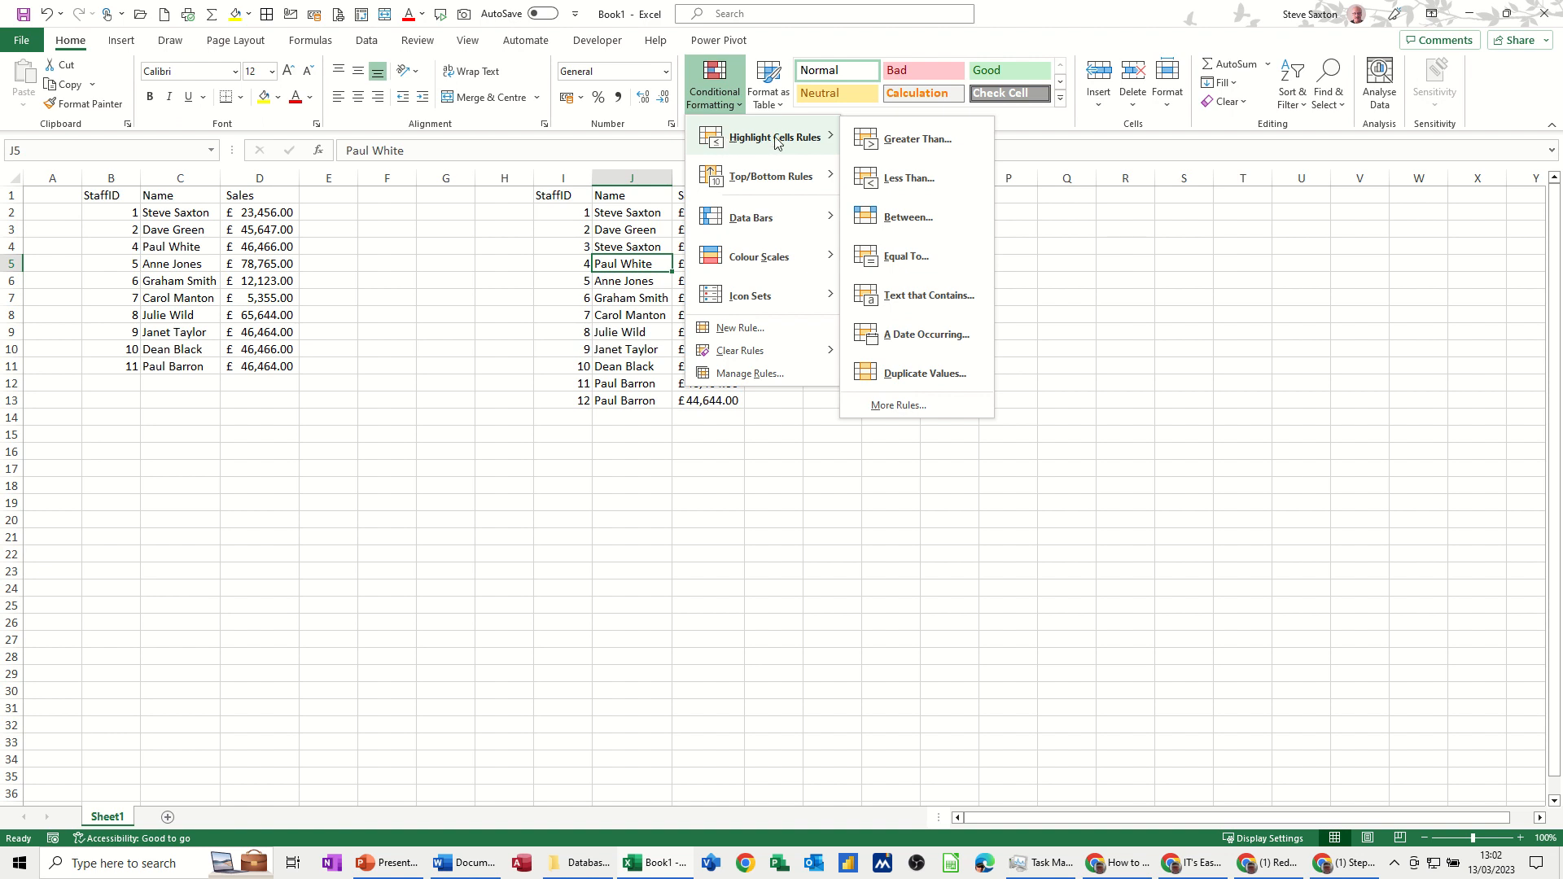
pyautogui.moveTo(917, 379)
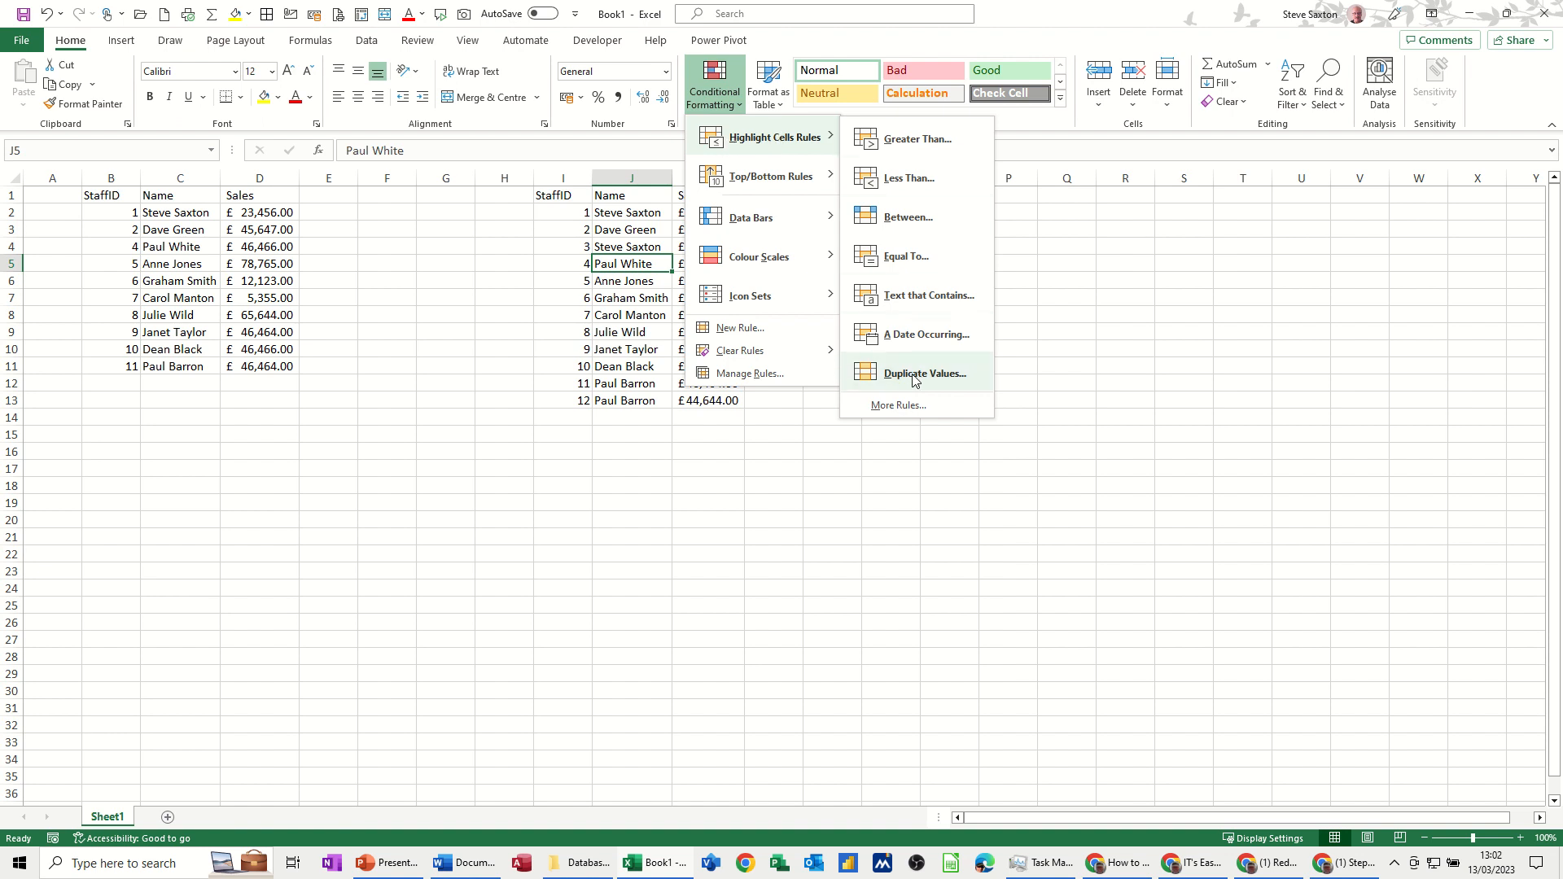
pyautogui.click(925, 372)
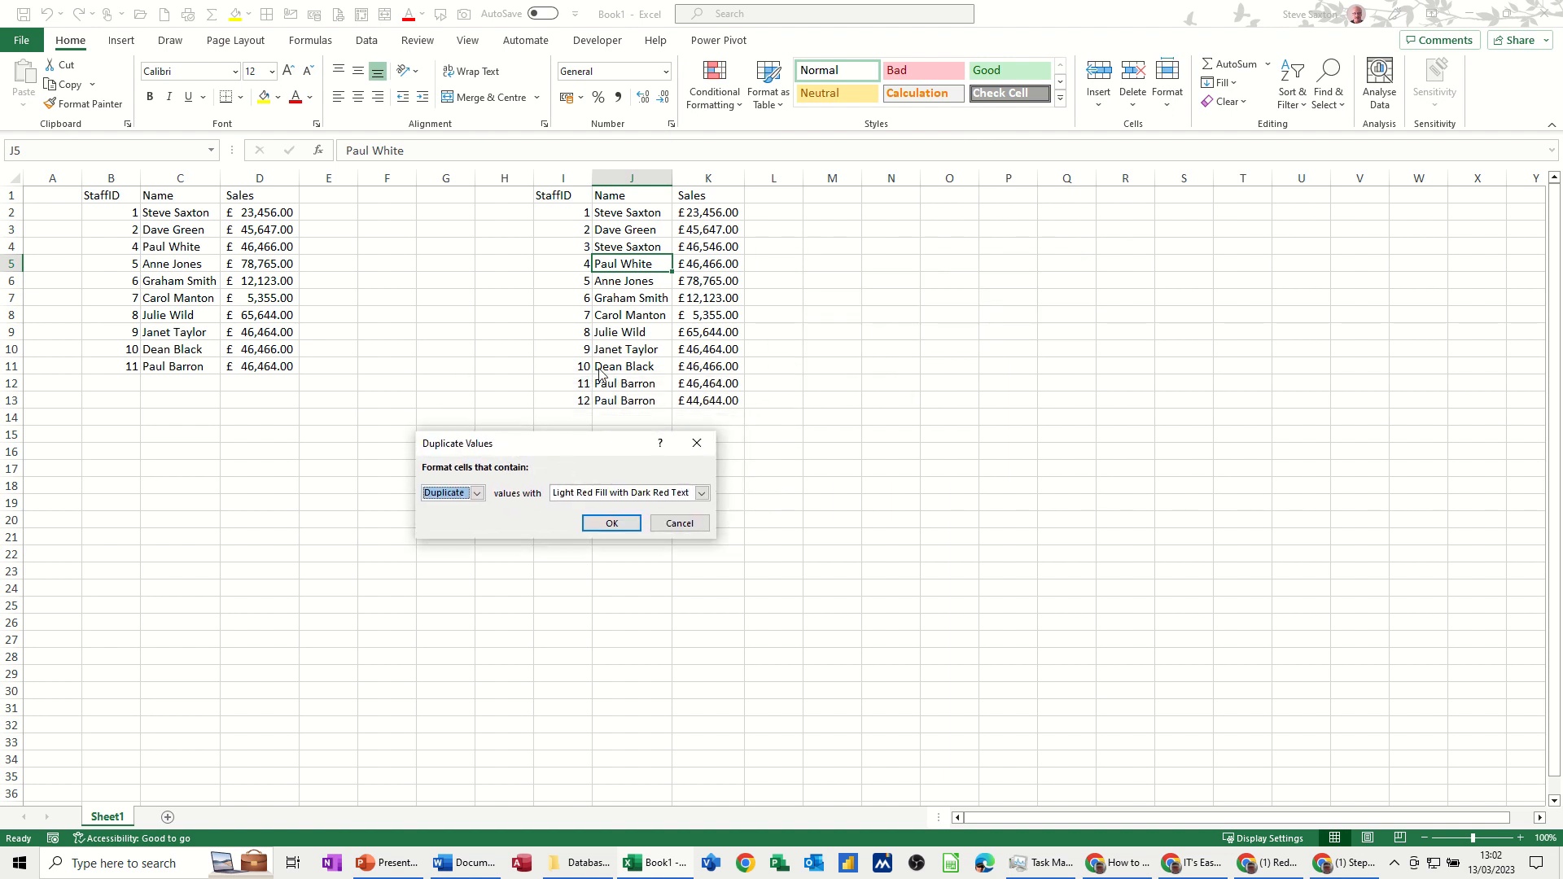
pyautogui.click(679, 522)
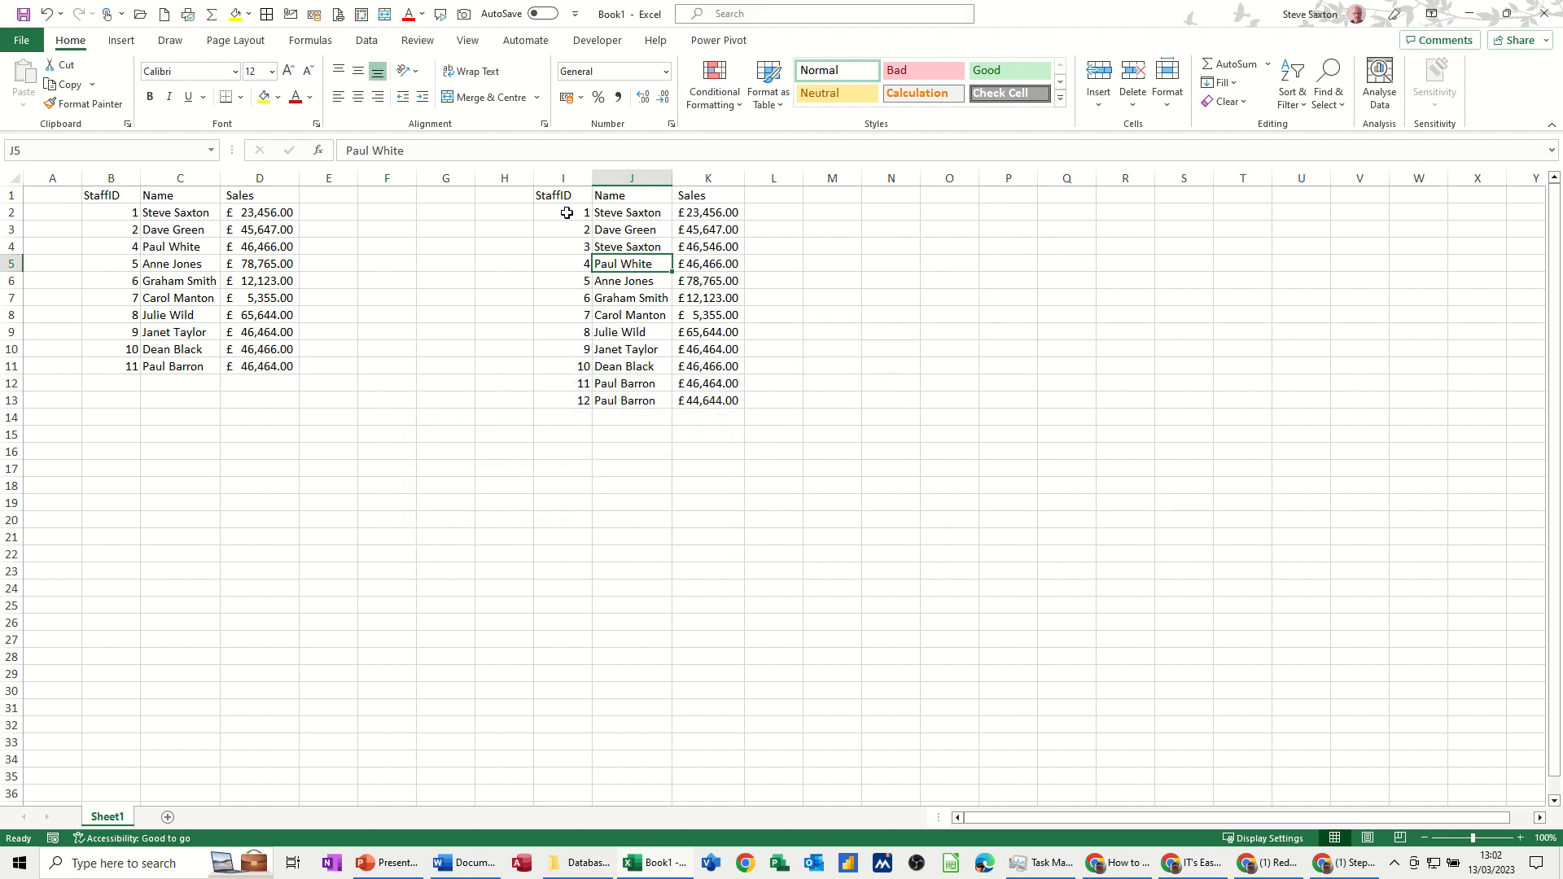
pyautogui.moveTo(562, 212); pyautogui.dragTo(708, 401)
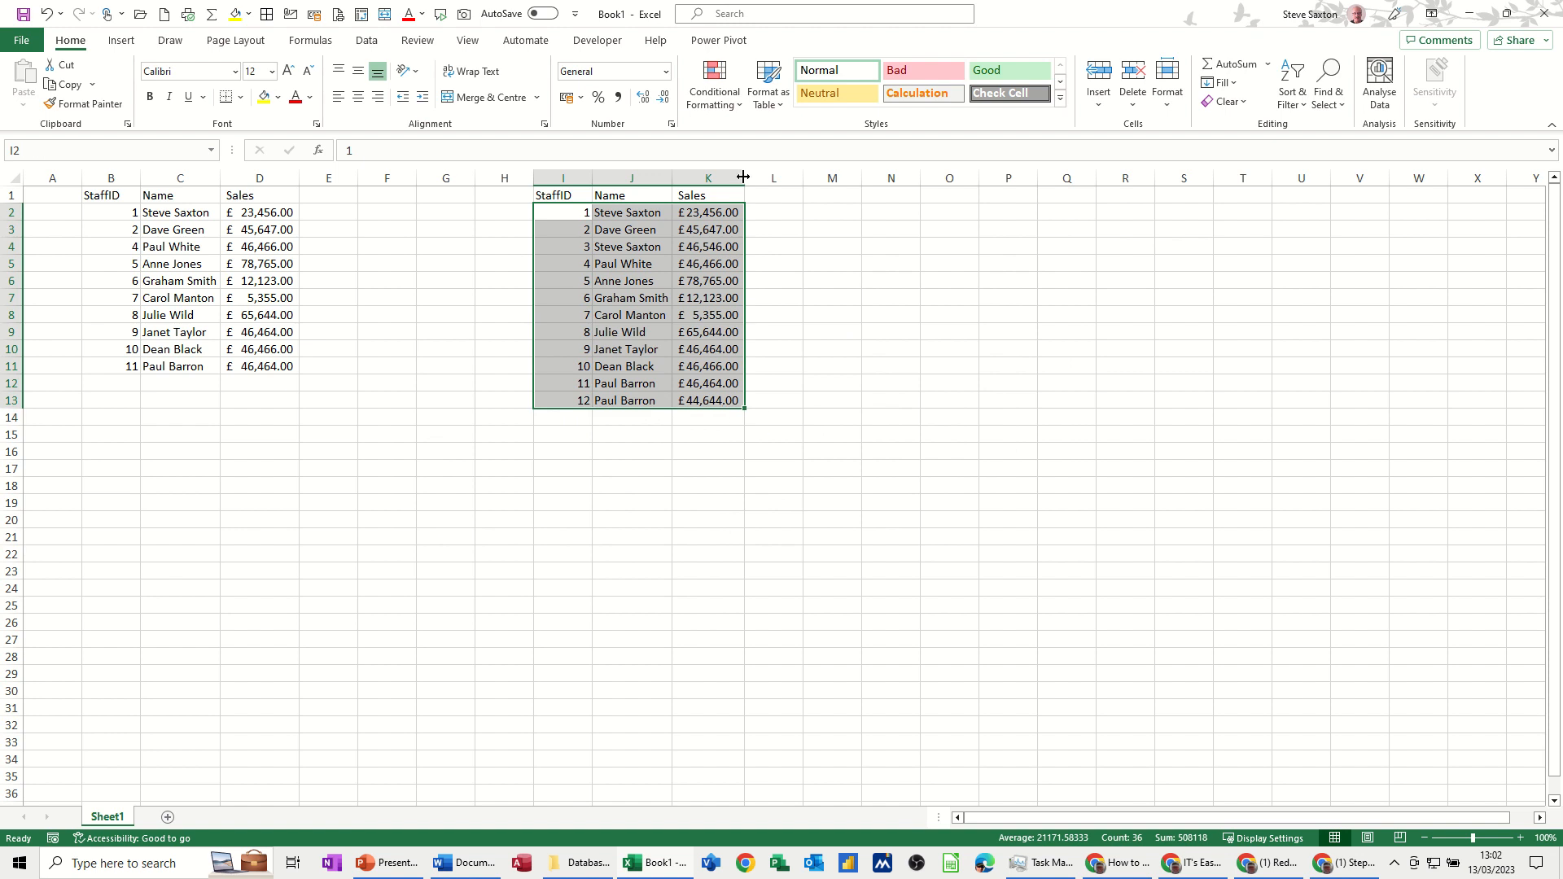
pyautogui.click(711, 83)
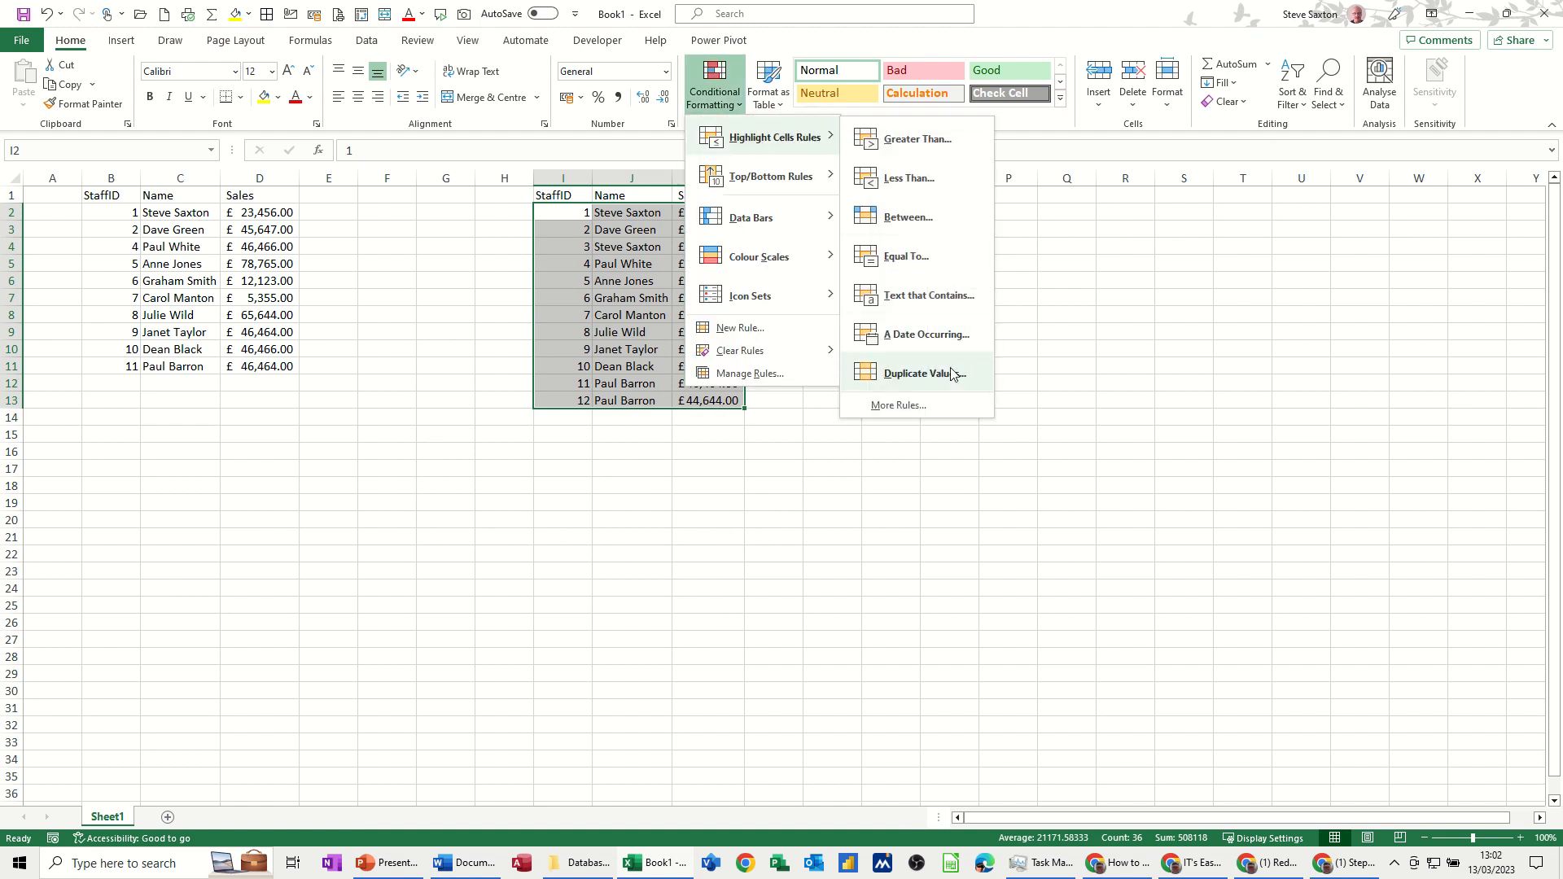
pyautogui.click(918, 372)
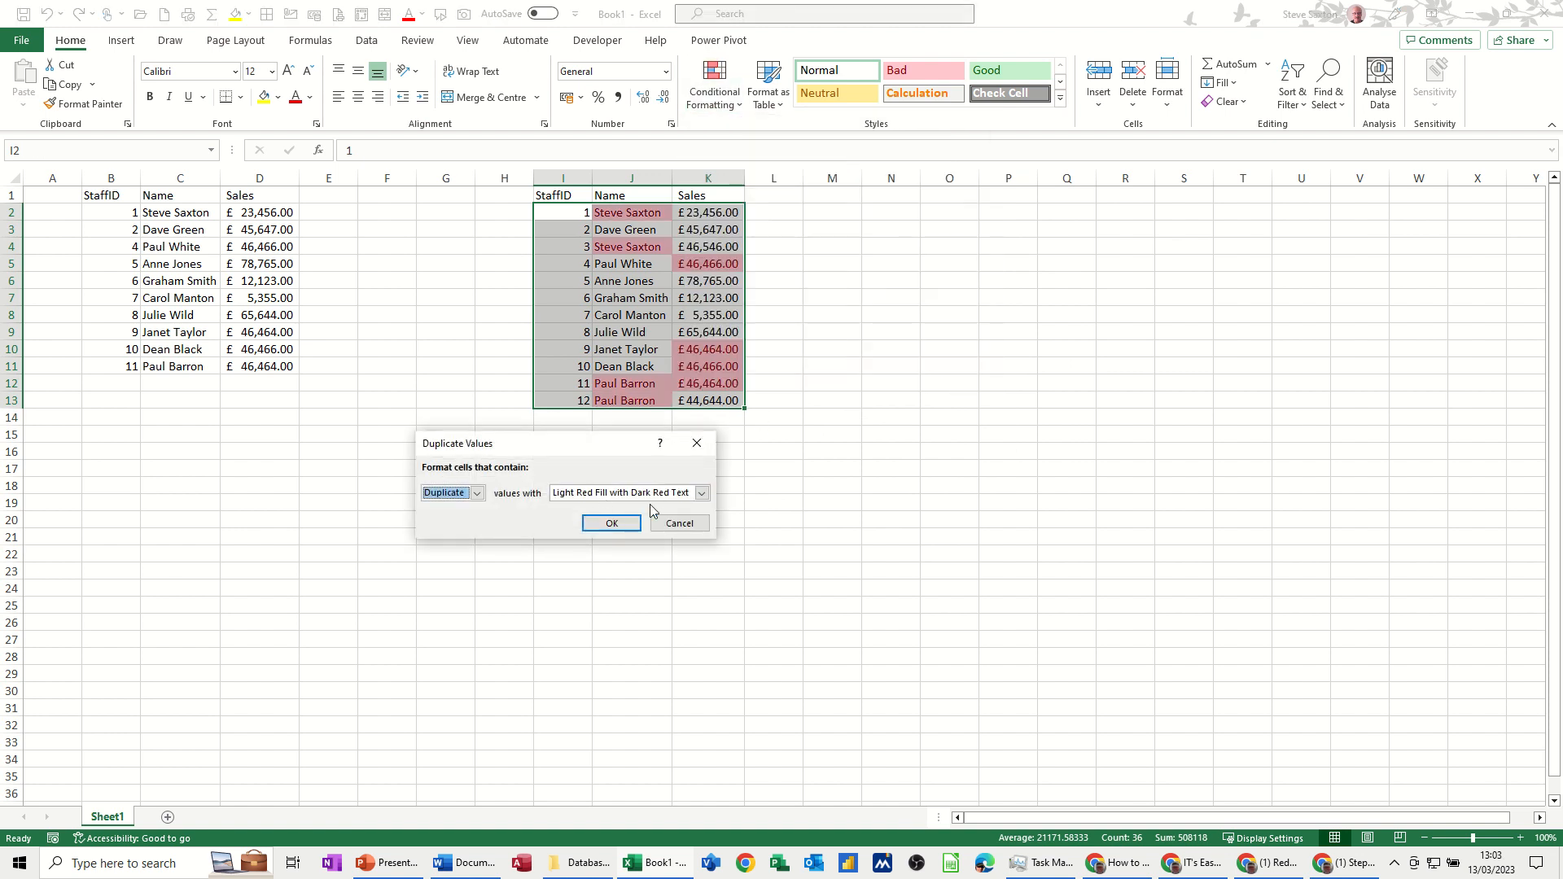
pyautogui.click(701, 492)
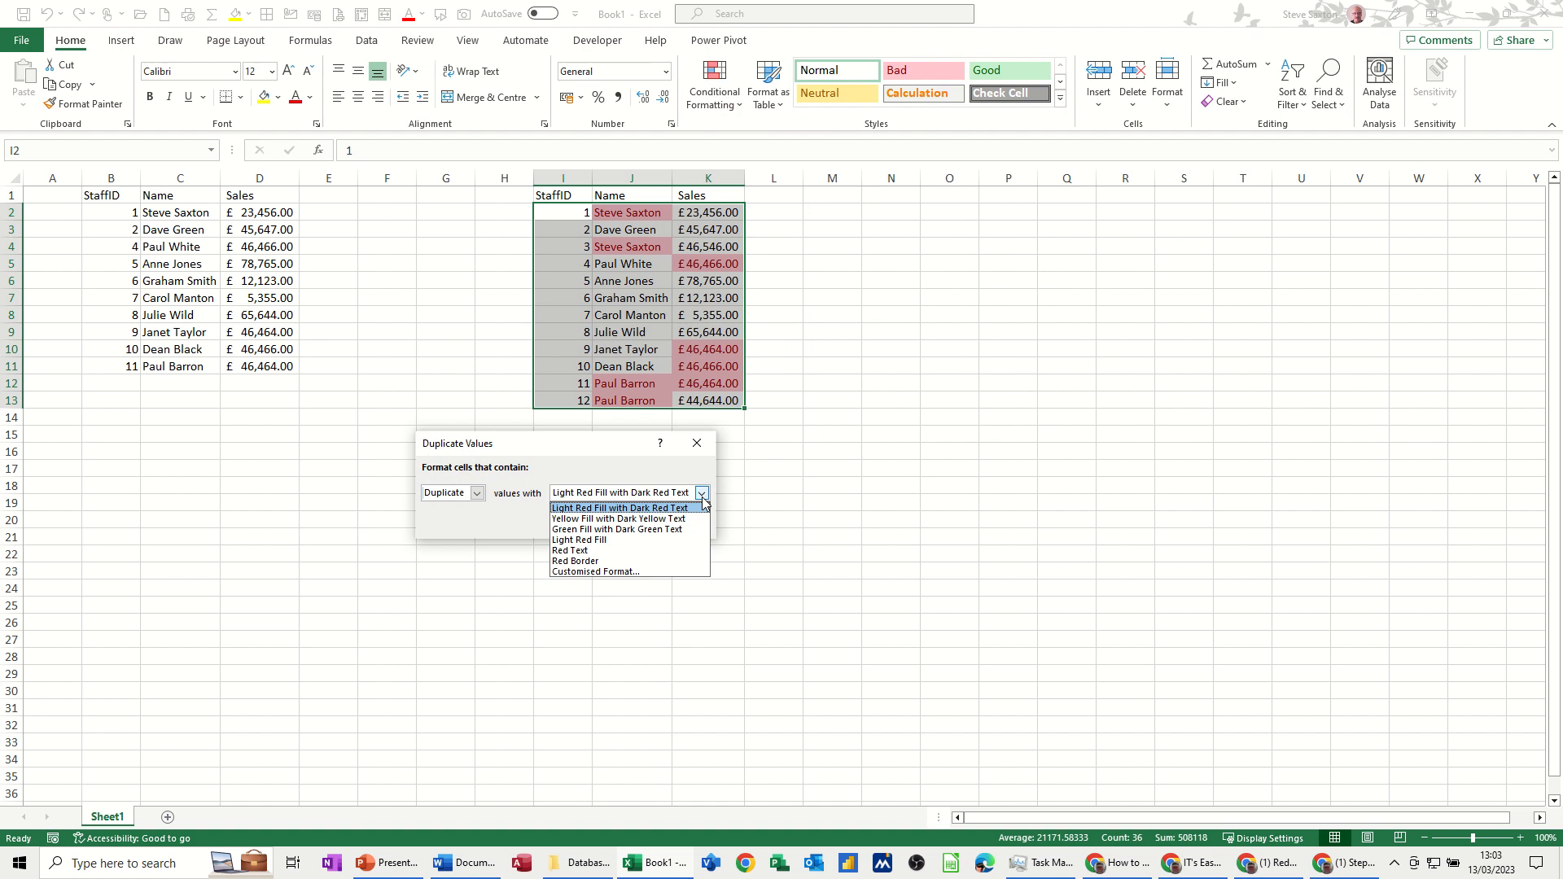
pyautogui.click(620, 508)
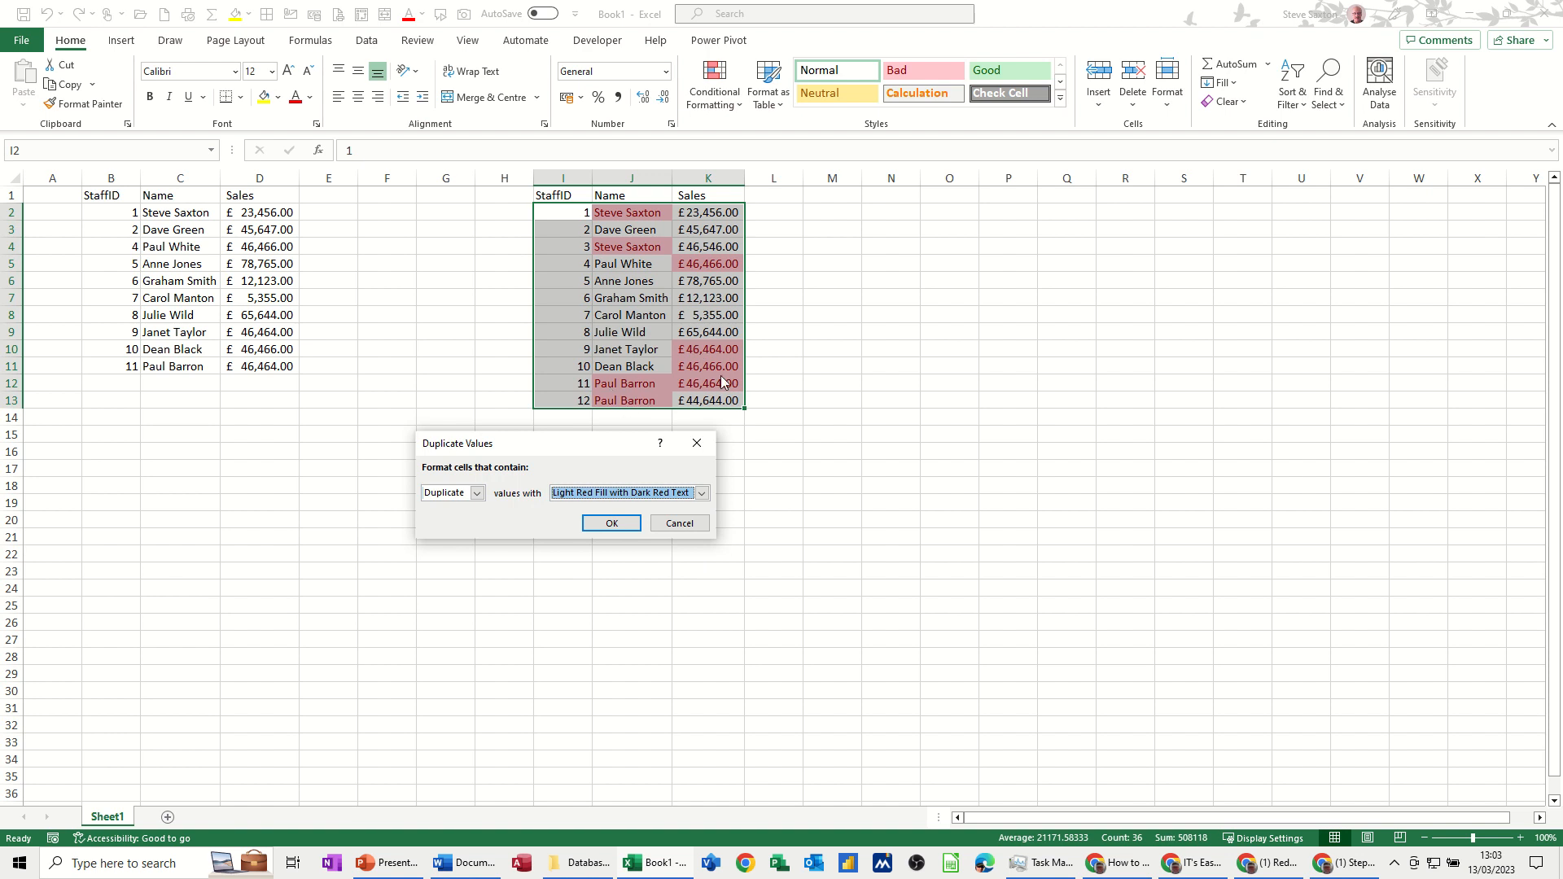
pyautogui.moveTo(678, 523)
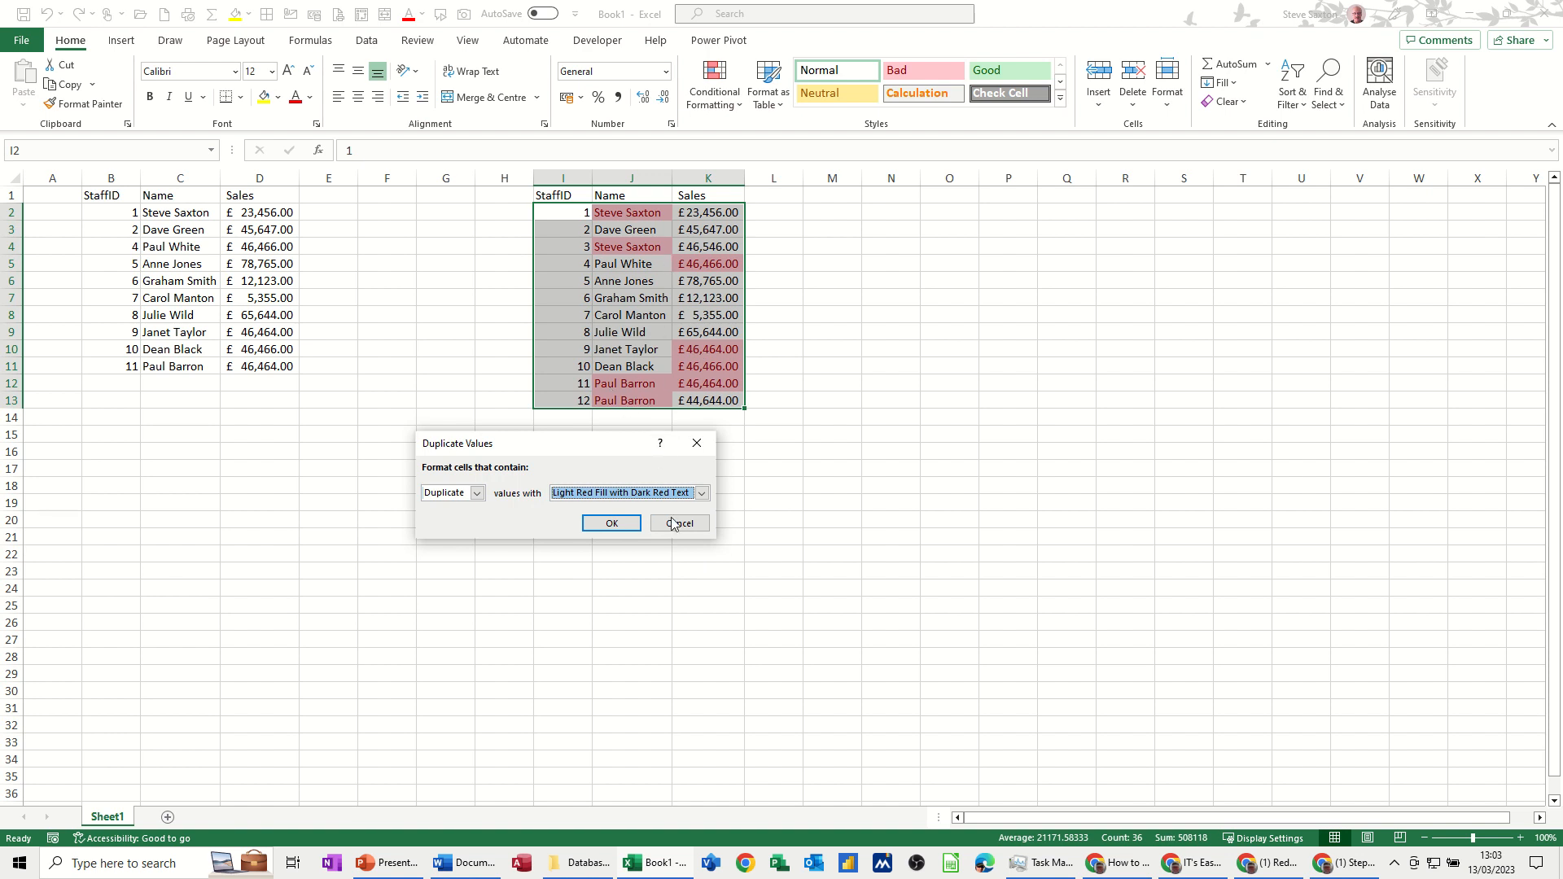
pyautogui.click(681, 522)
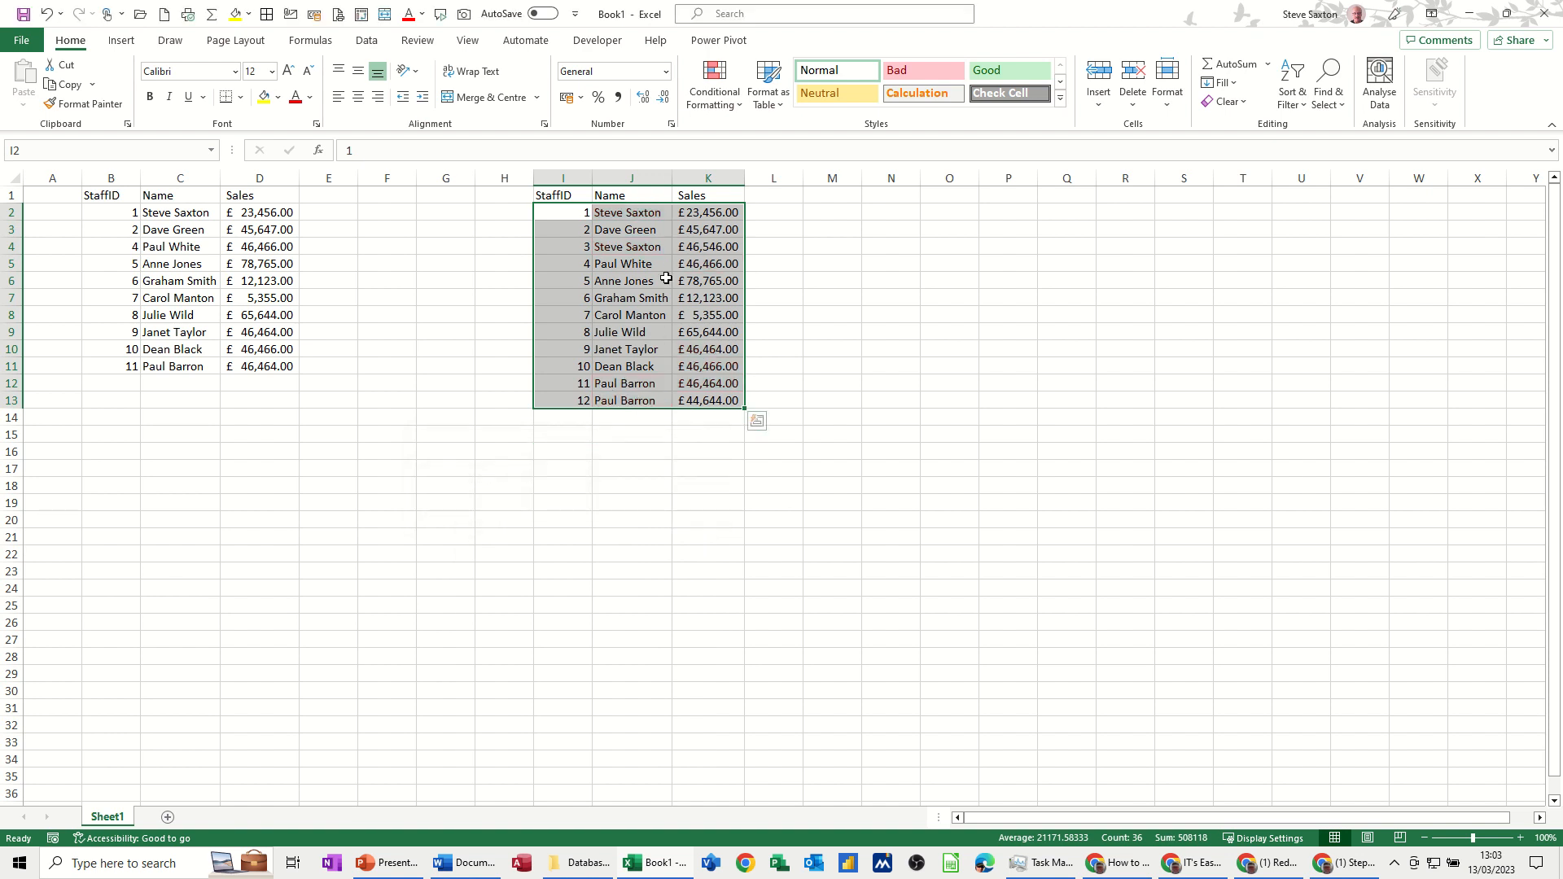
# Keep the copied table in I:K with its twelve rows, duplicate names included, and select J2.
pyautogui.click(629, 280)
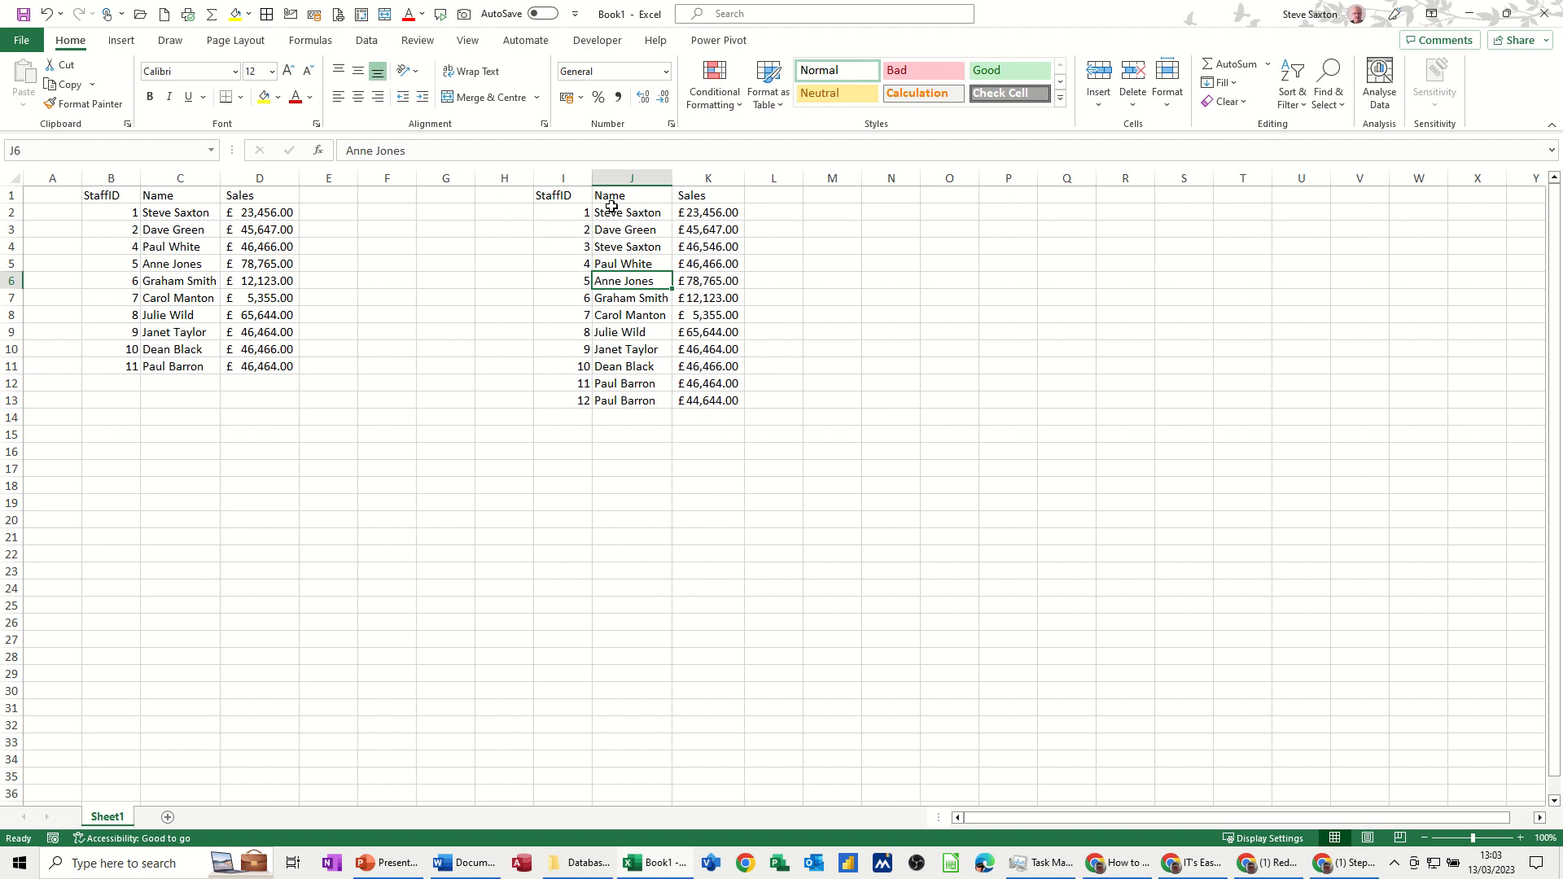
pyautogui.click(630, 212)
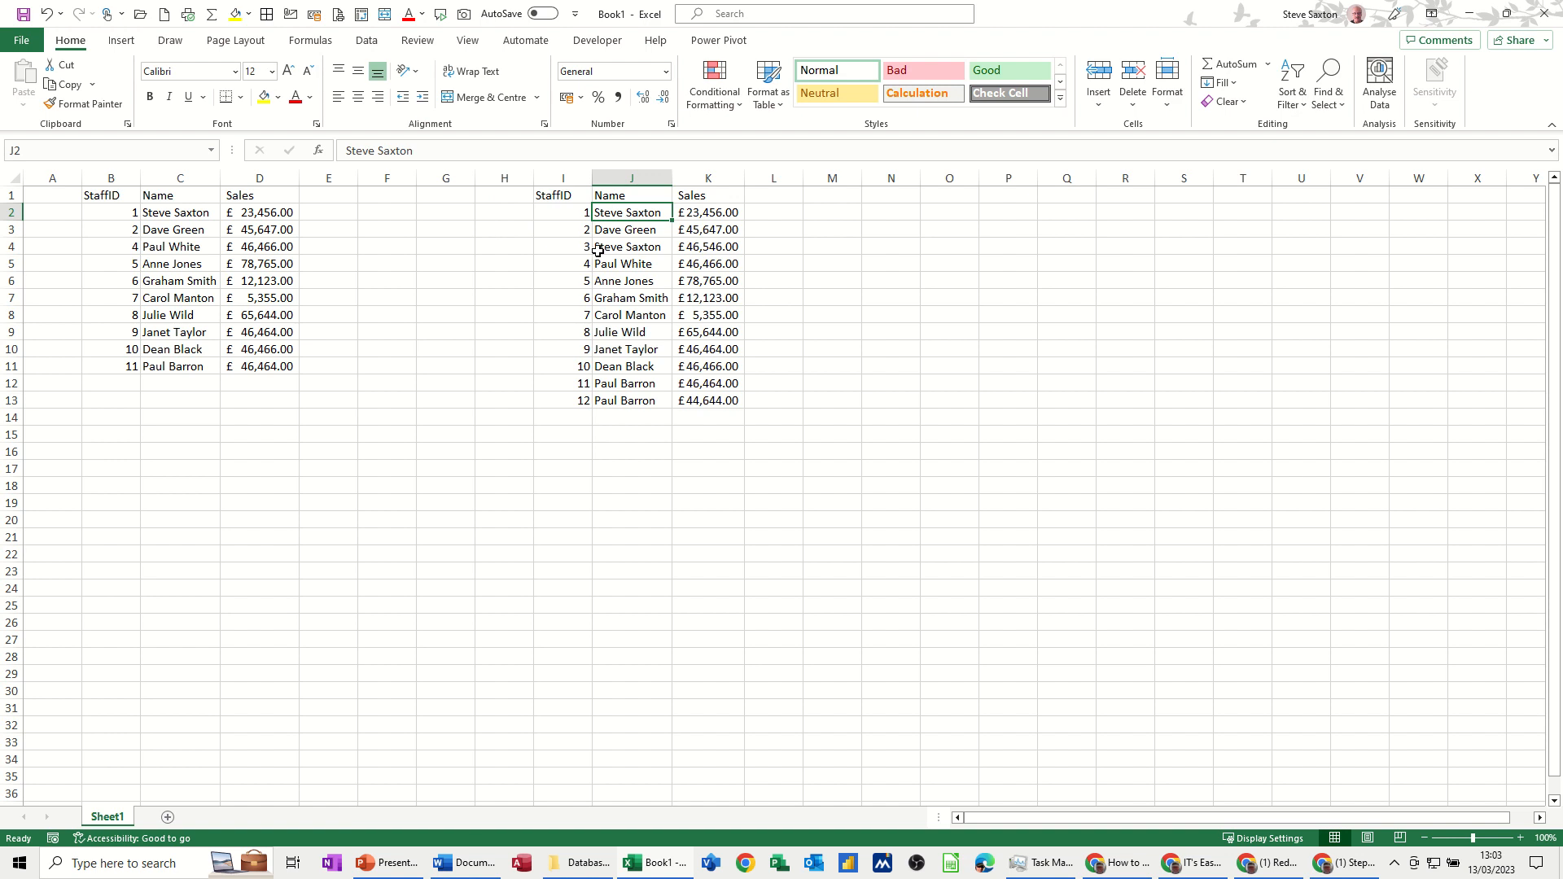
pyautogui.moveTo(576, 246)
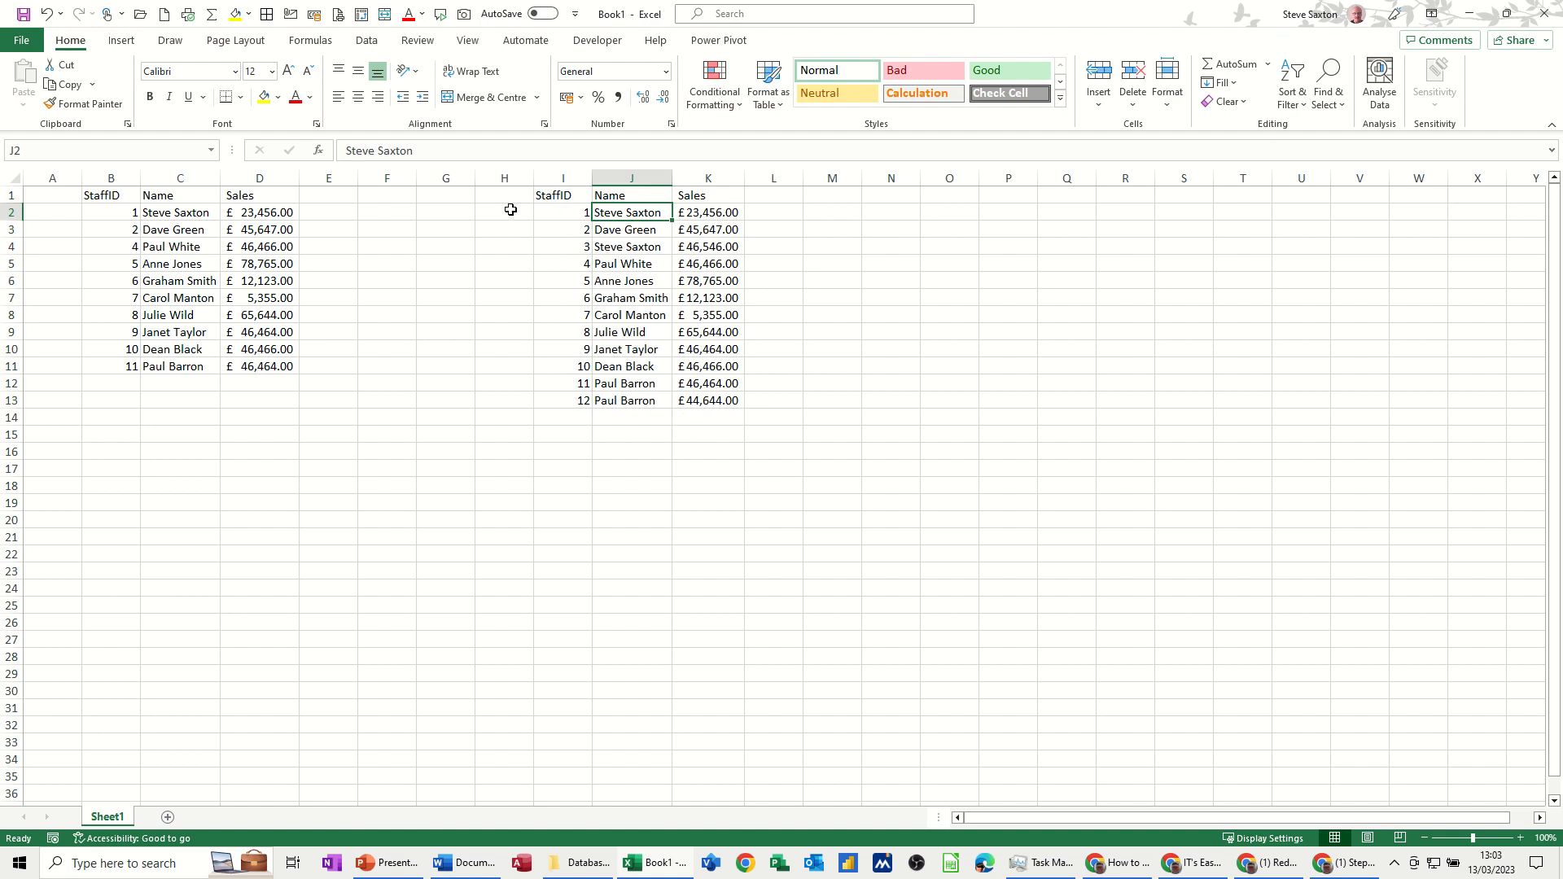
# Enter =COUNTIF($J$2:$J$13,J2) in H2 to count occurrences of each name.
pyautogui.click(503, 212)
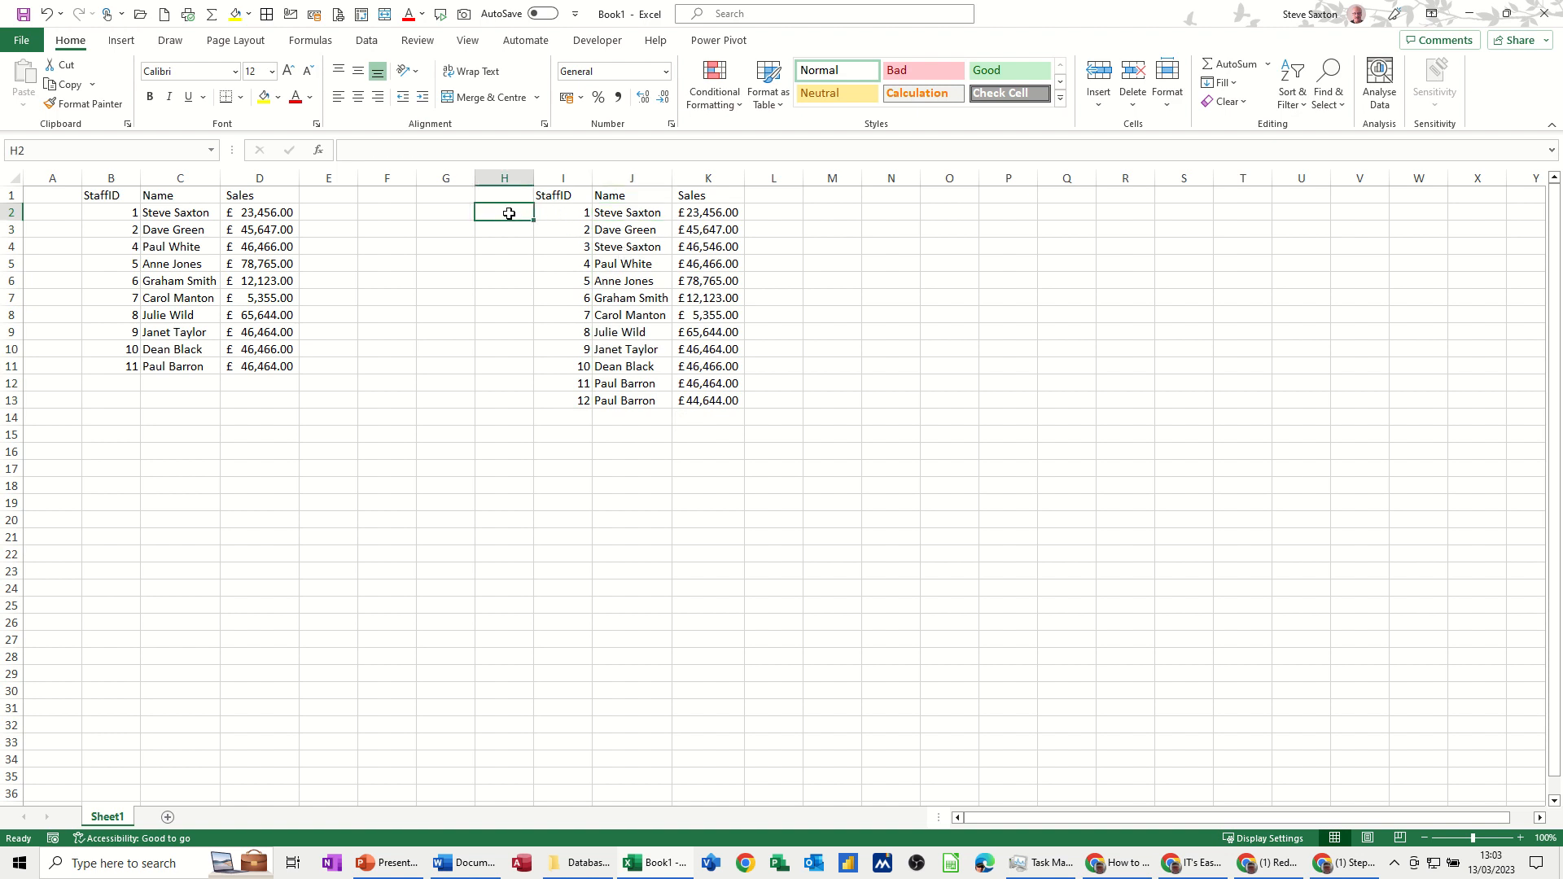
pyautogui.moveTo(624, 213)
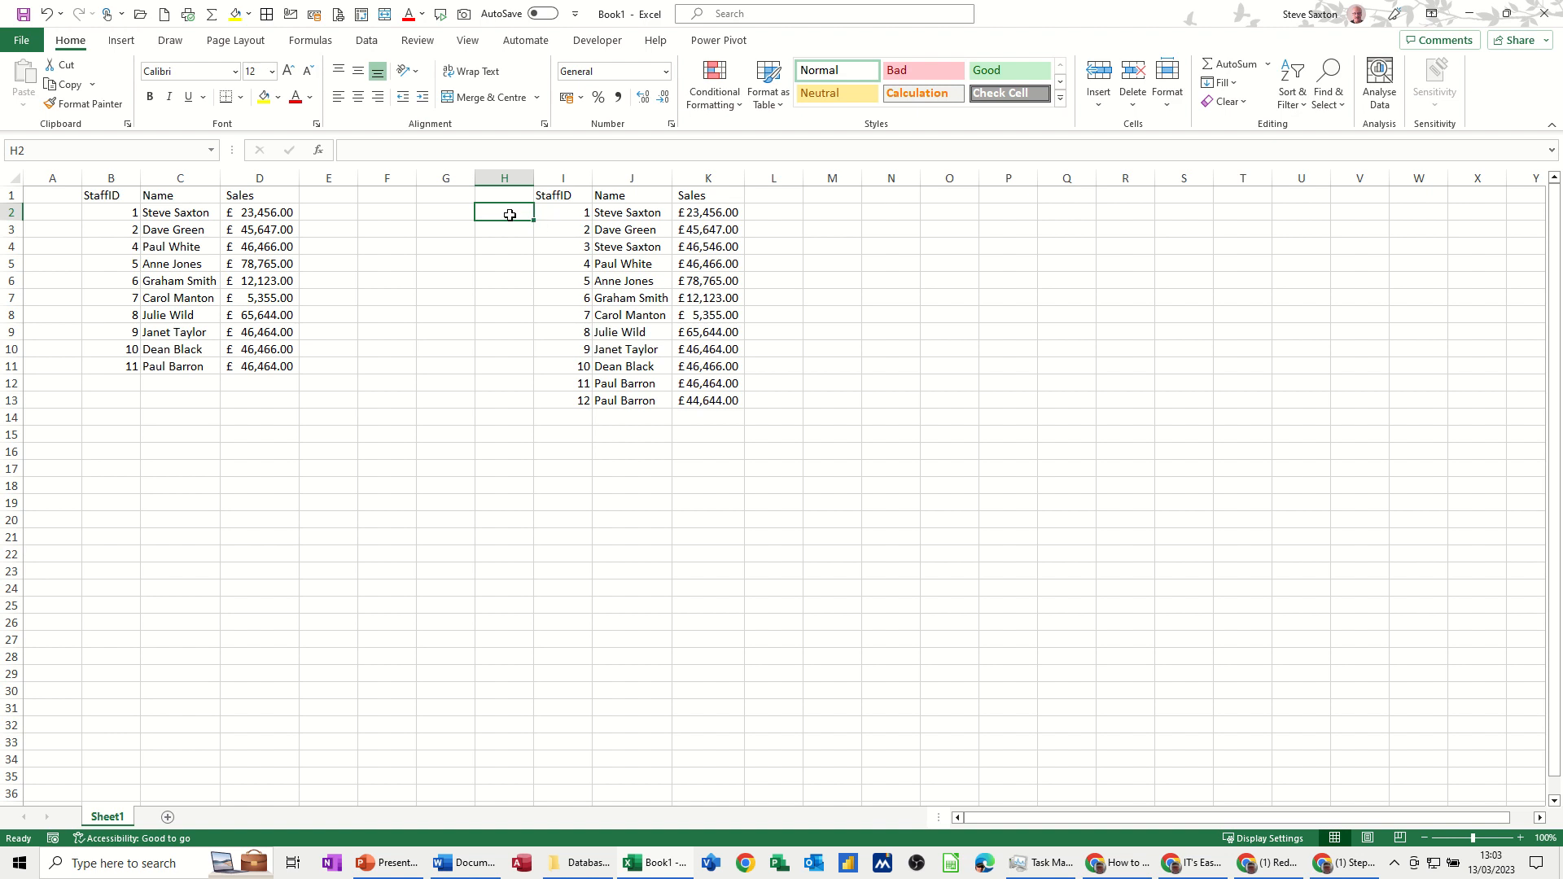
pyautogui.write('=c')
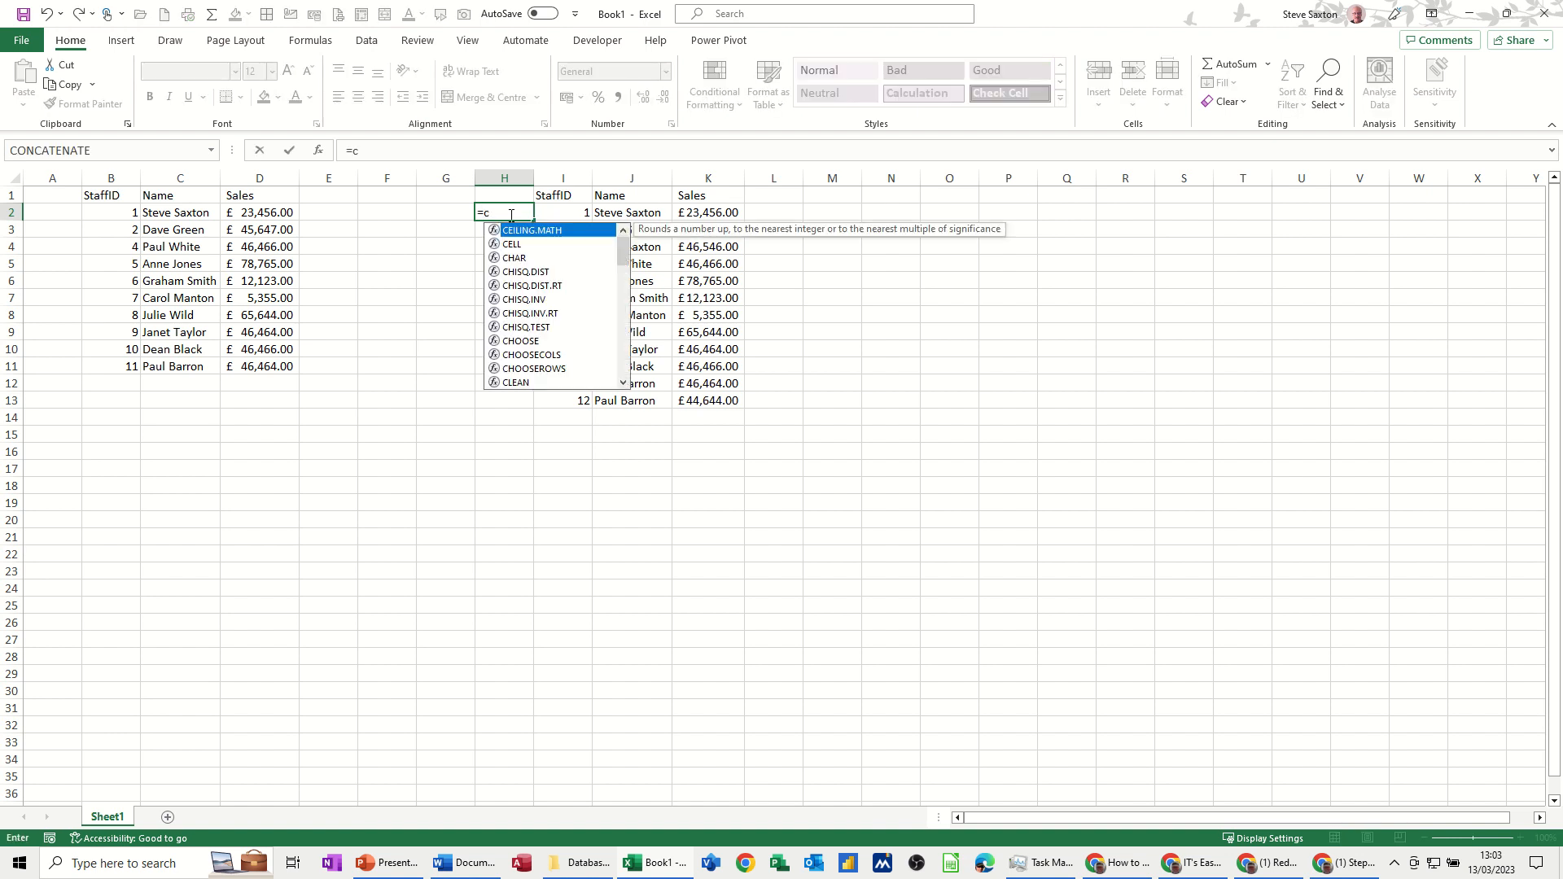
pyautogui.write('ountif')
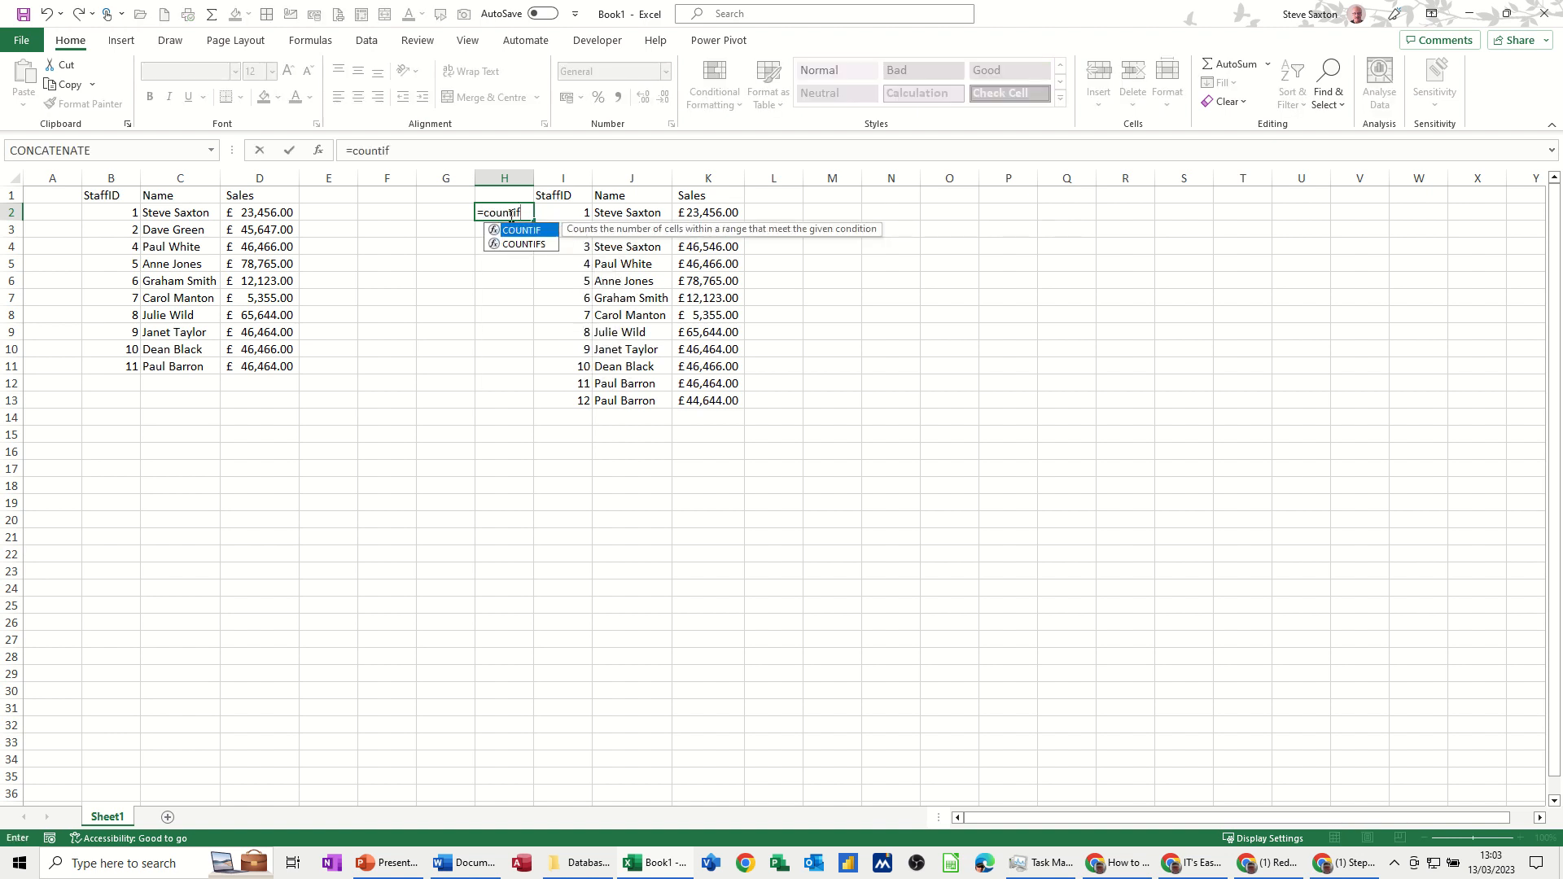
pyautogui.write('(')
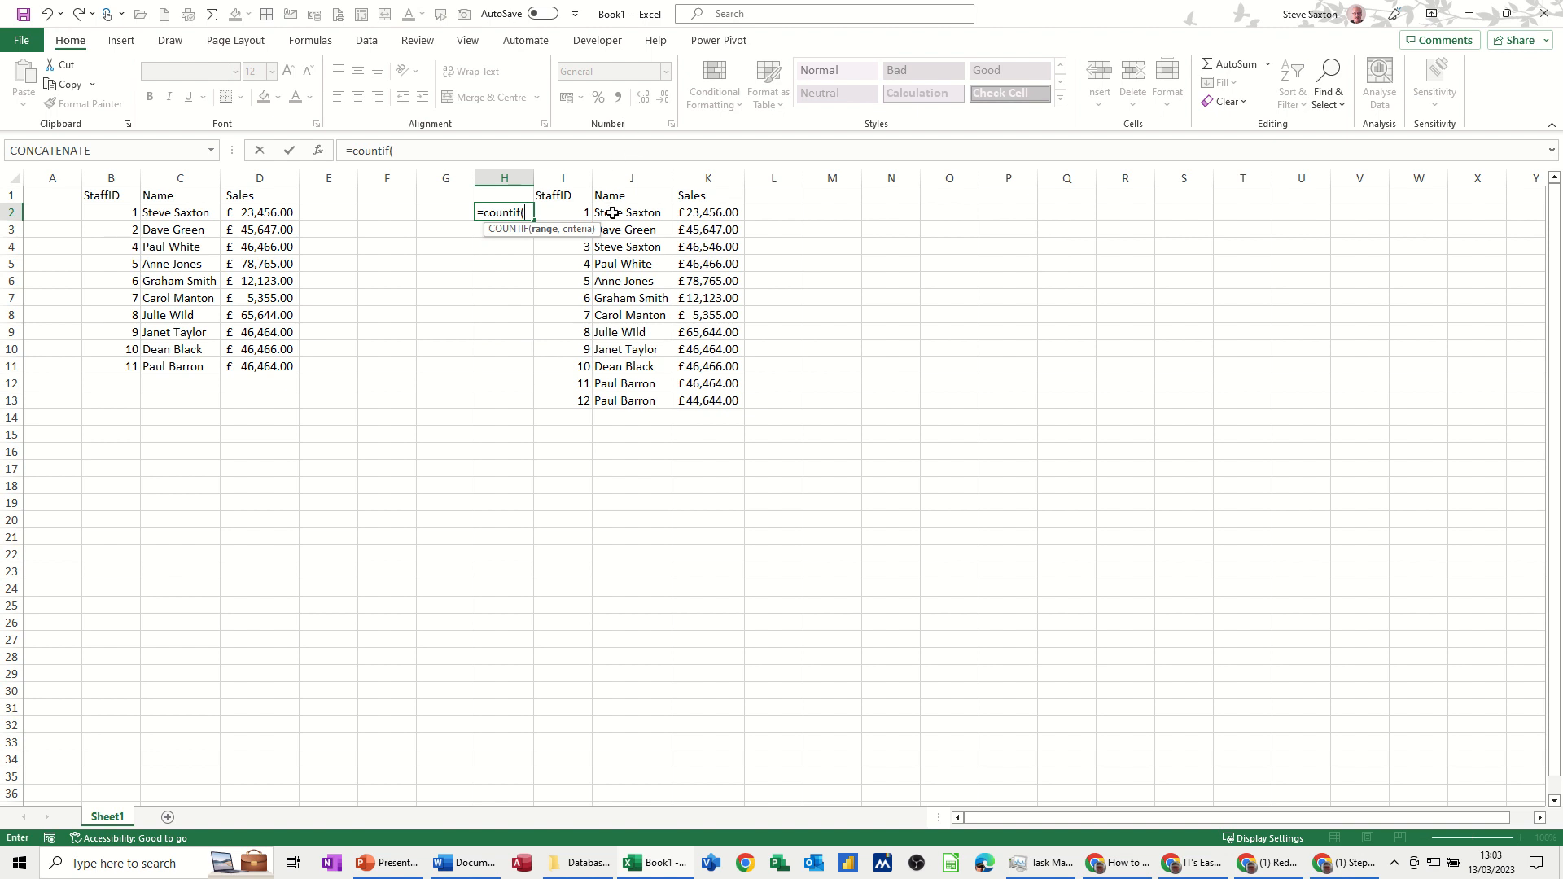
pyautogui.moveTo(628, 211); pyautogui.dragTo(629, 400)
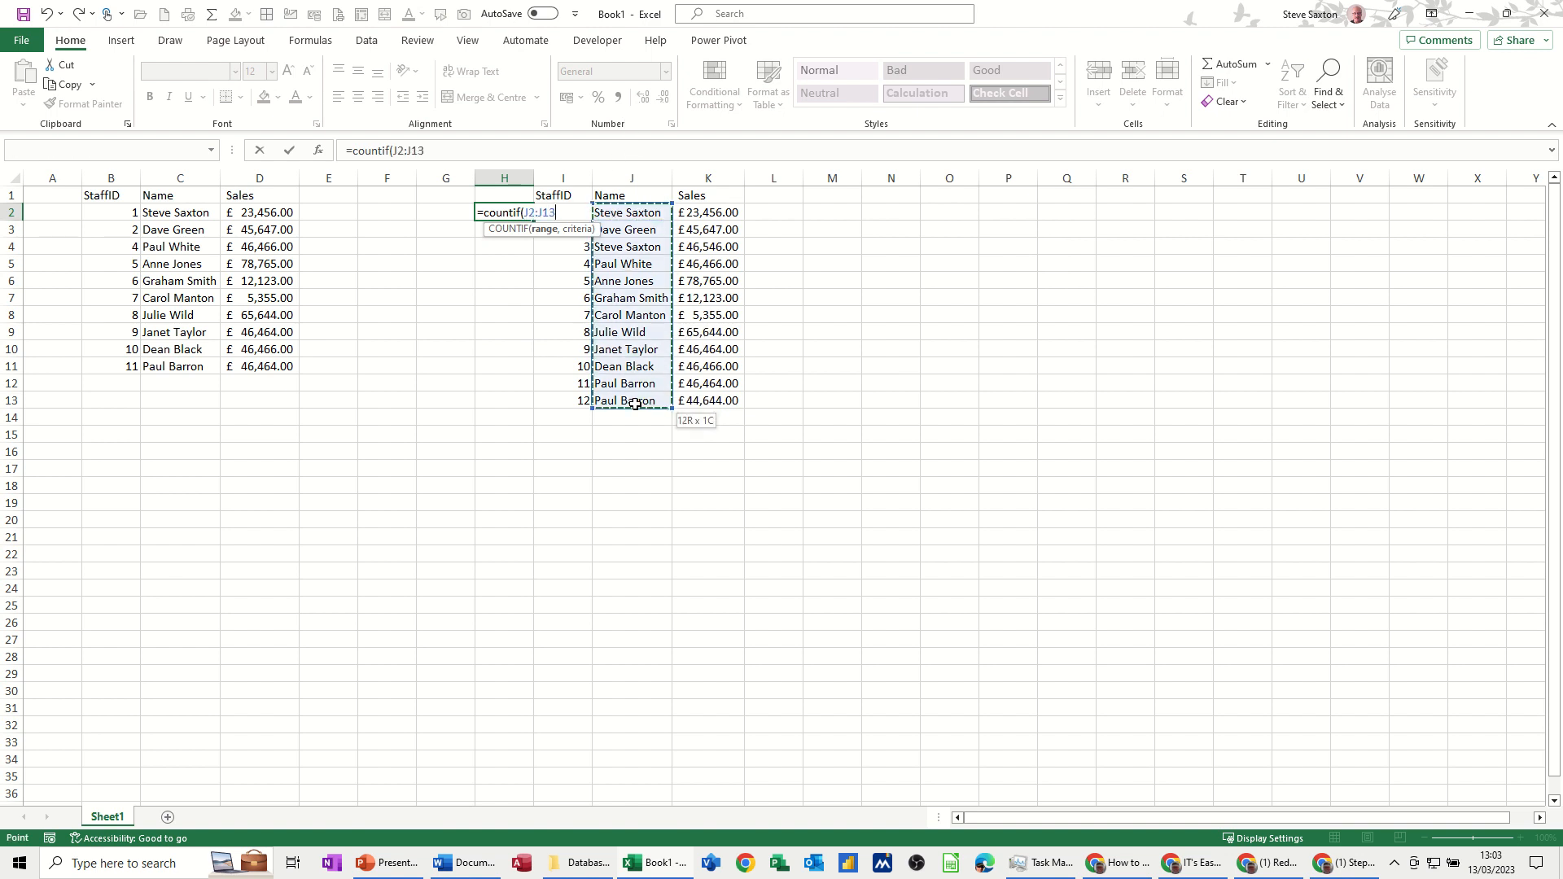
pyautogui.press('f4')
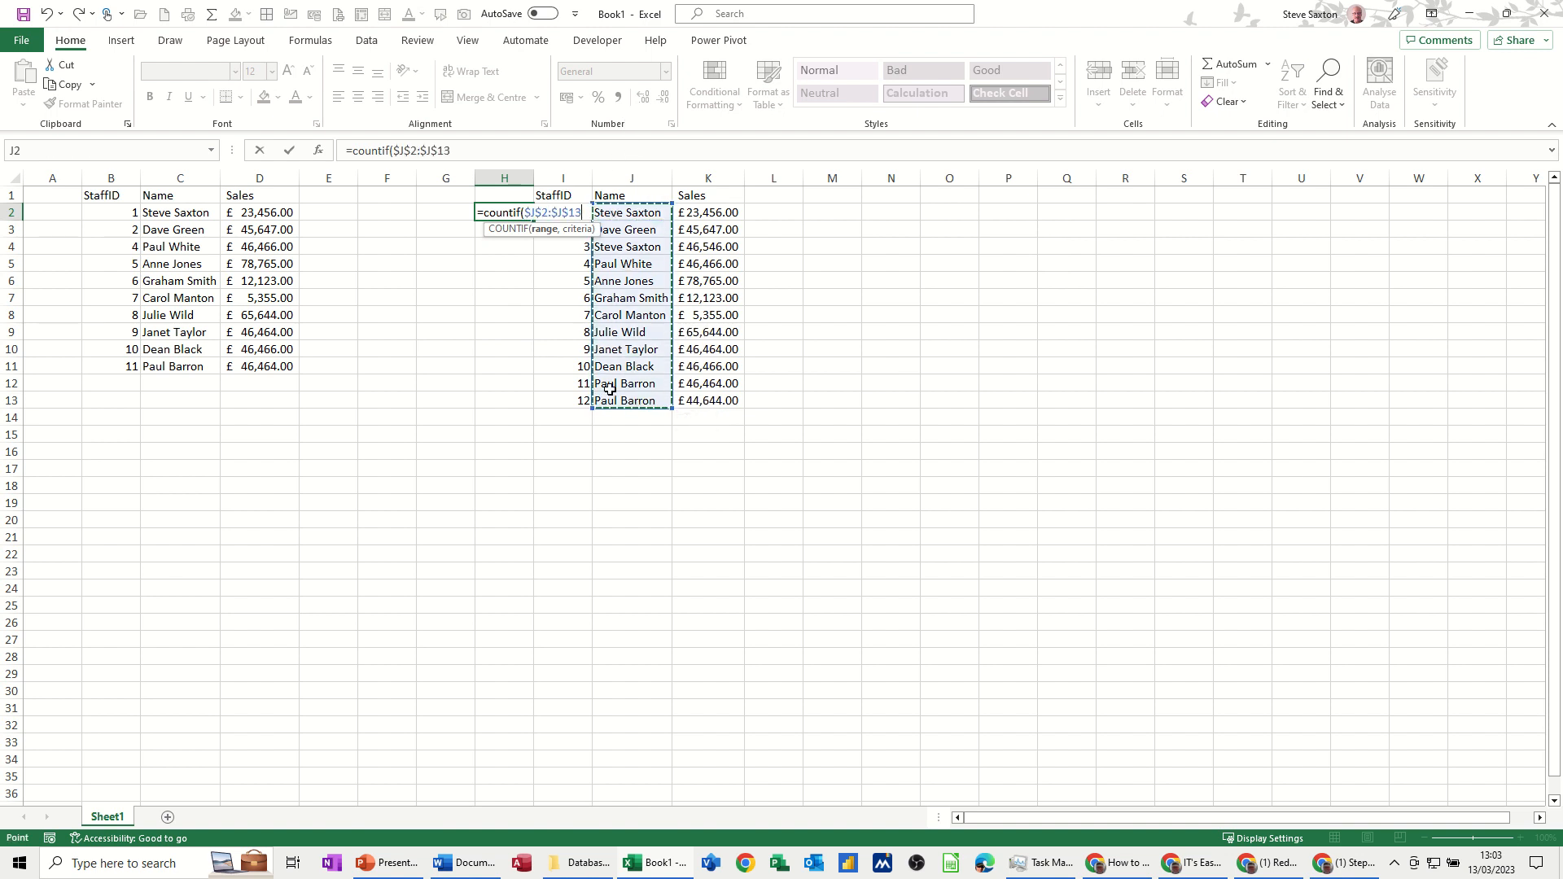
pyautogui.write(',')
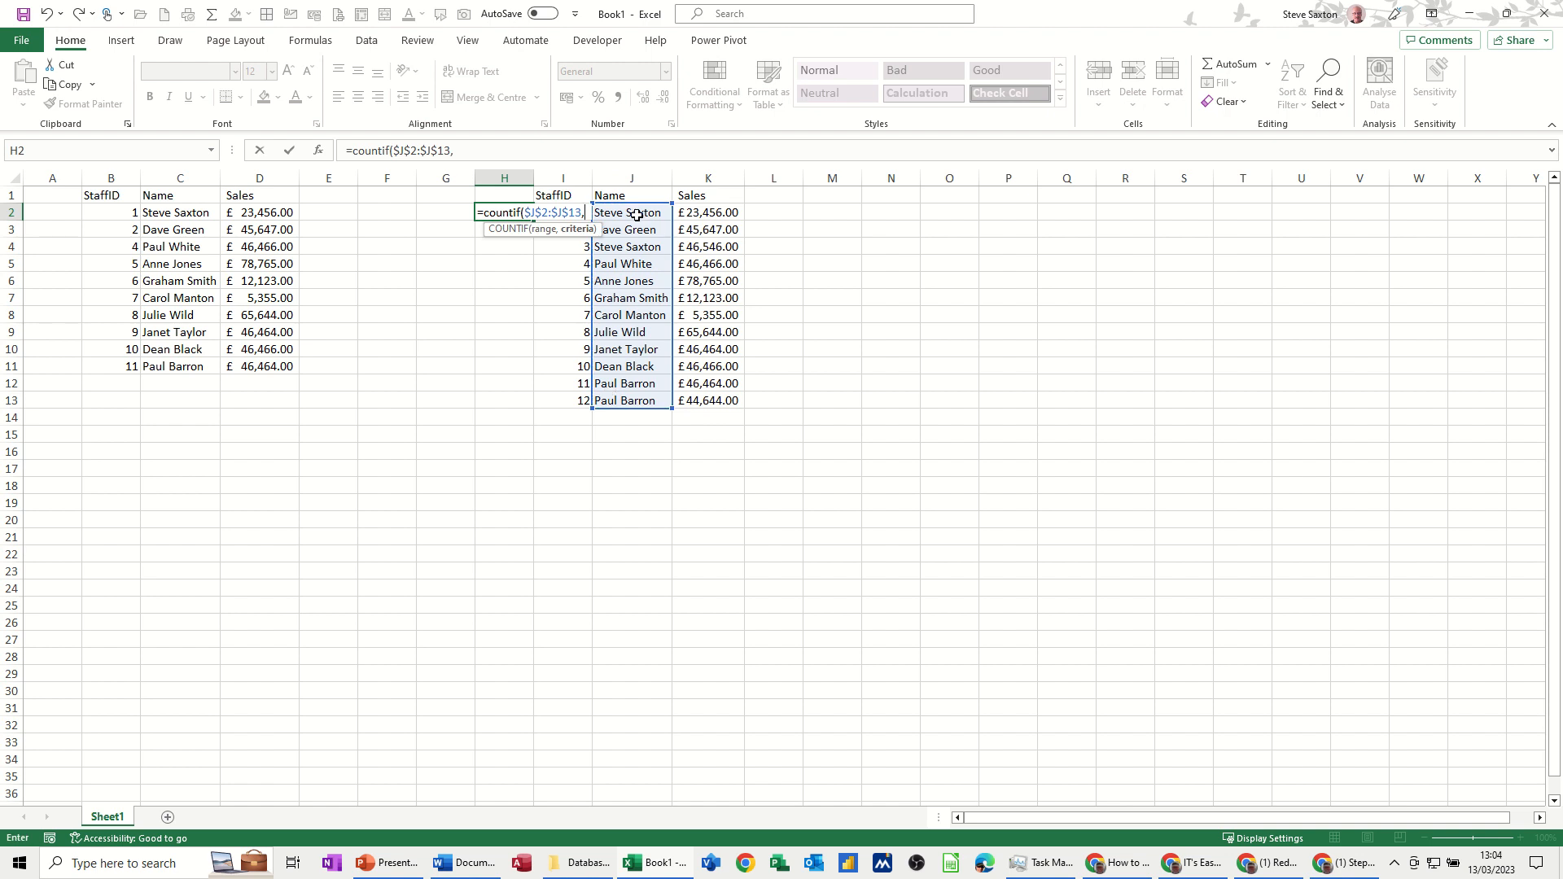
pyautogui.click(628, 212)
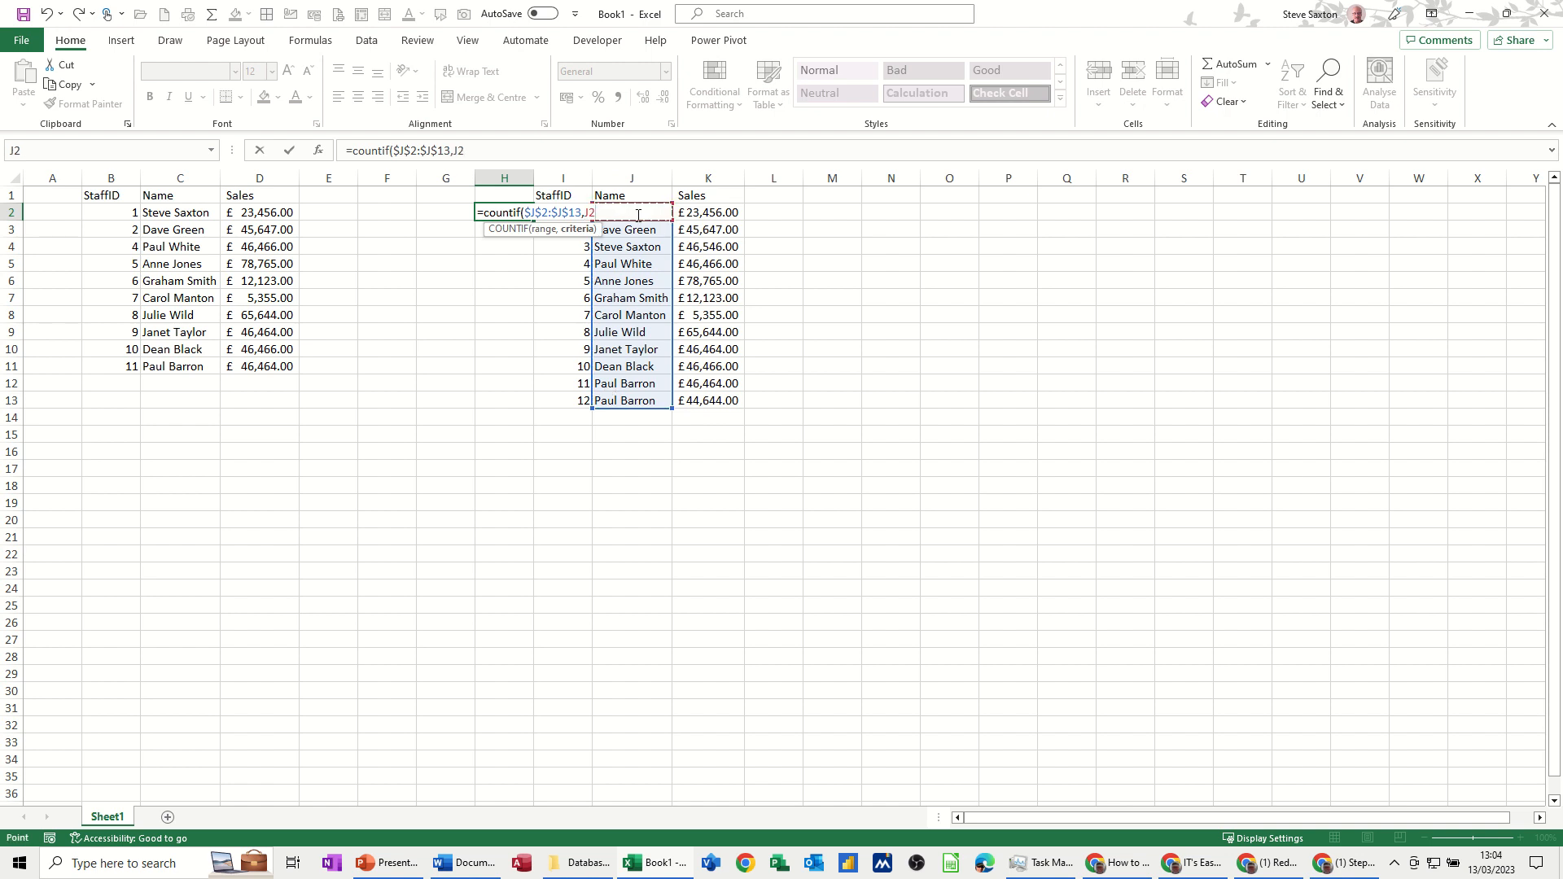
pyautogui.write(')')
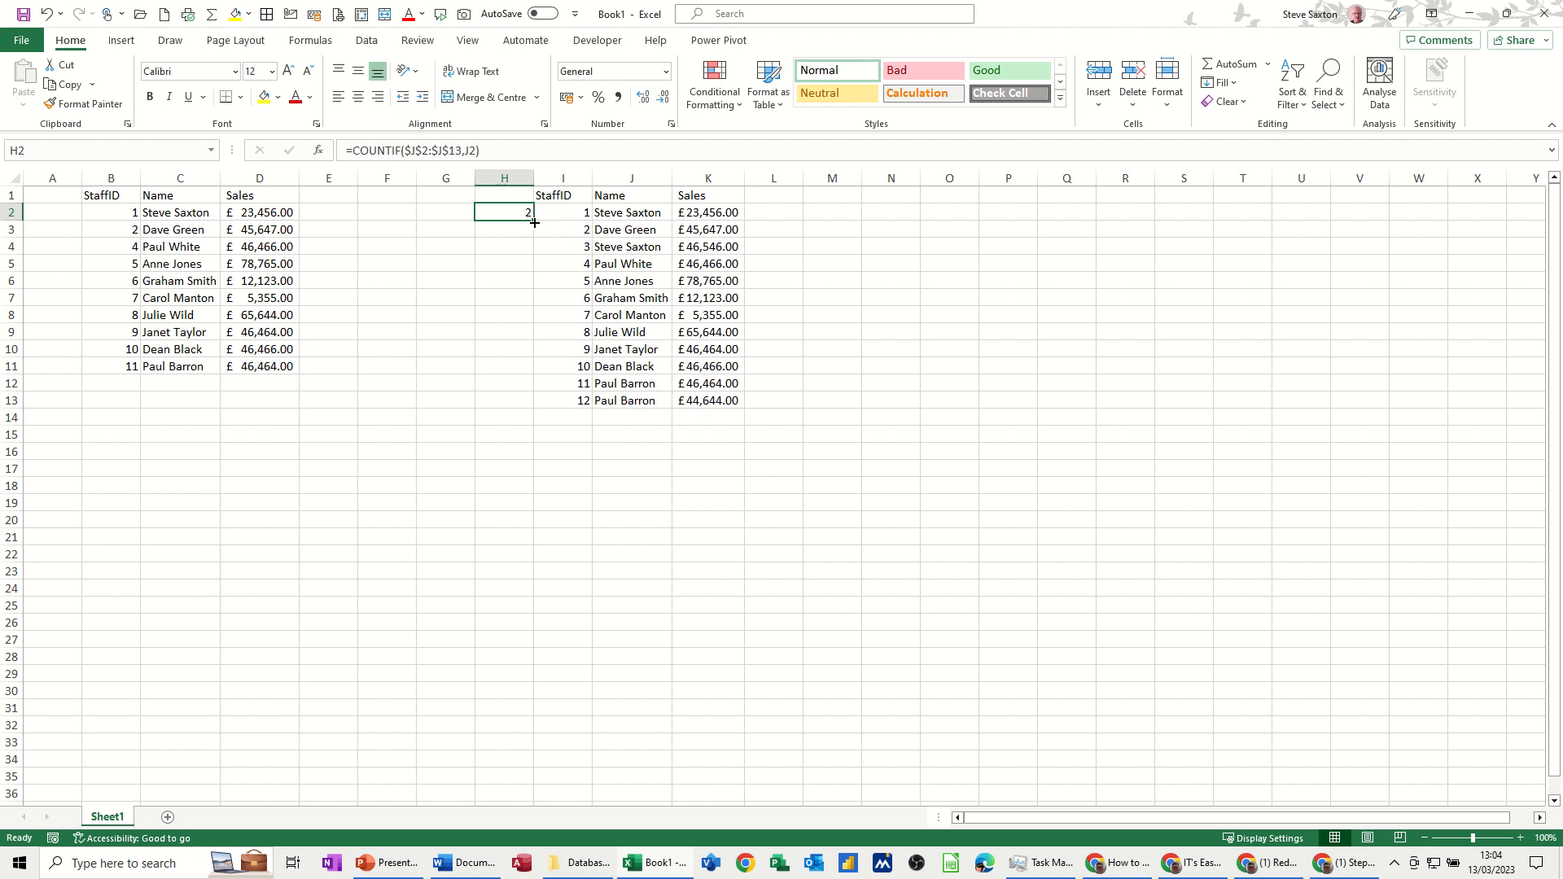
# Fill the count formula down to H13 and begin an IF formula in L2.
pyautogui.moveTo(532, 219); pyautogui.dragTo(503, 405)
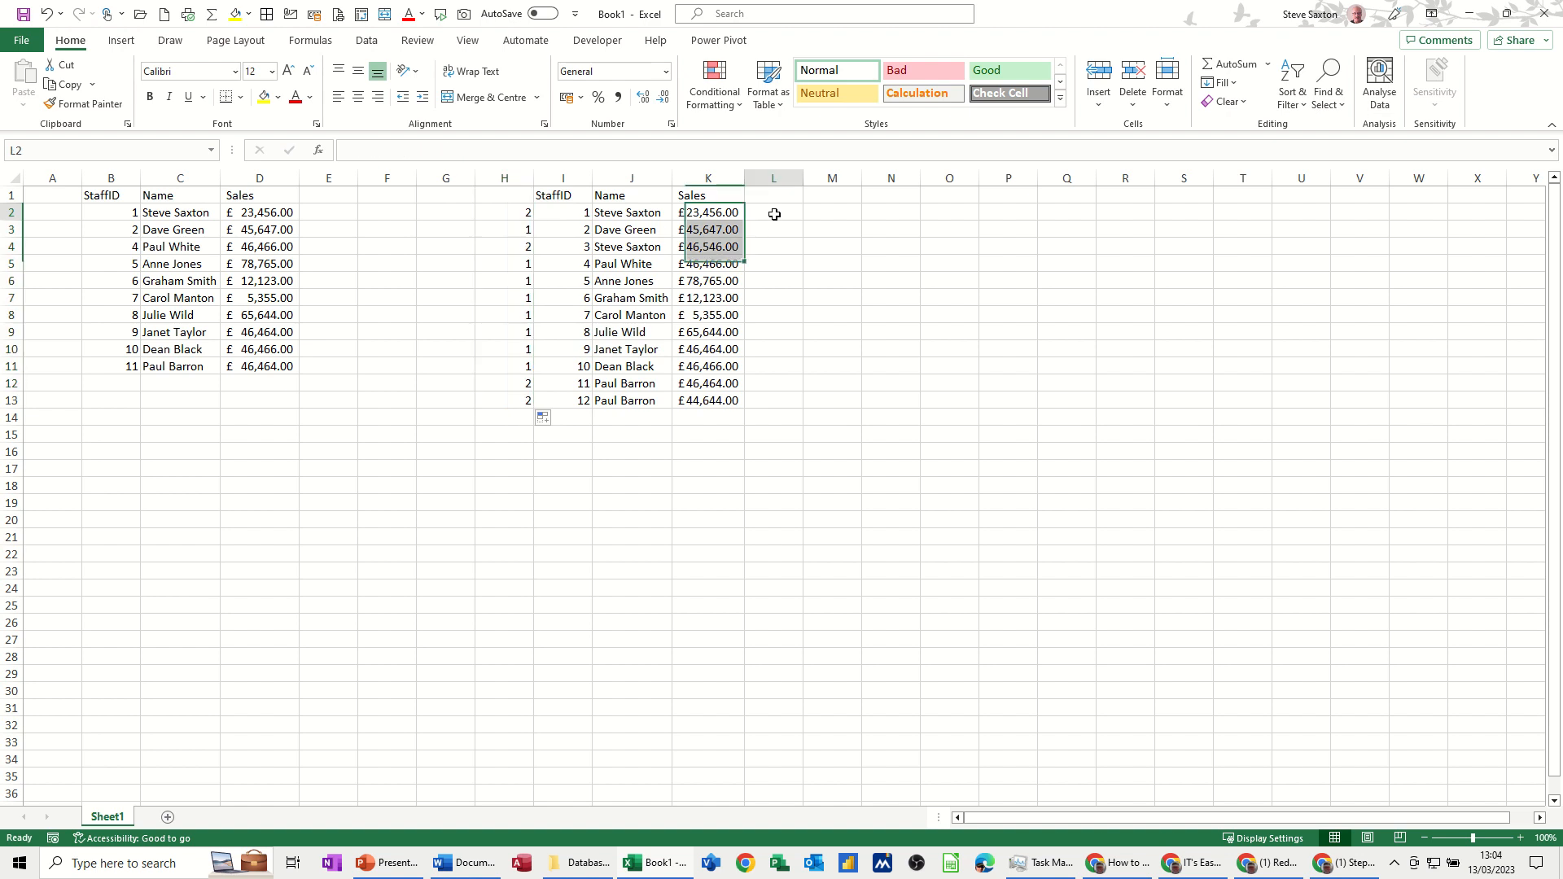
pyautogui.click(773, 212)
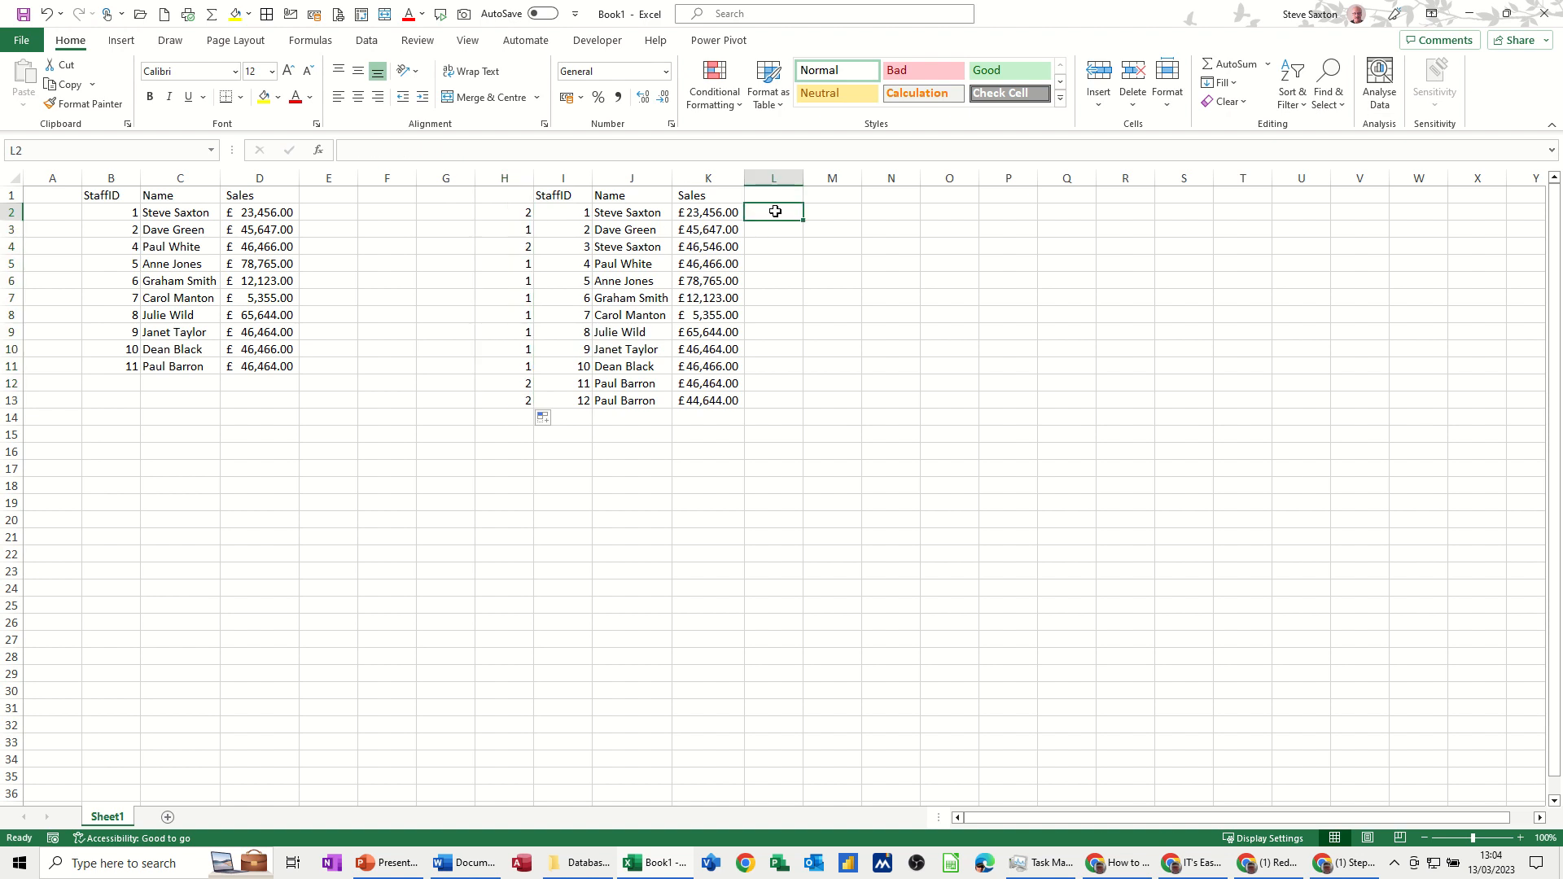
pyautogui.write('=if(')
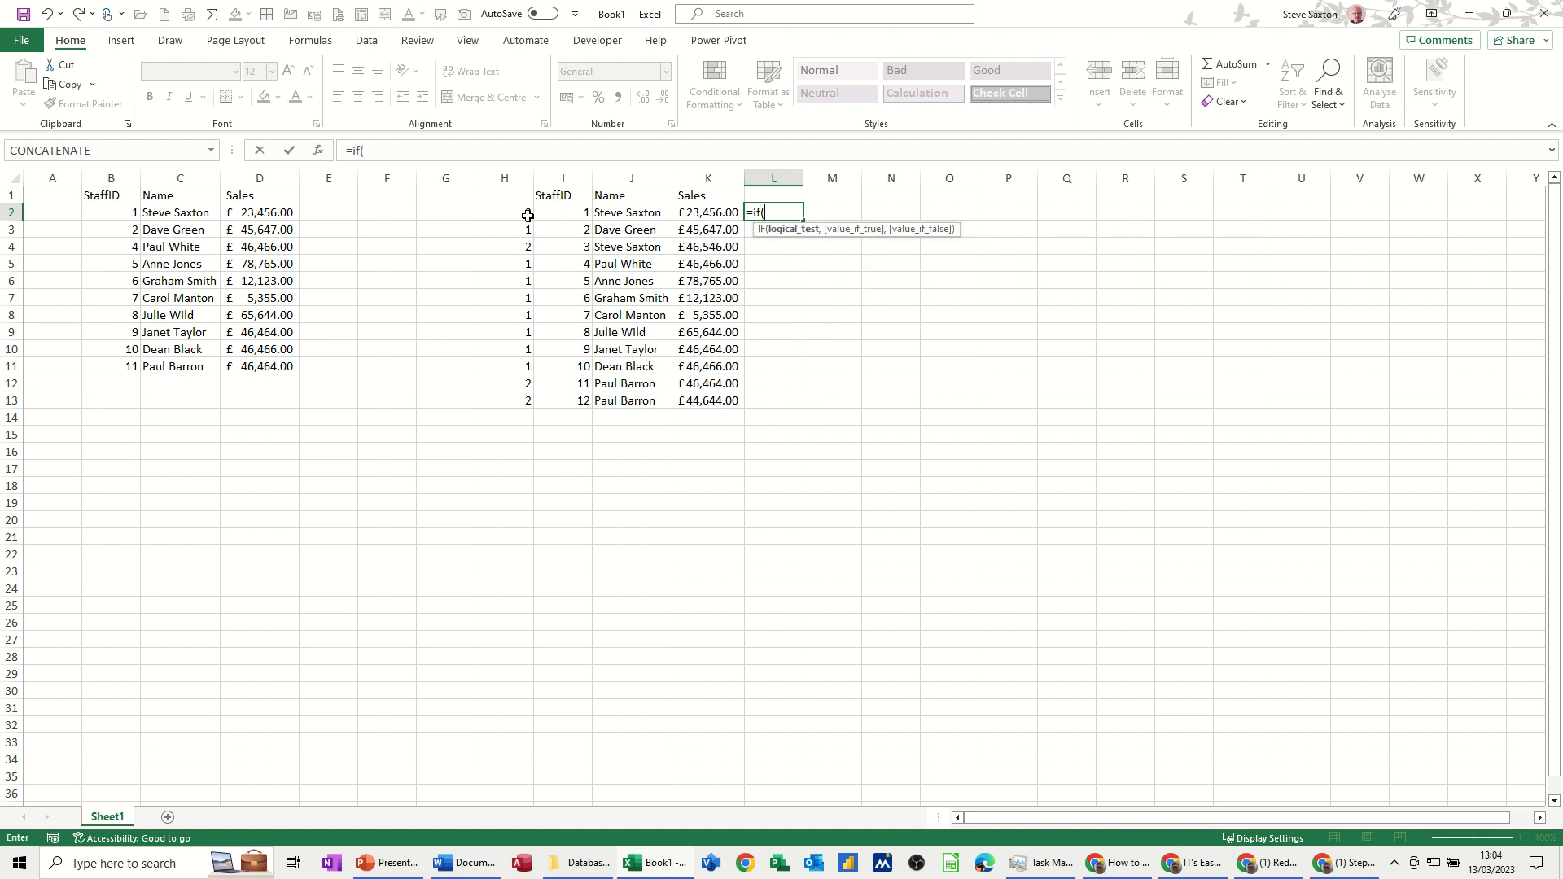
# Enter =IF(H2>1,1,"") in L2 and fill it down to L13 to flag duplicate-name rows.
pyautogui.click(503, 212)
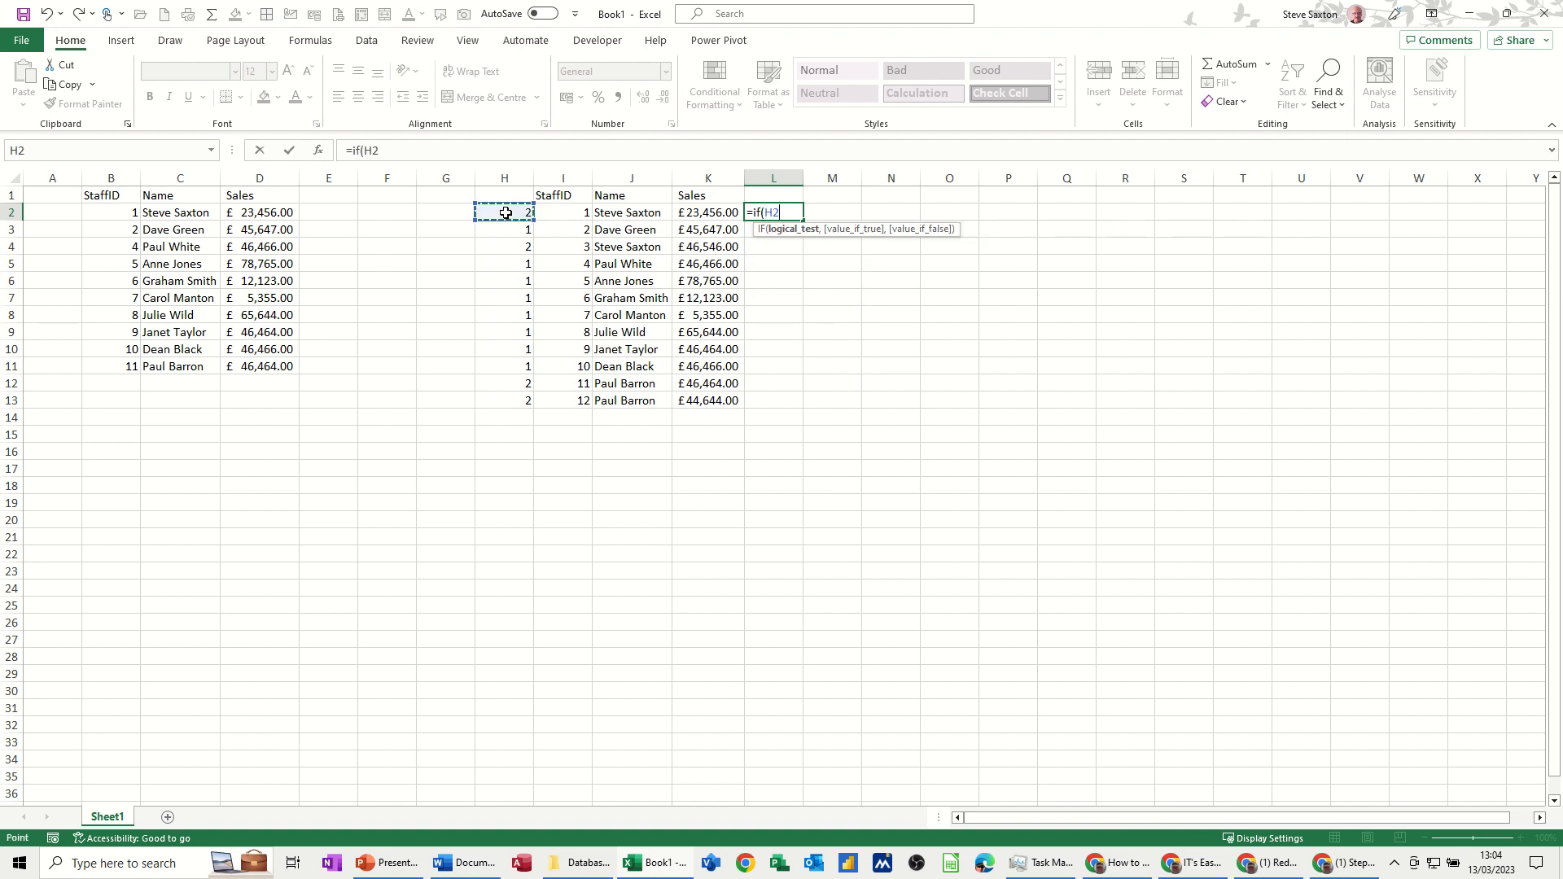
pyautogui.write('>1')
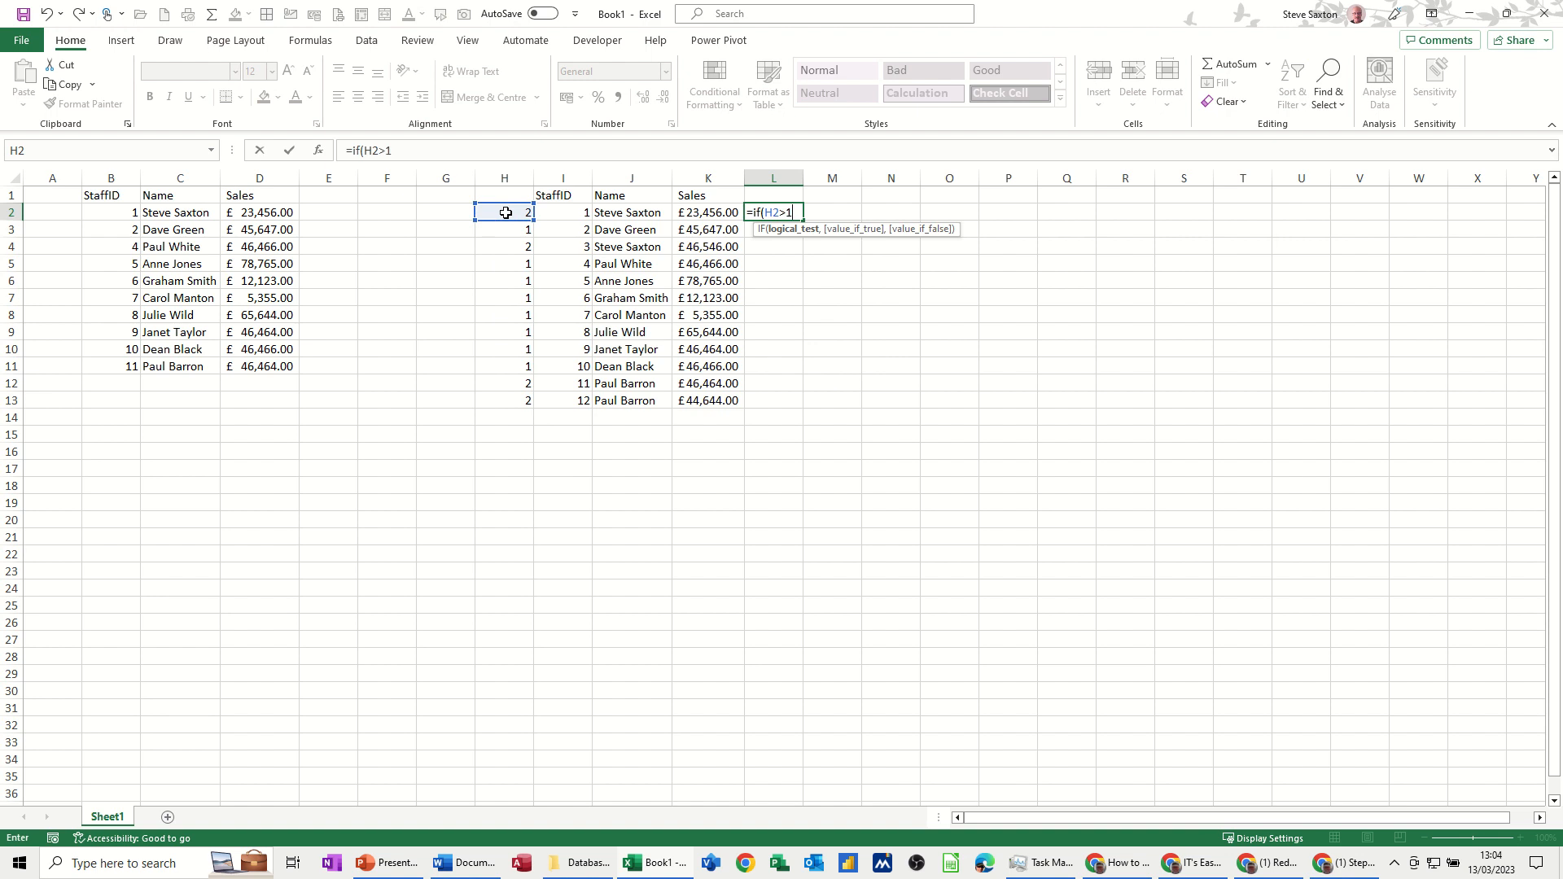
pyautogui.write(',')
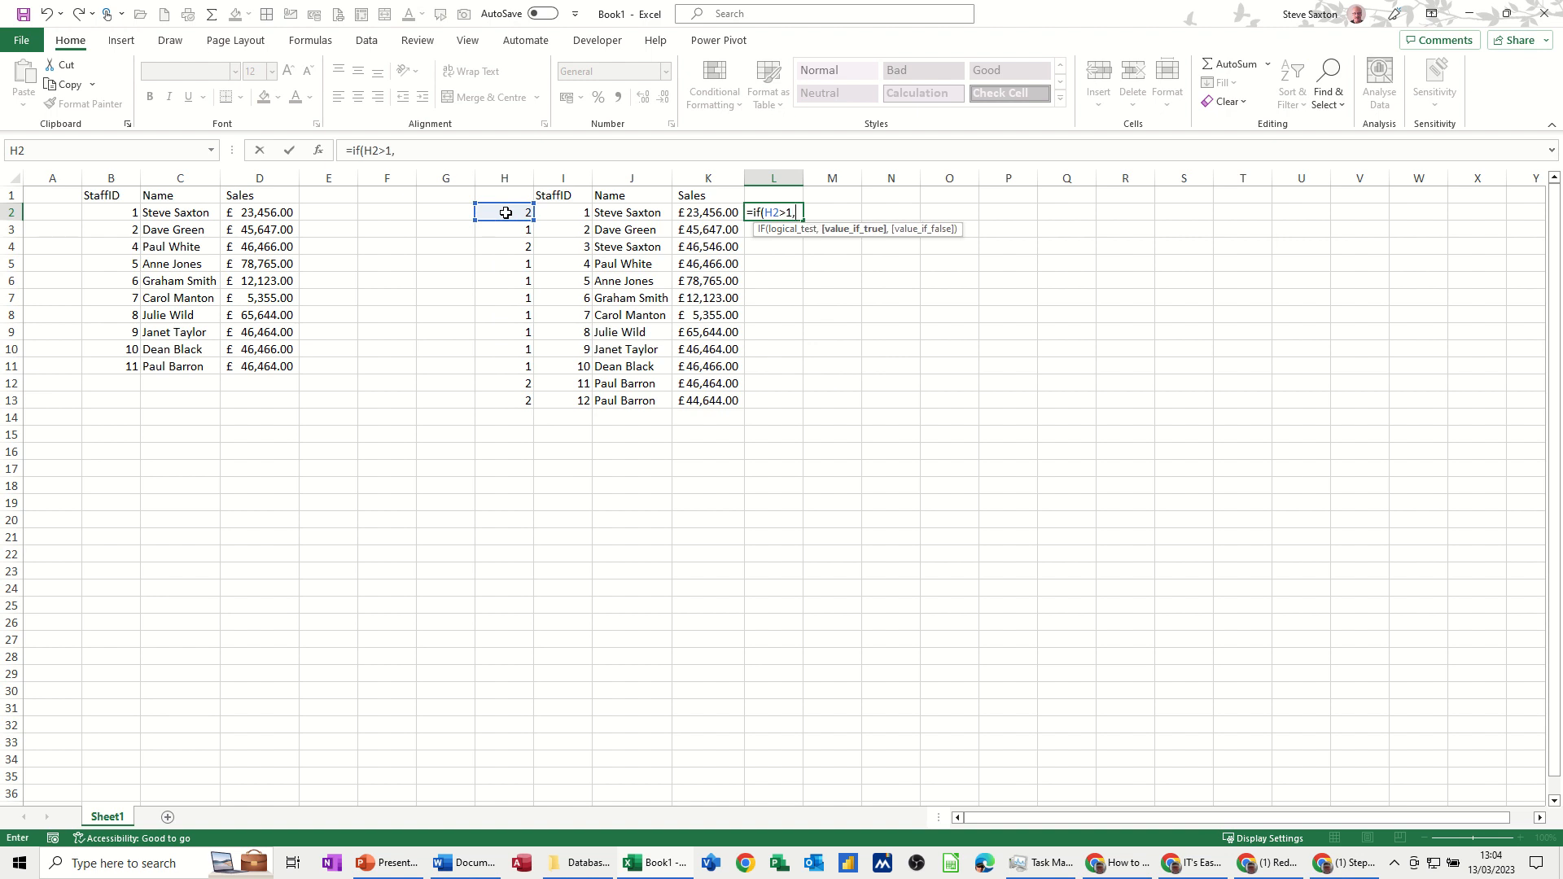
pyautogui.write('1')
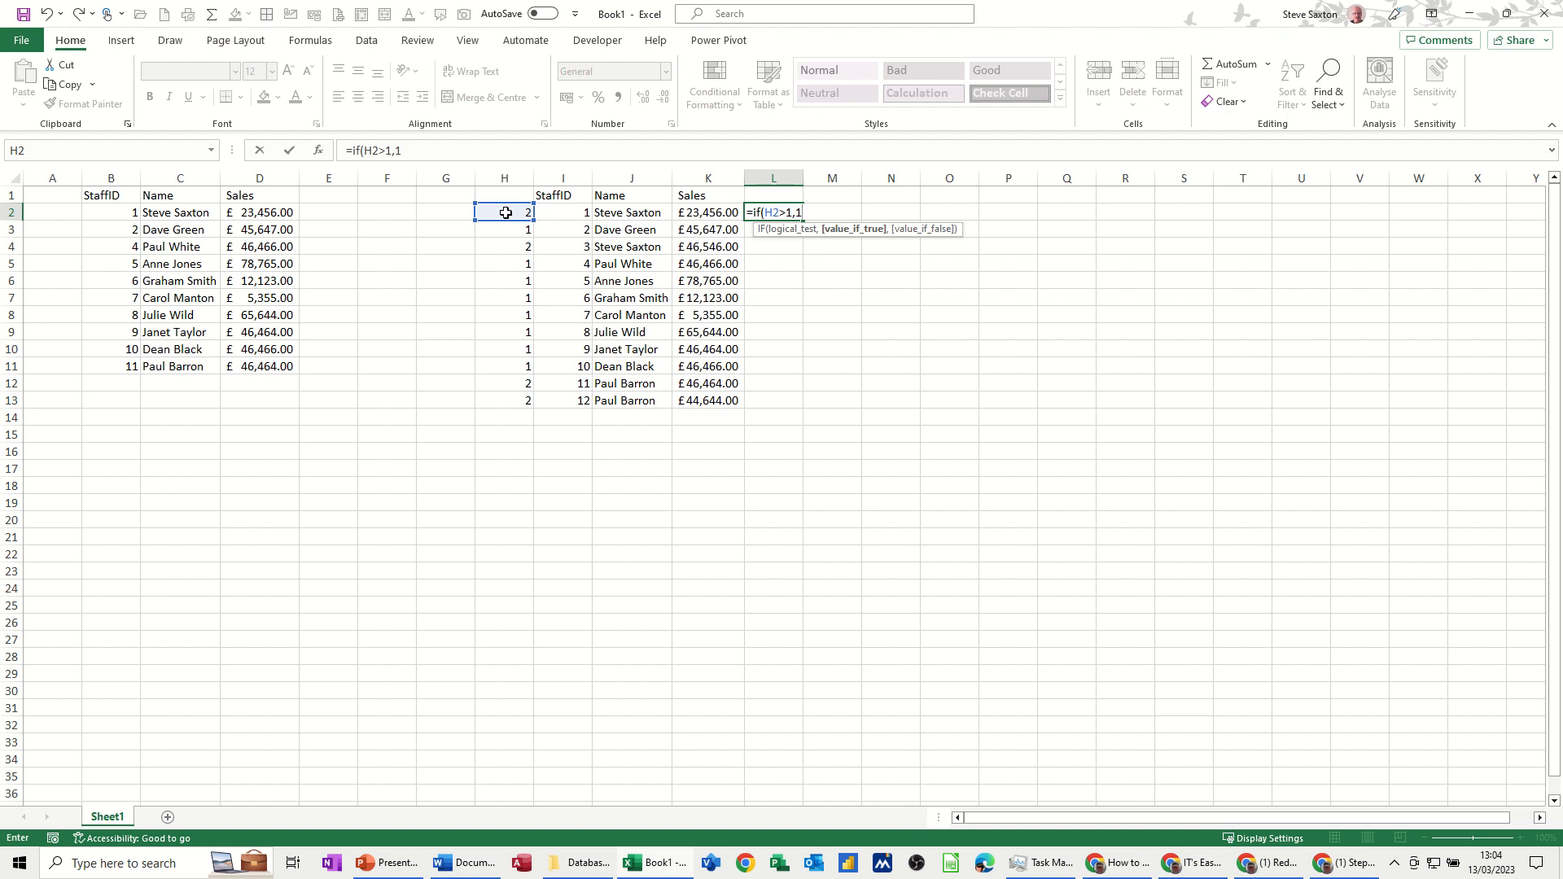
pyautogui.write(',')
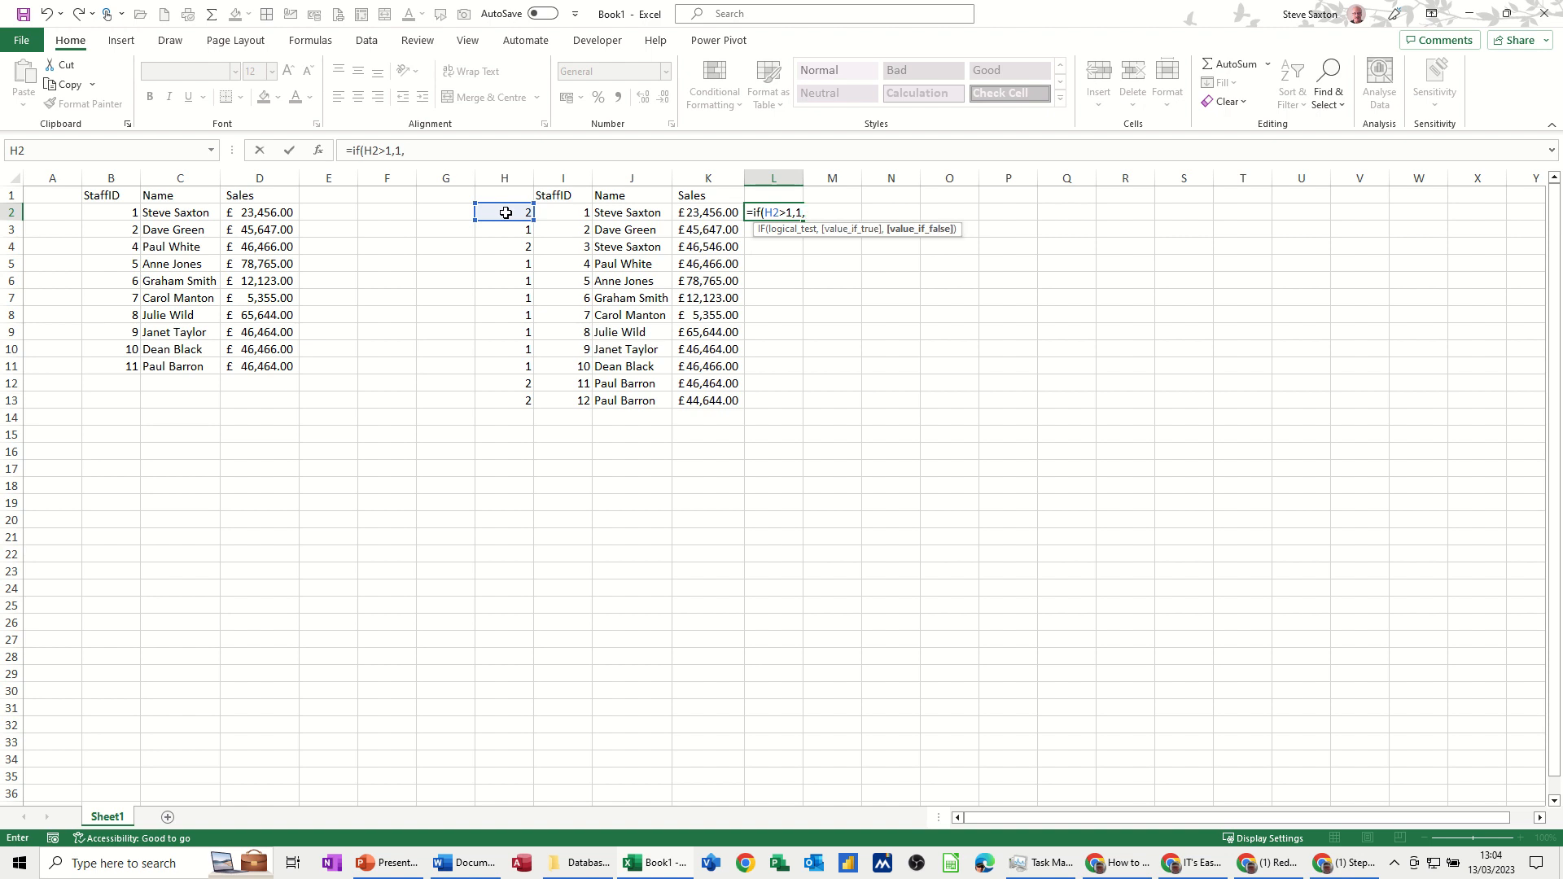
pyautogui.write('"")')
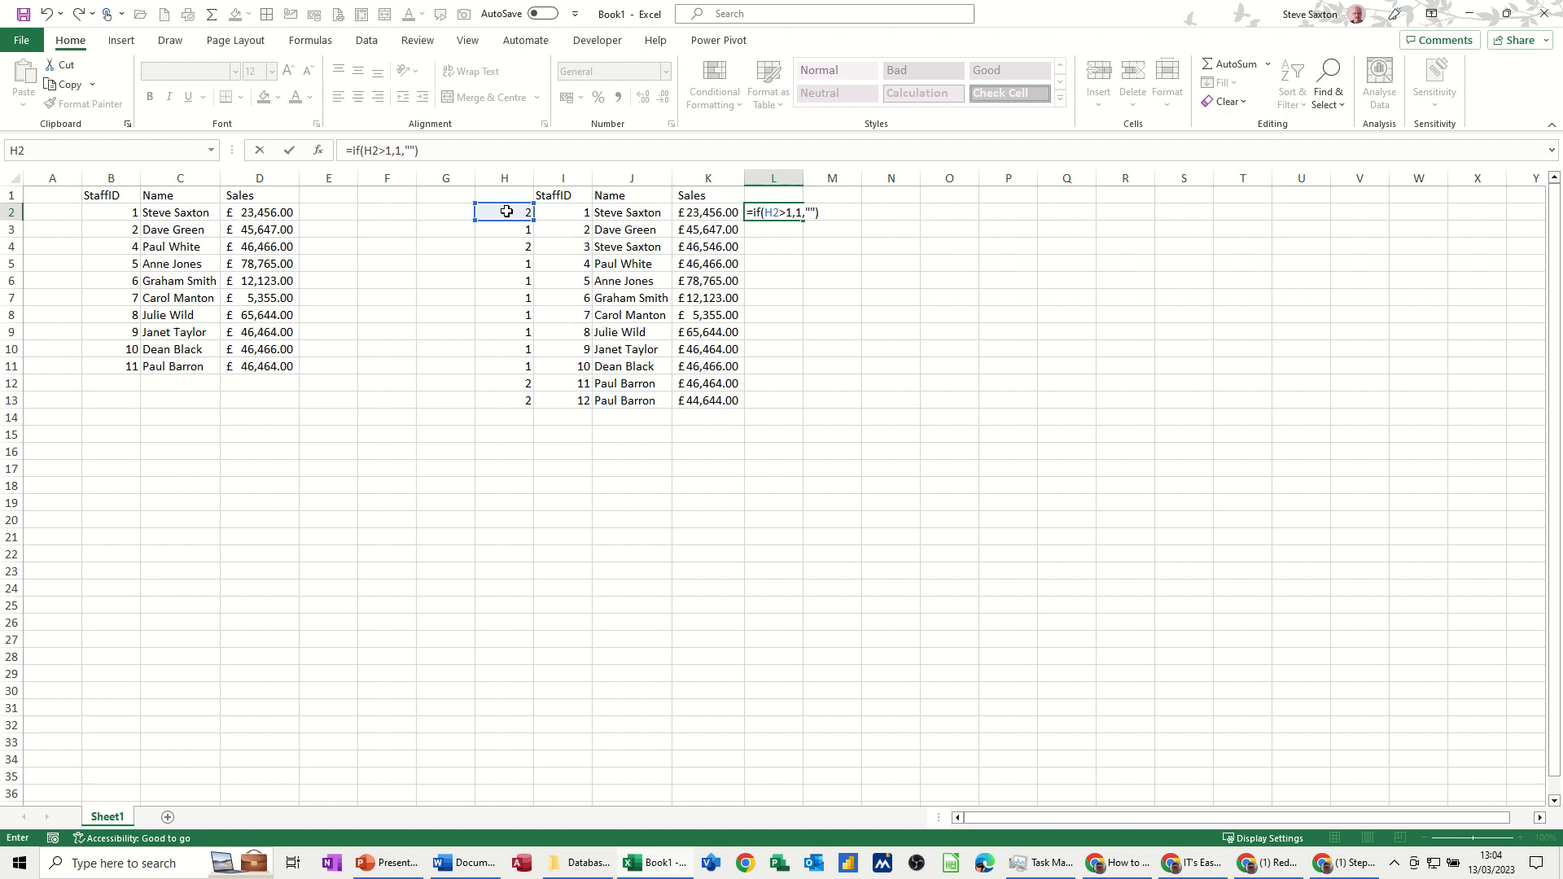
pyautogui.moveTo(528, 187)
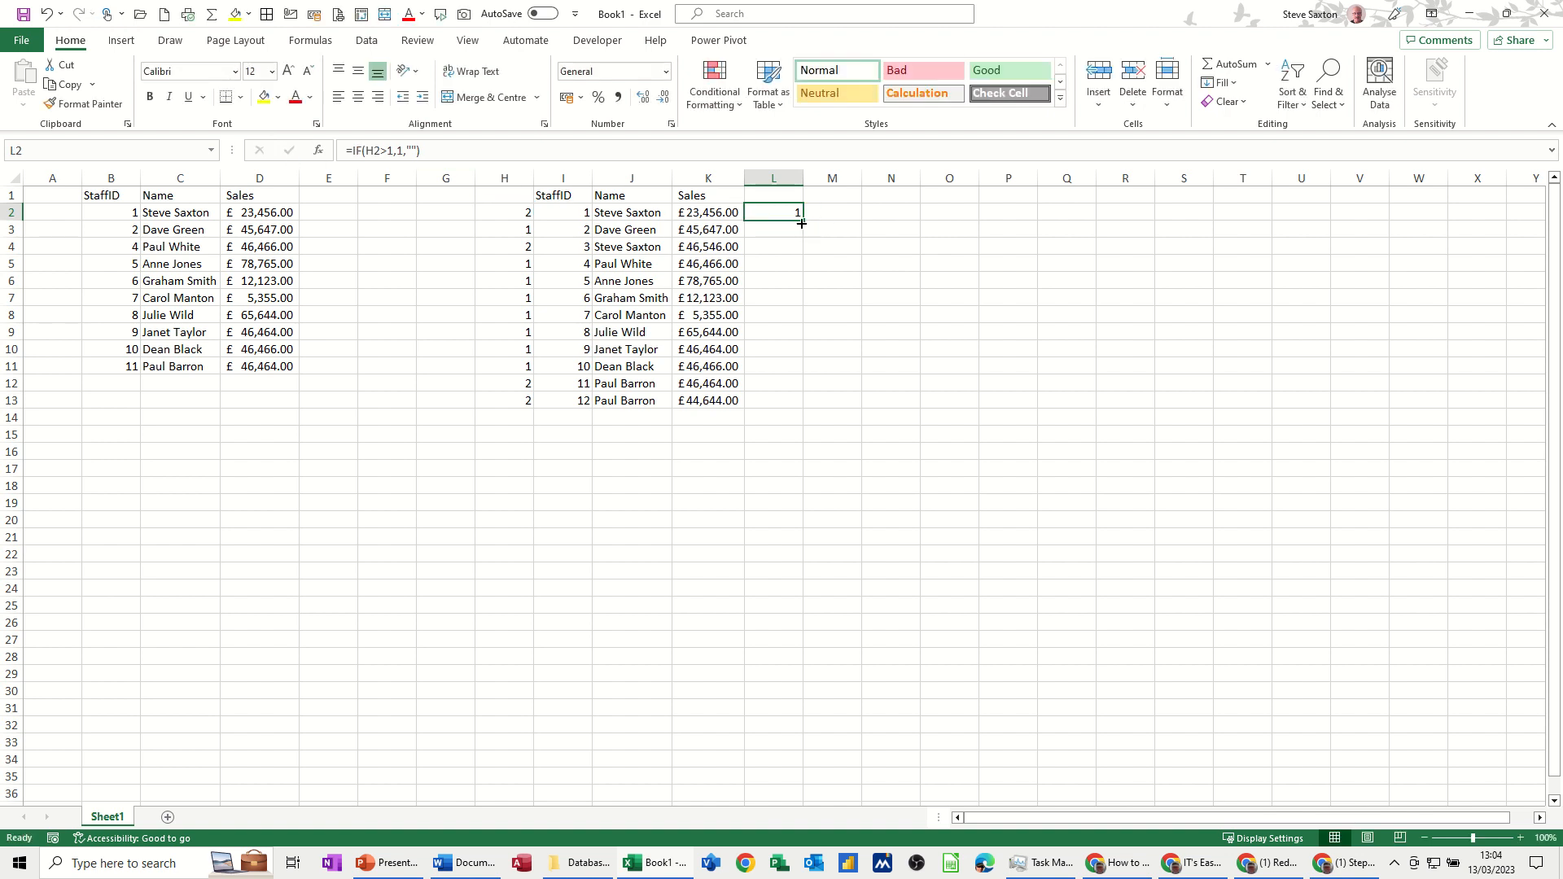
pyautogui.moveTo(801, 223); pyautogui.dragTo(793, 401)
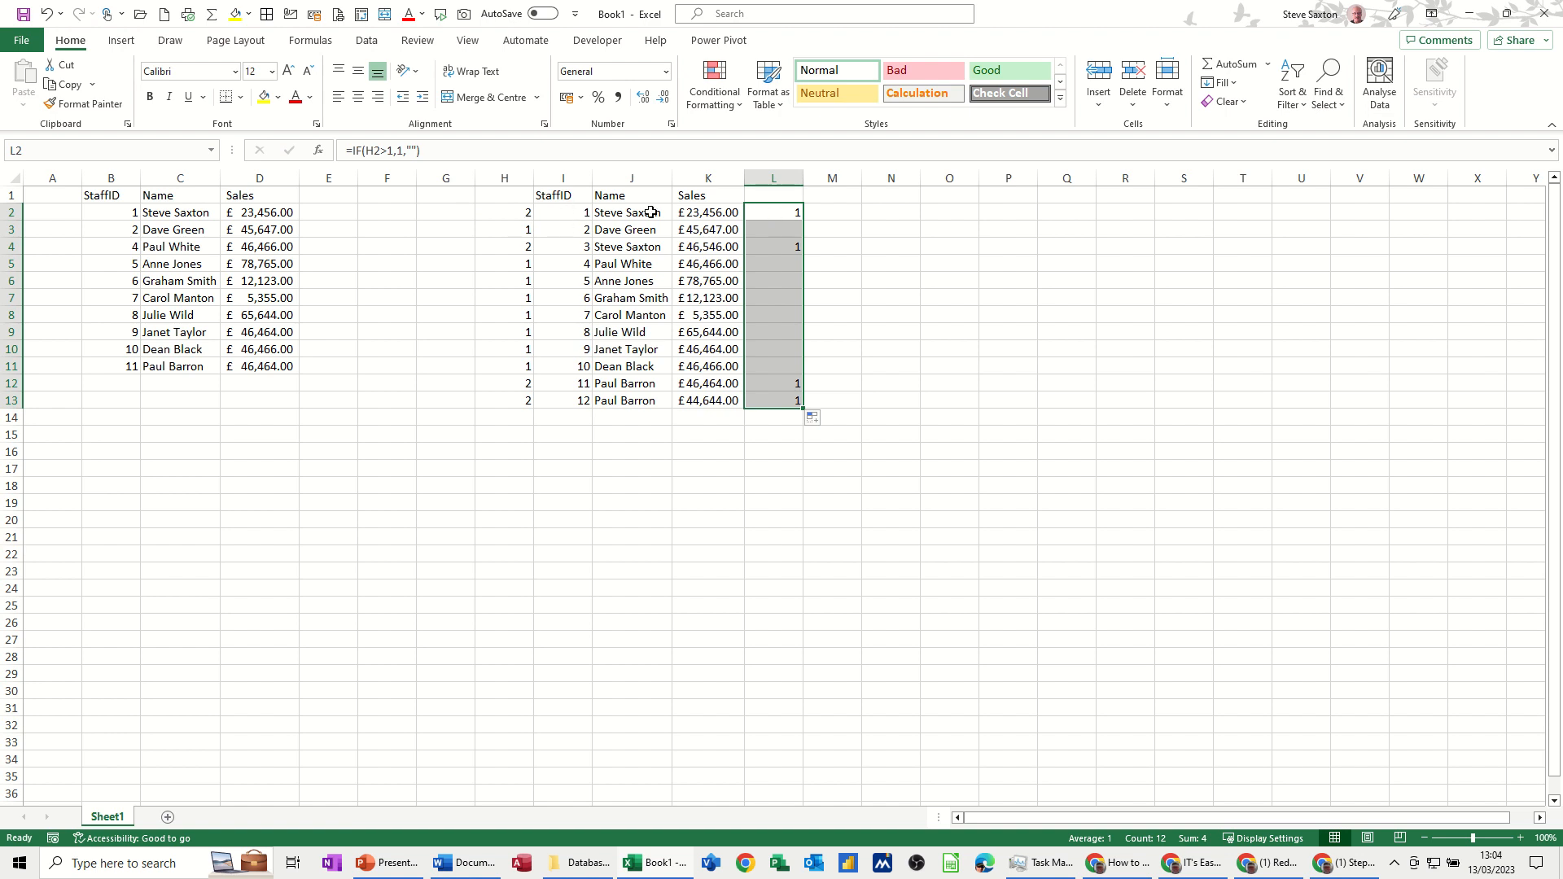
pyautogui.moveTo(565, 215)
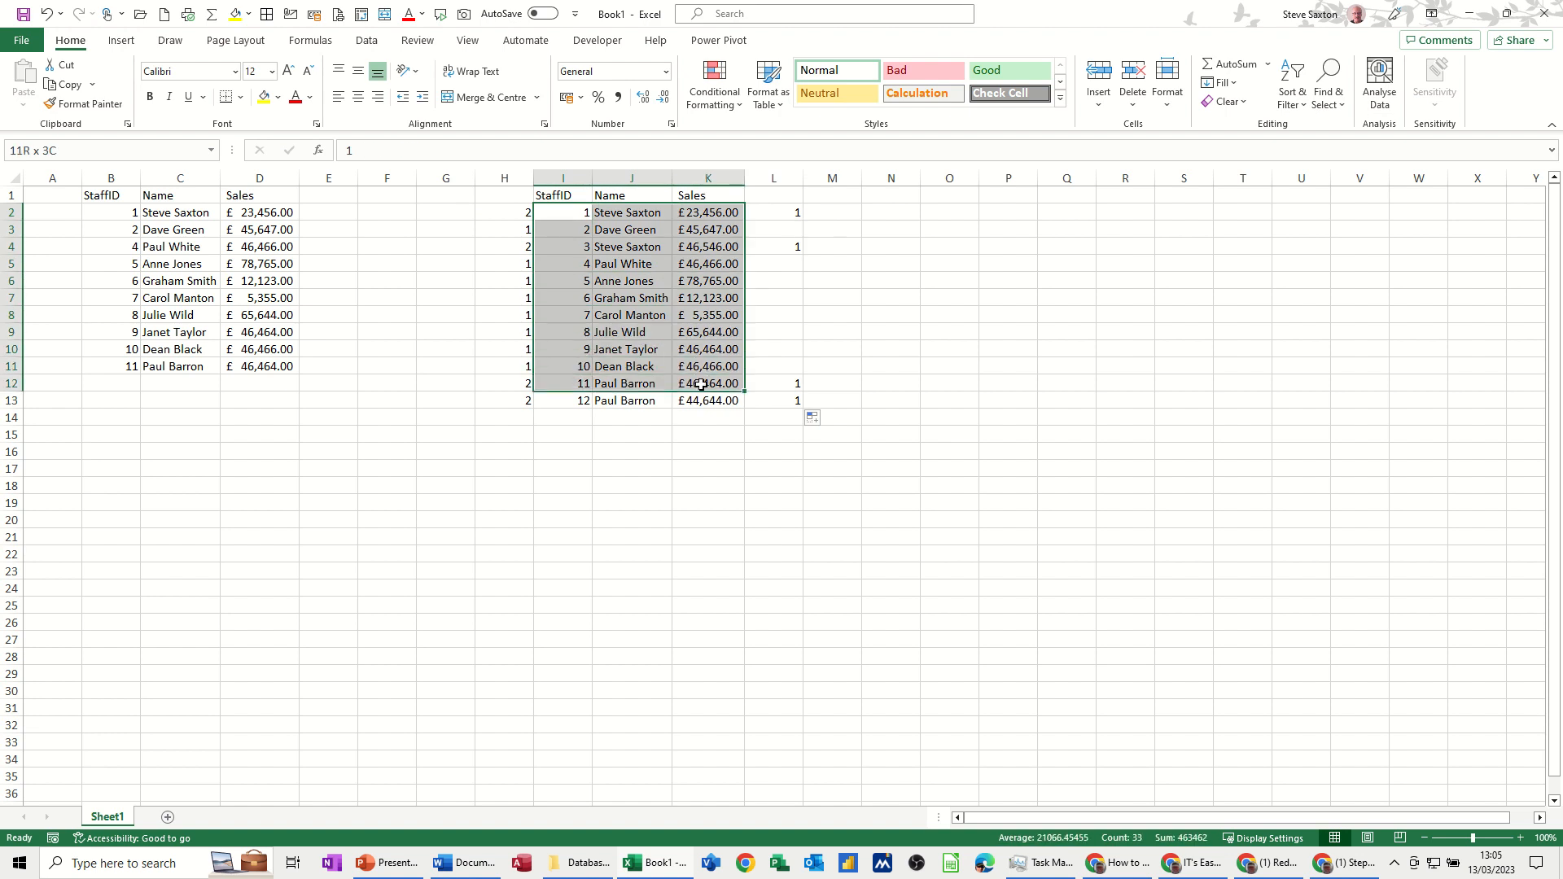
# Create a new formula-based conditional formatting rule using =$L2=1.
pyautogui.click(711, 83)
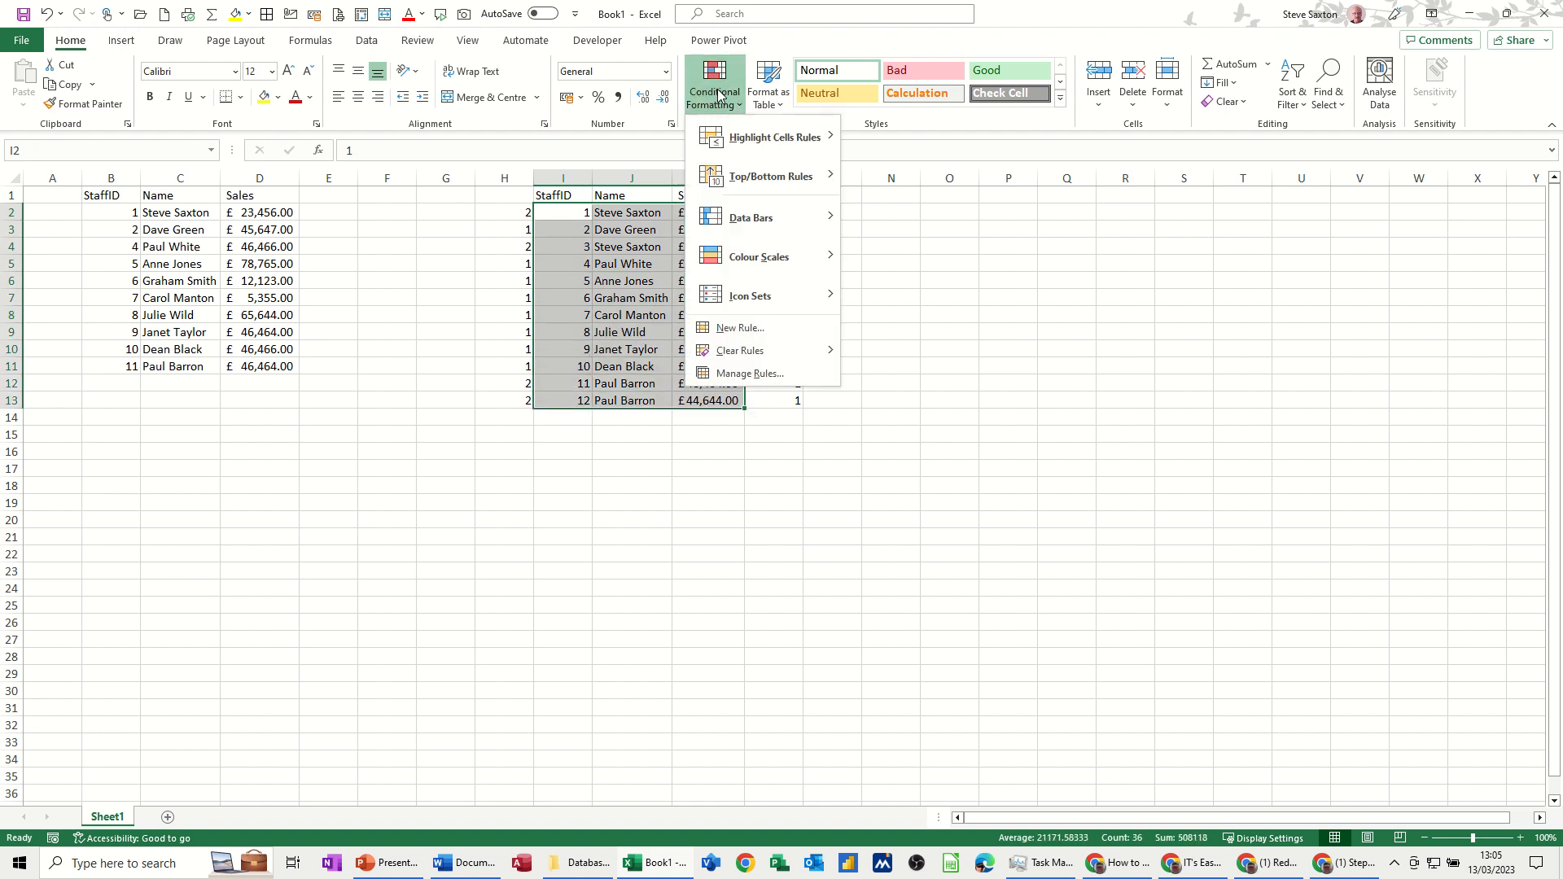
pyautogui.moveTo(762, 377)
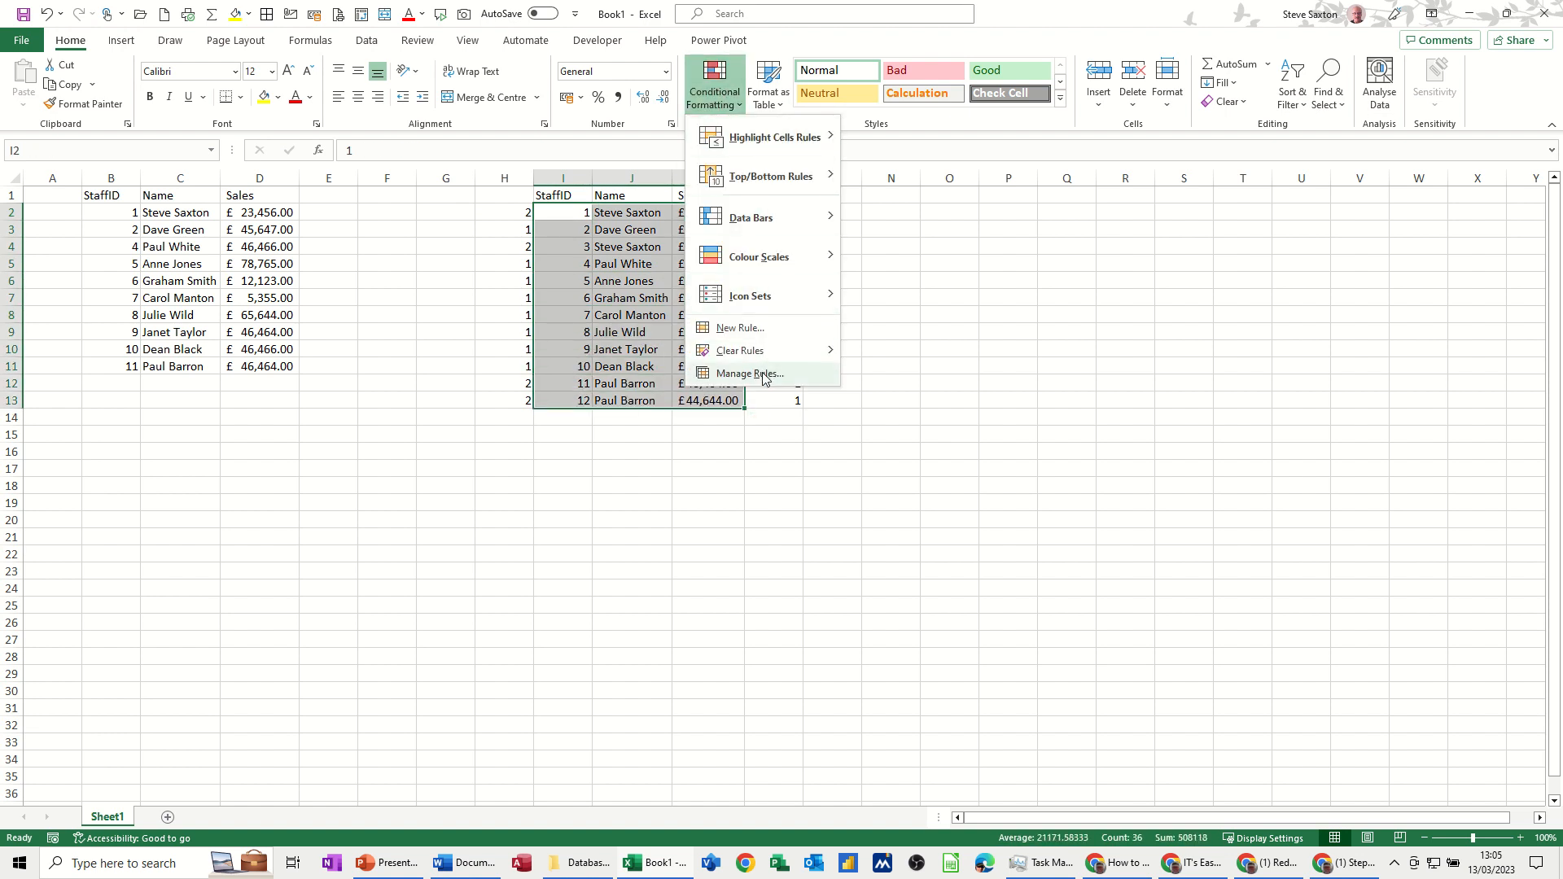
pyautogui.click(749, 373)
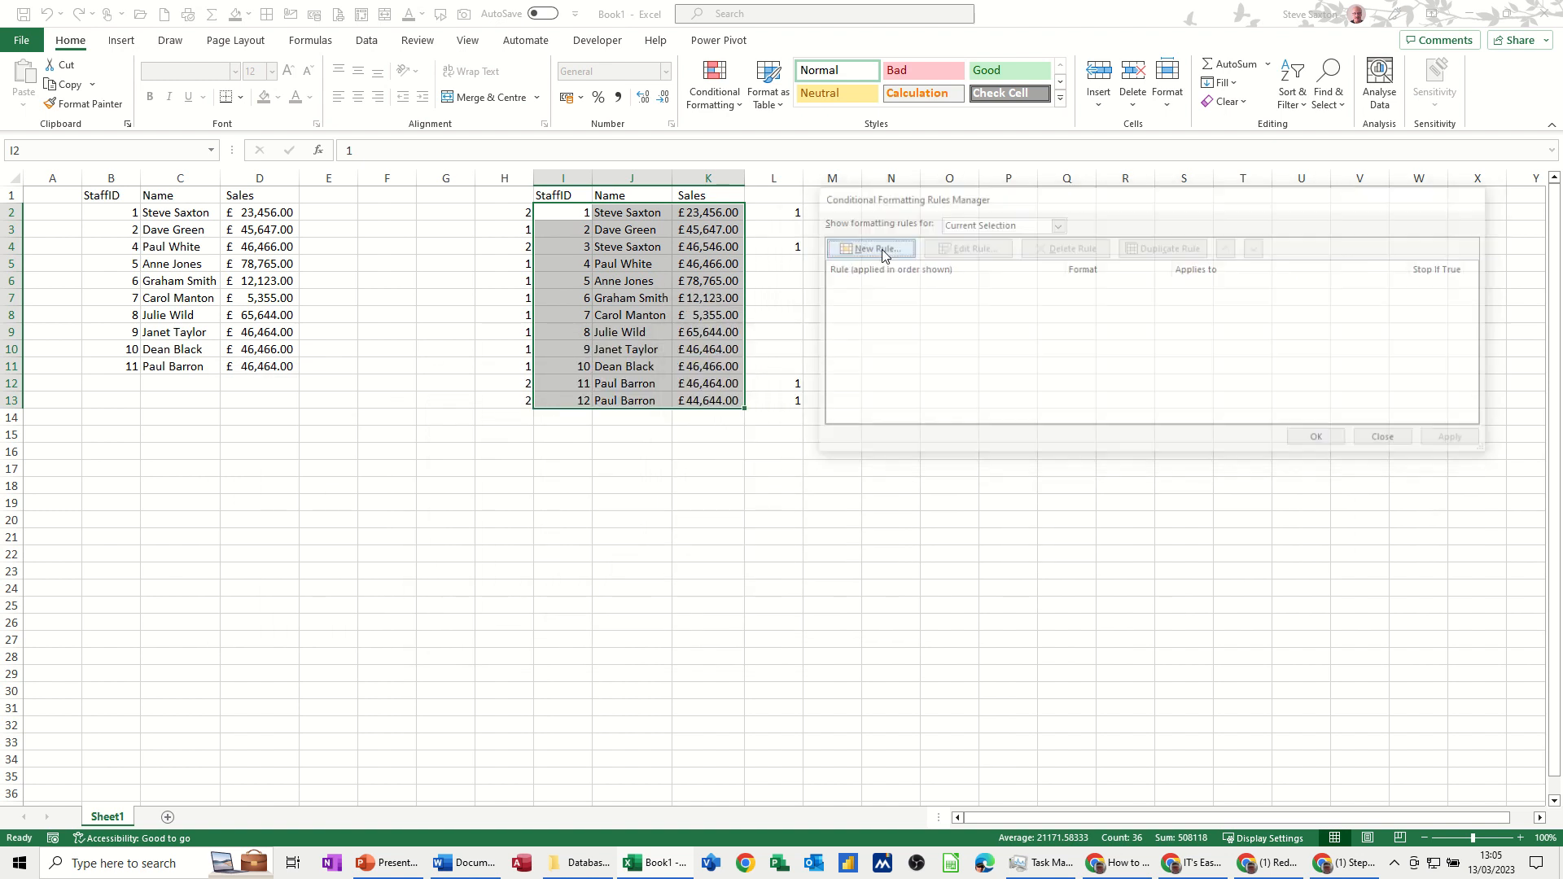
pyautogui.click(870, 247)
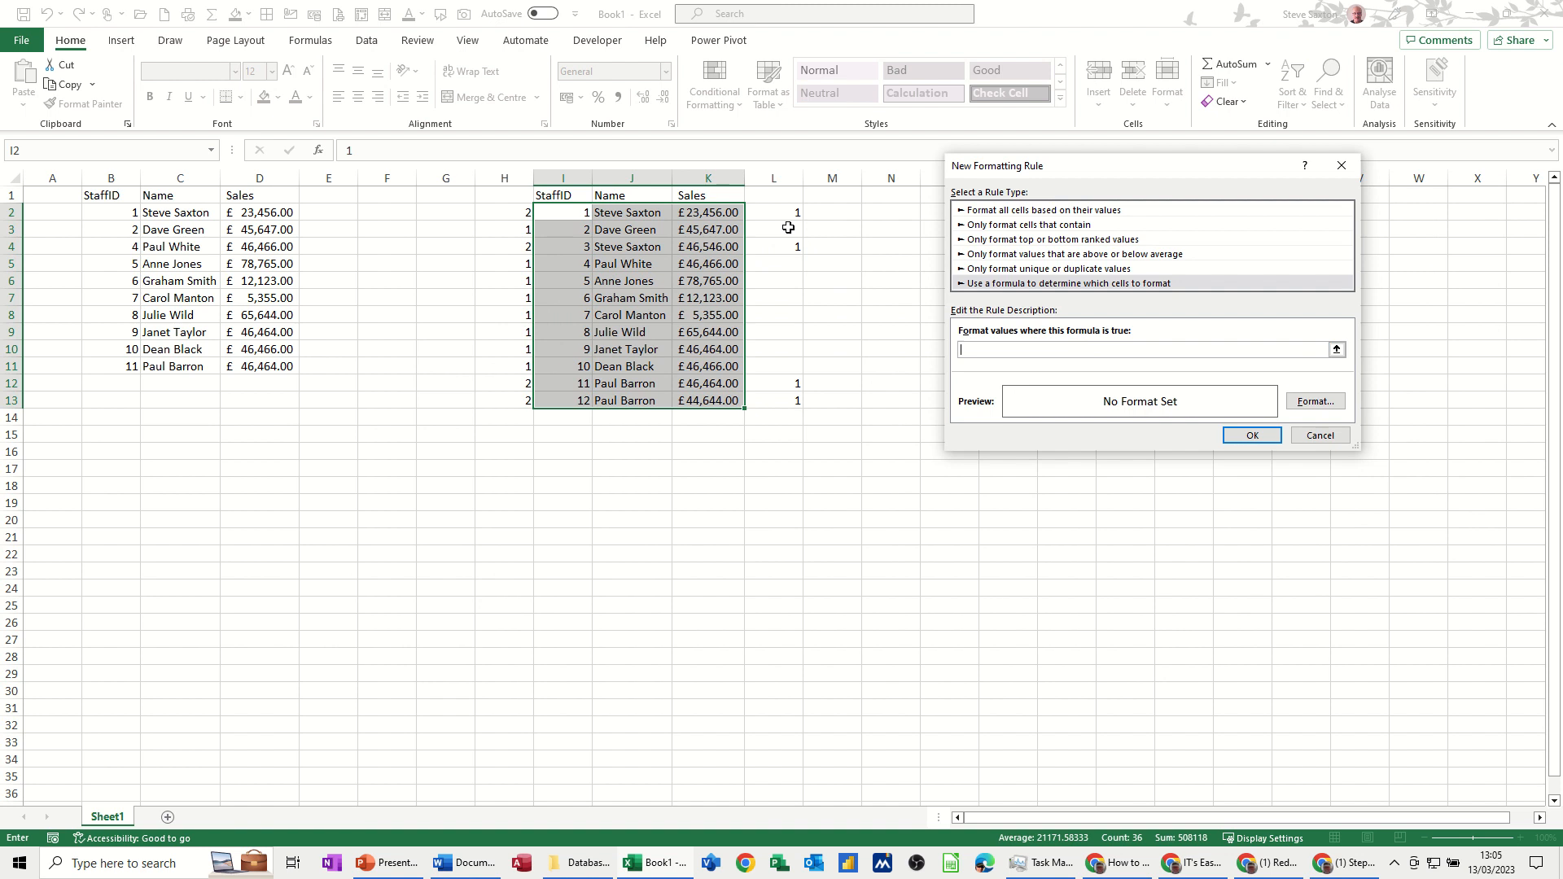
pyautogui.moveTo(770, 212)
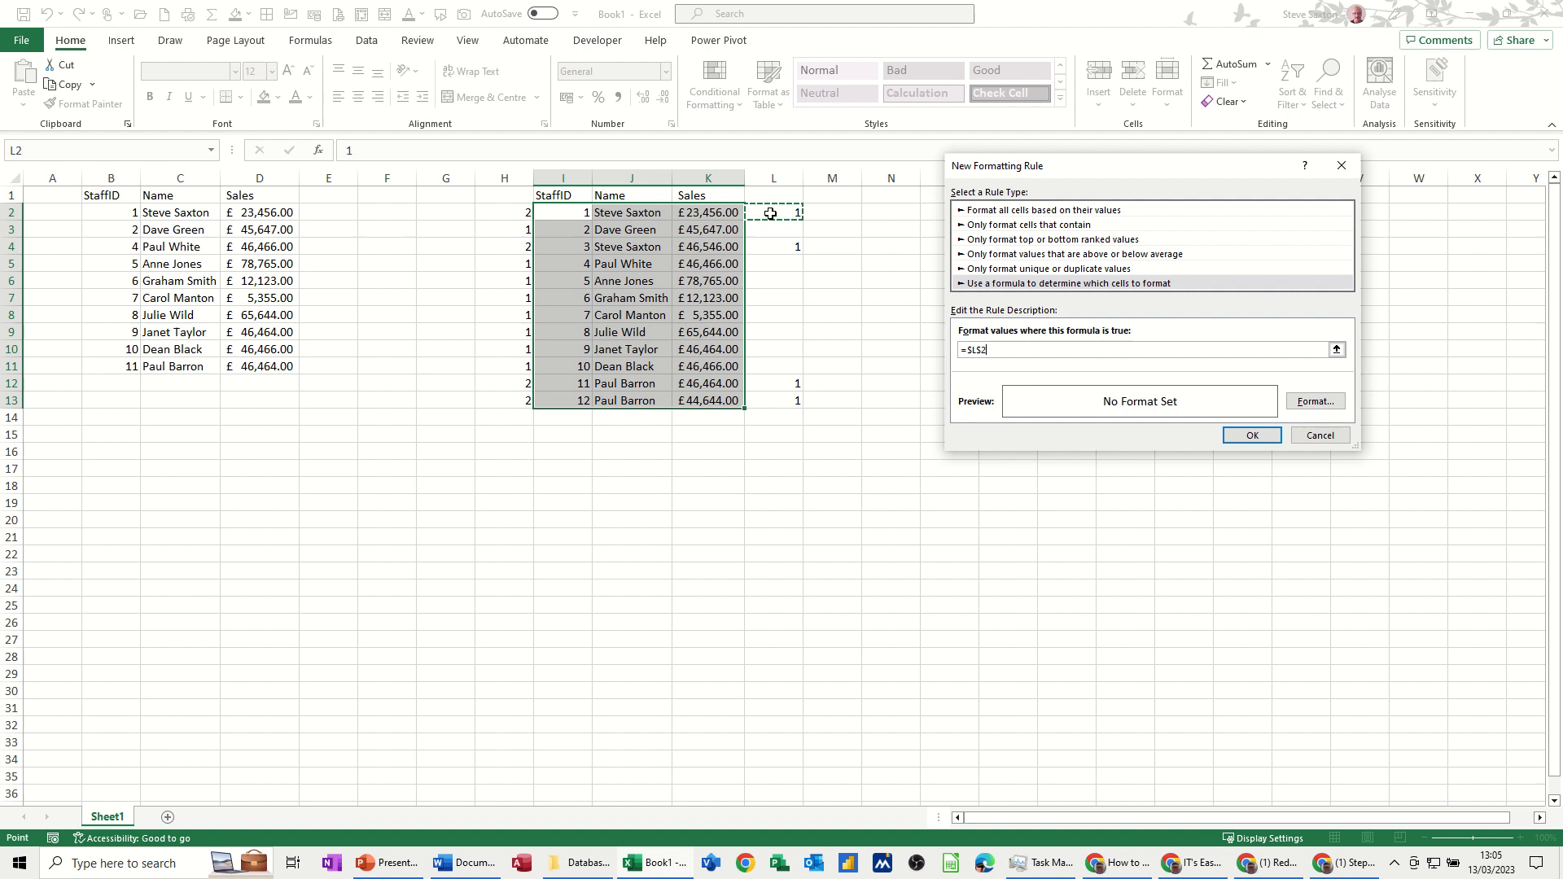
pyautogui.write('=')
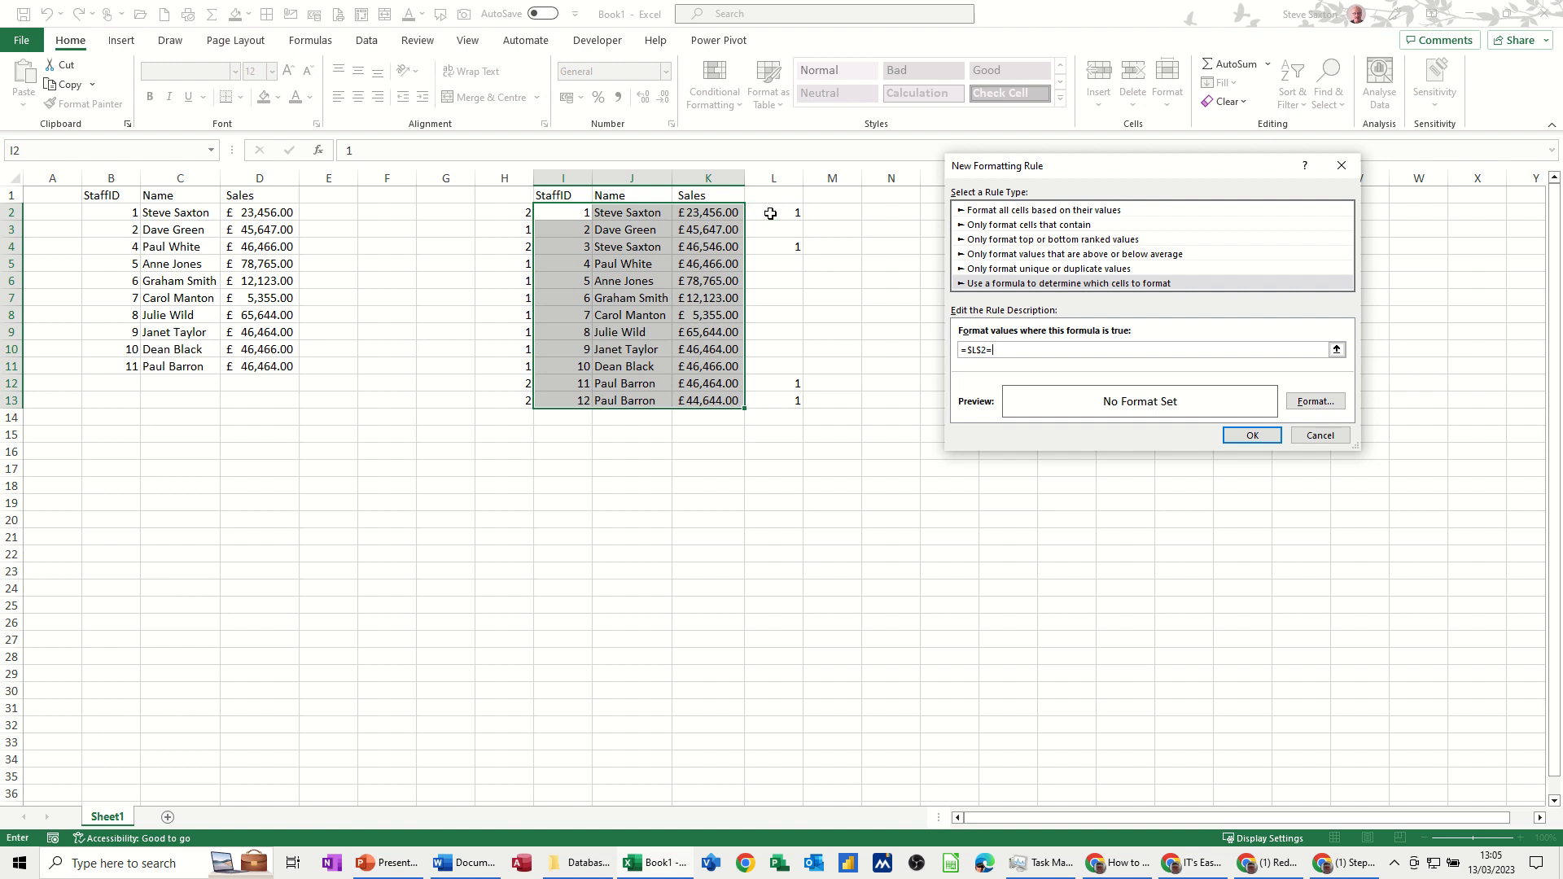
pyautogui.write('1')
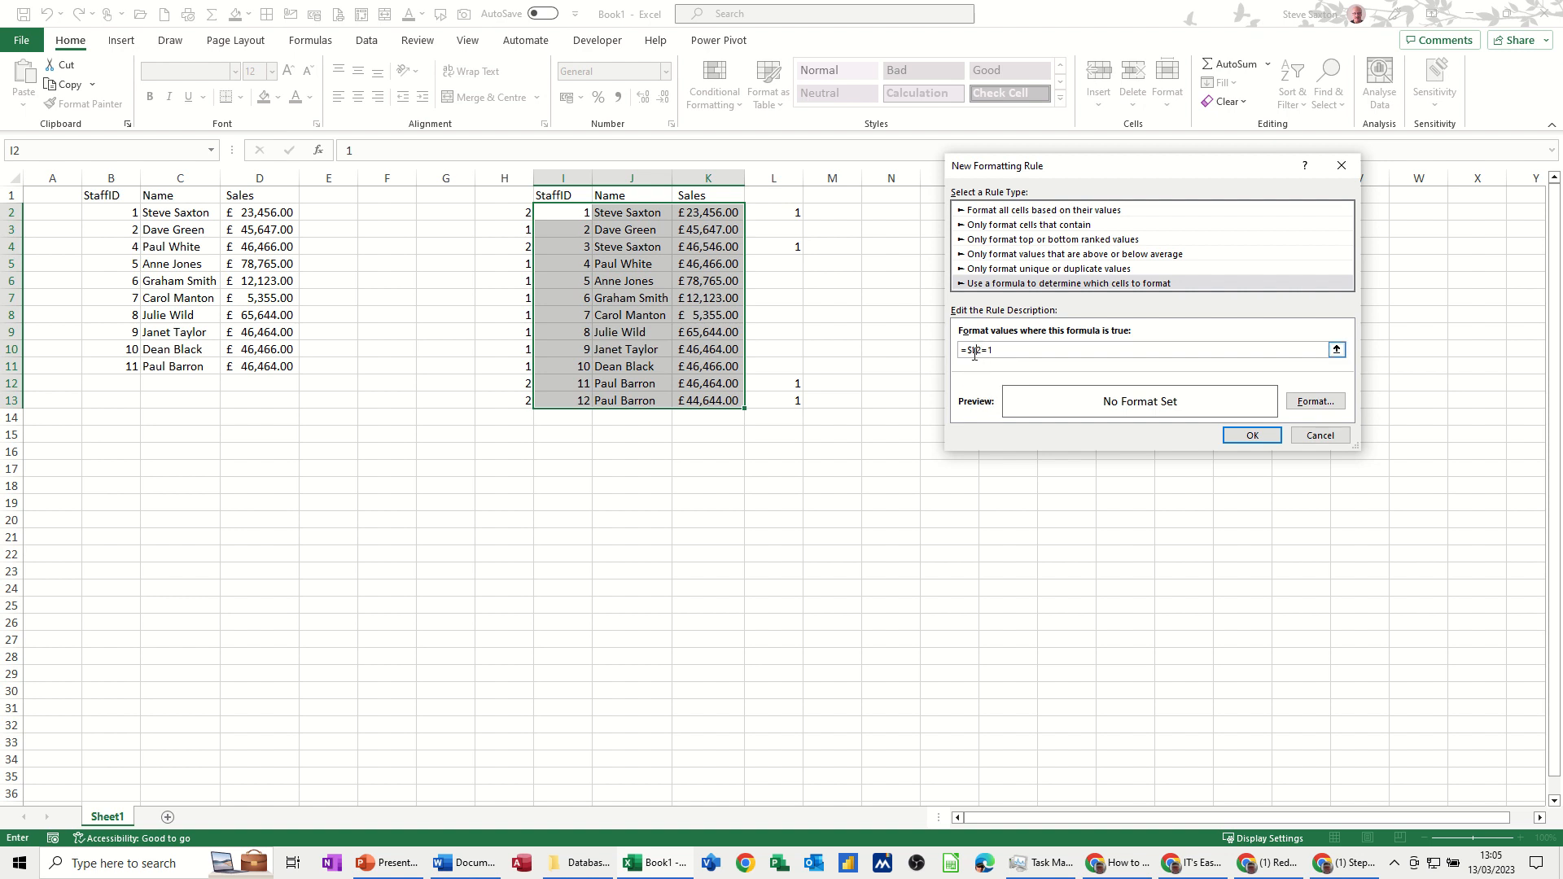
# Give the rule an orange fill and apply it so flagged duplicate rows are shaded.
pyautogui.click(1314, 401)
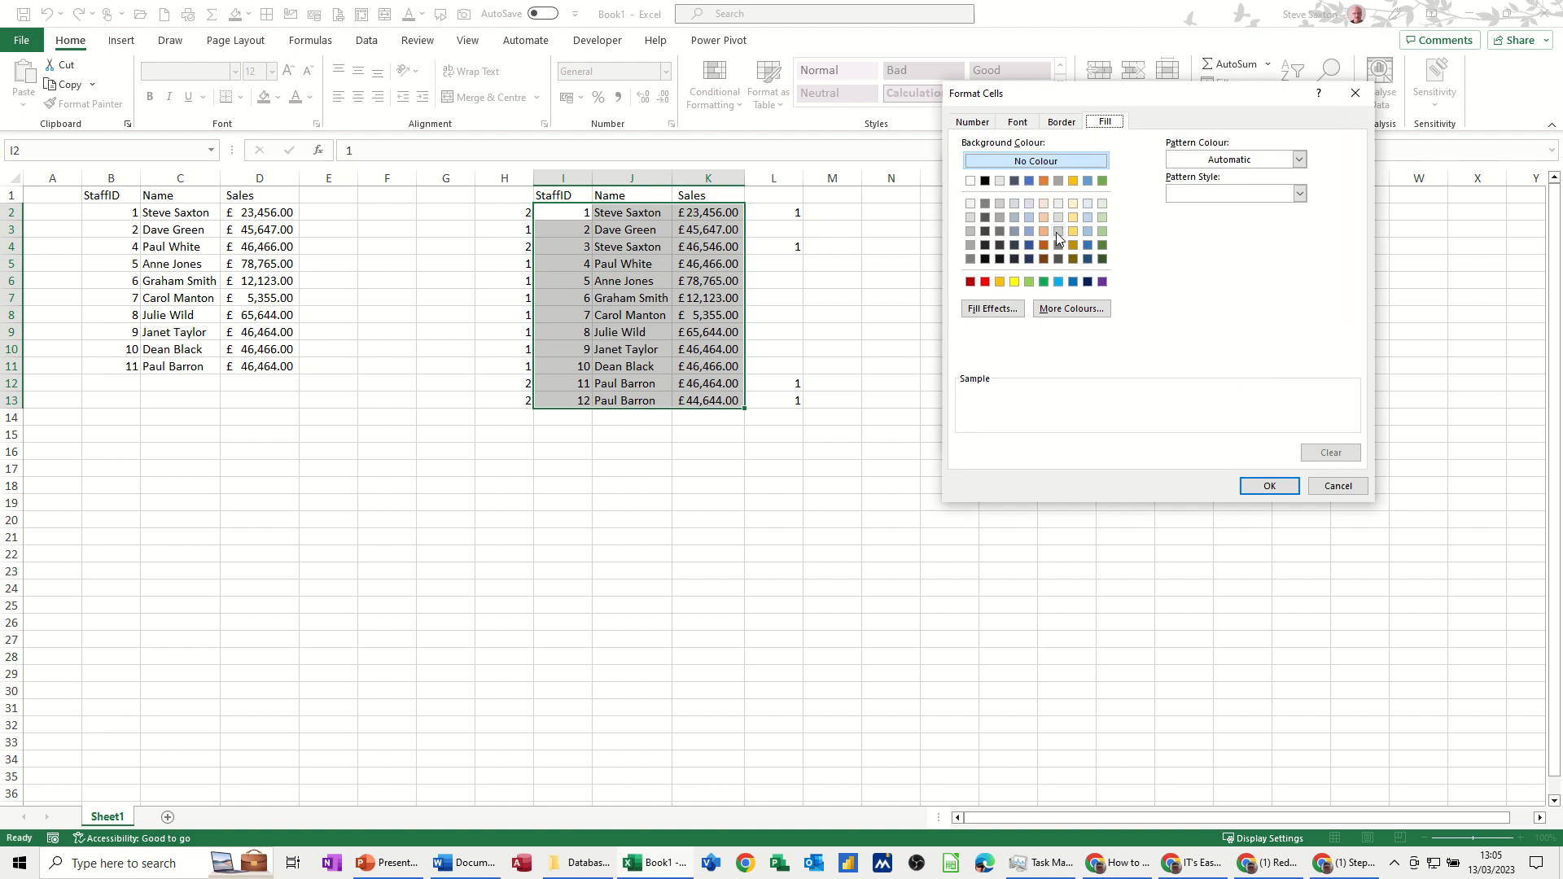
pyautogui.click(1042, 229)
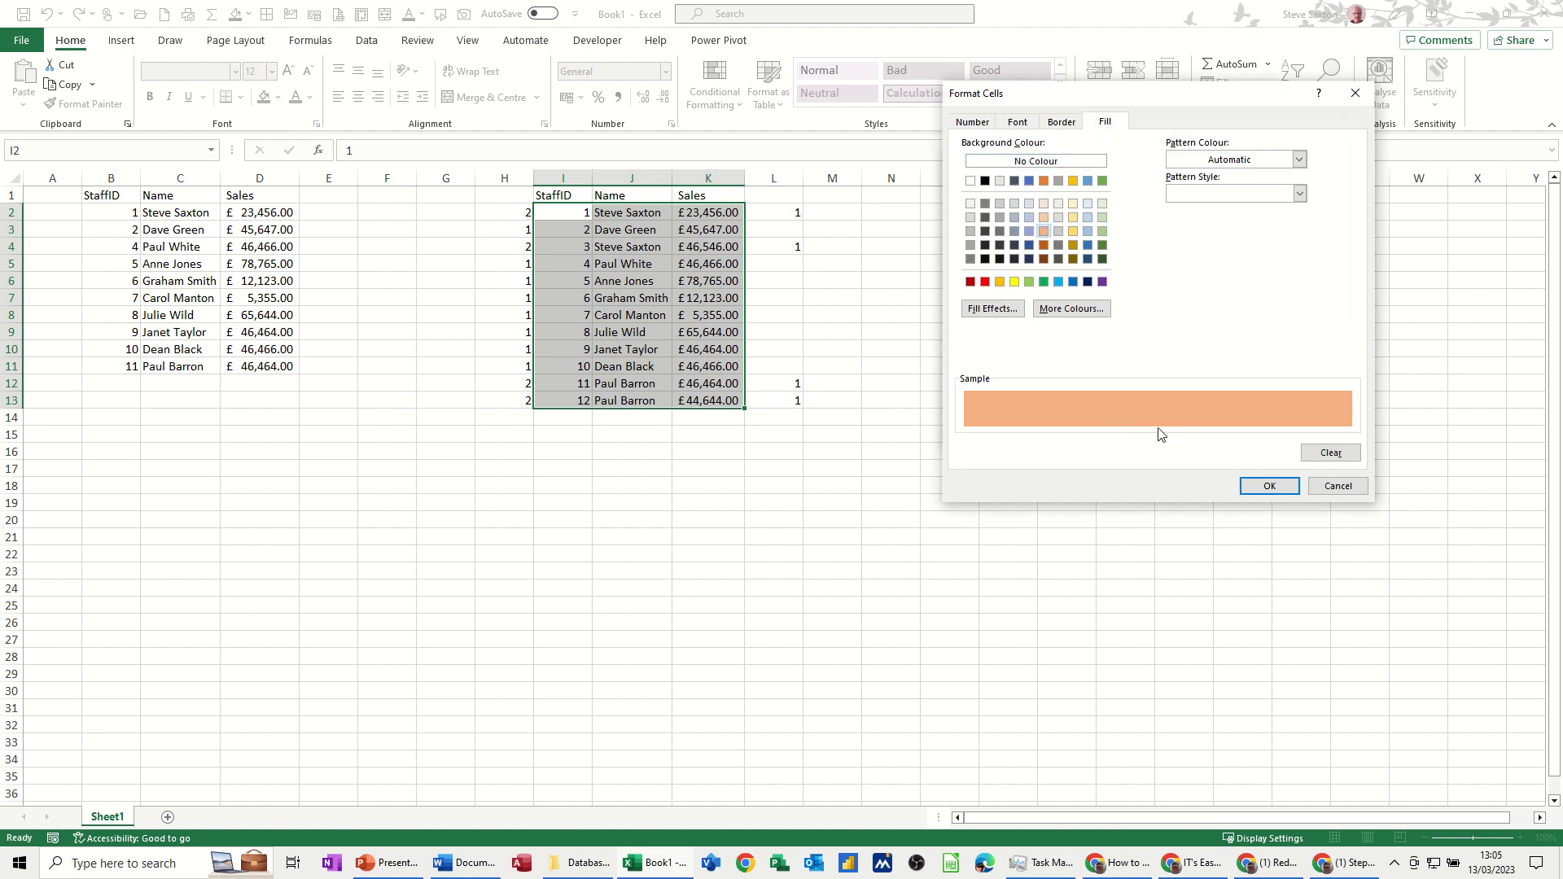
pyautogui.click(1268, 485)
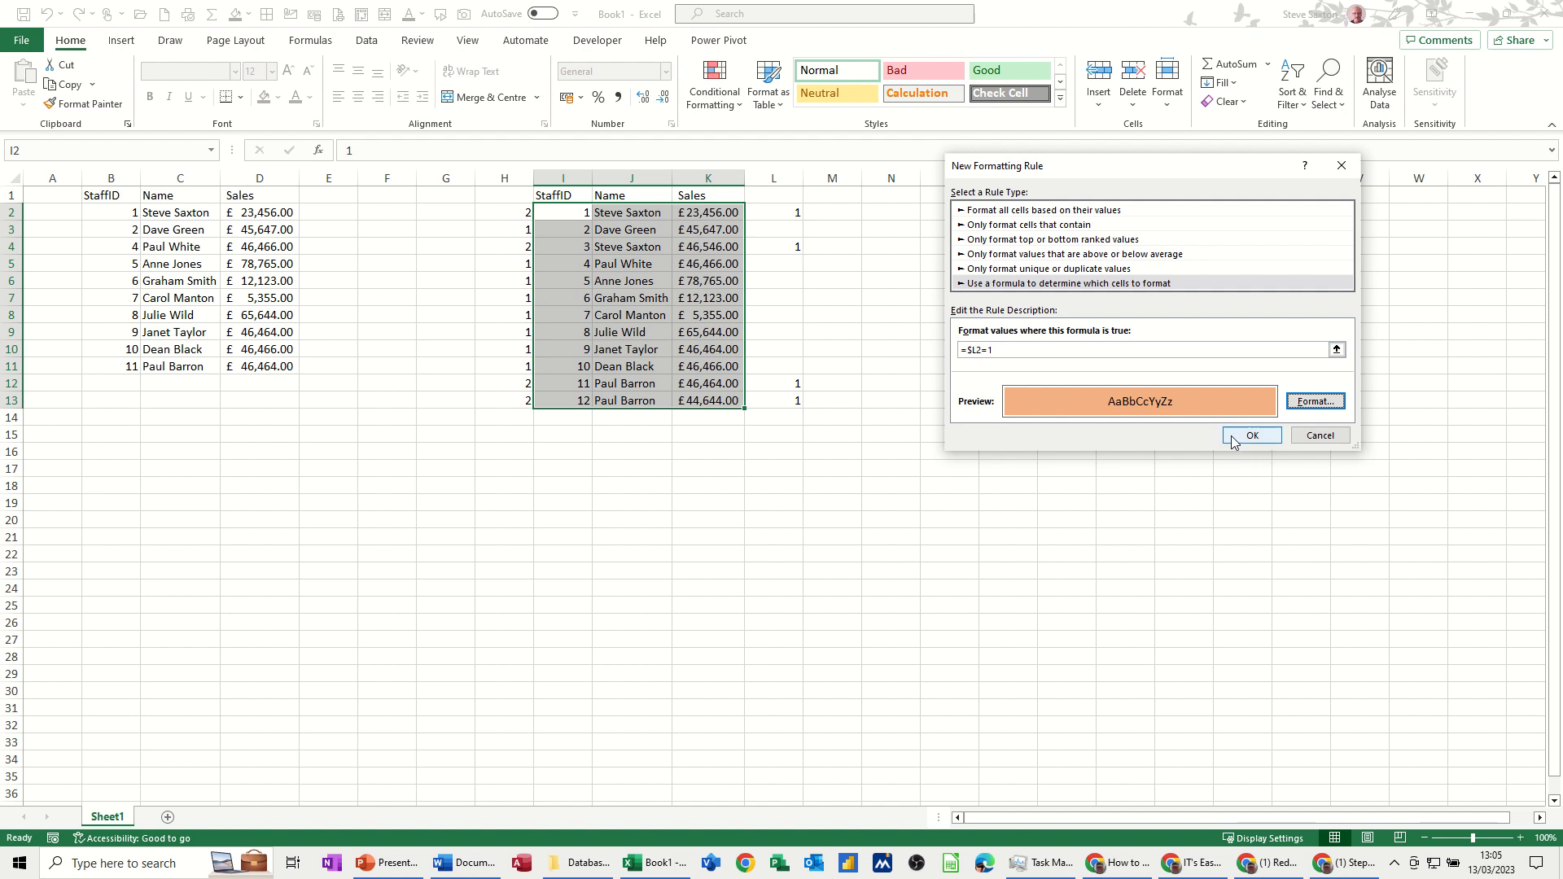
pyautogui.click(1252, 436)
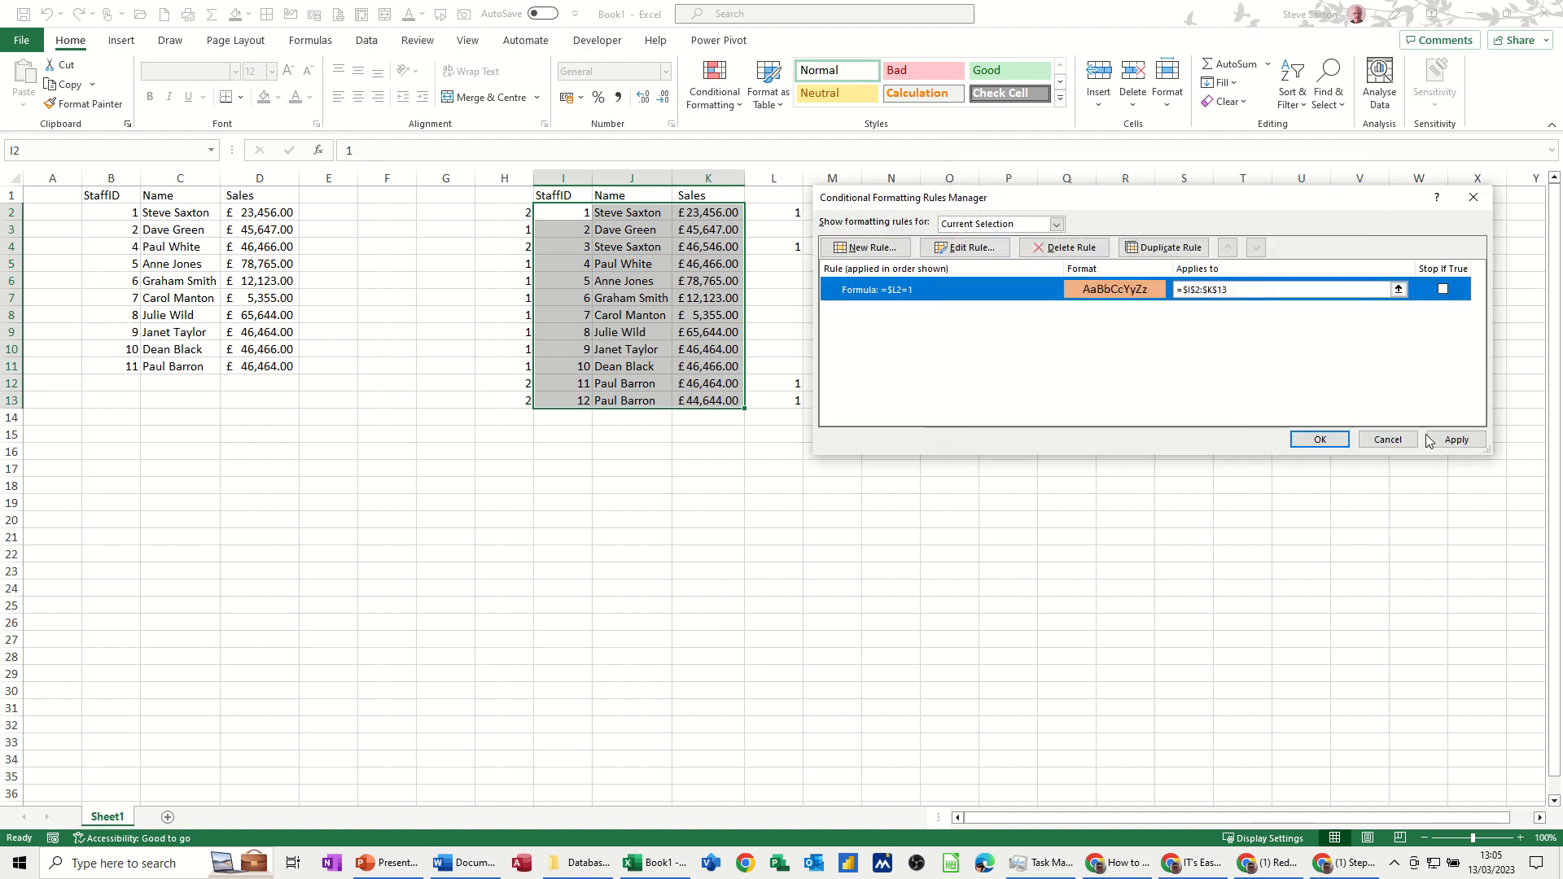
pyautogui.click(1454, 440)
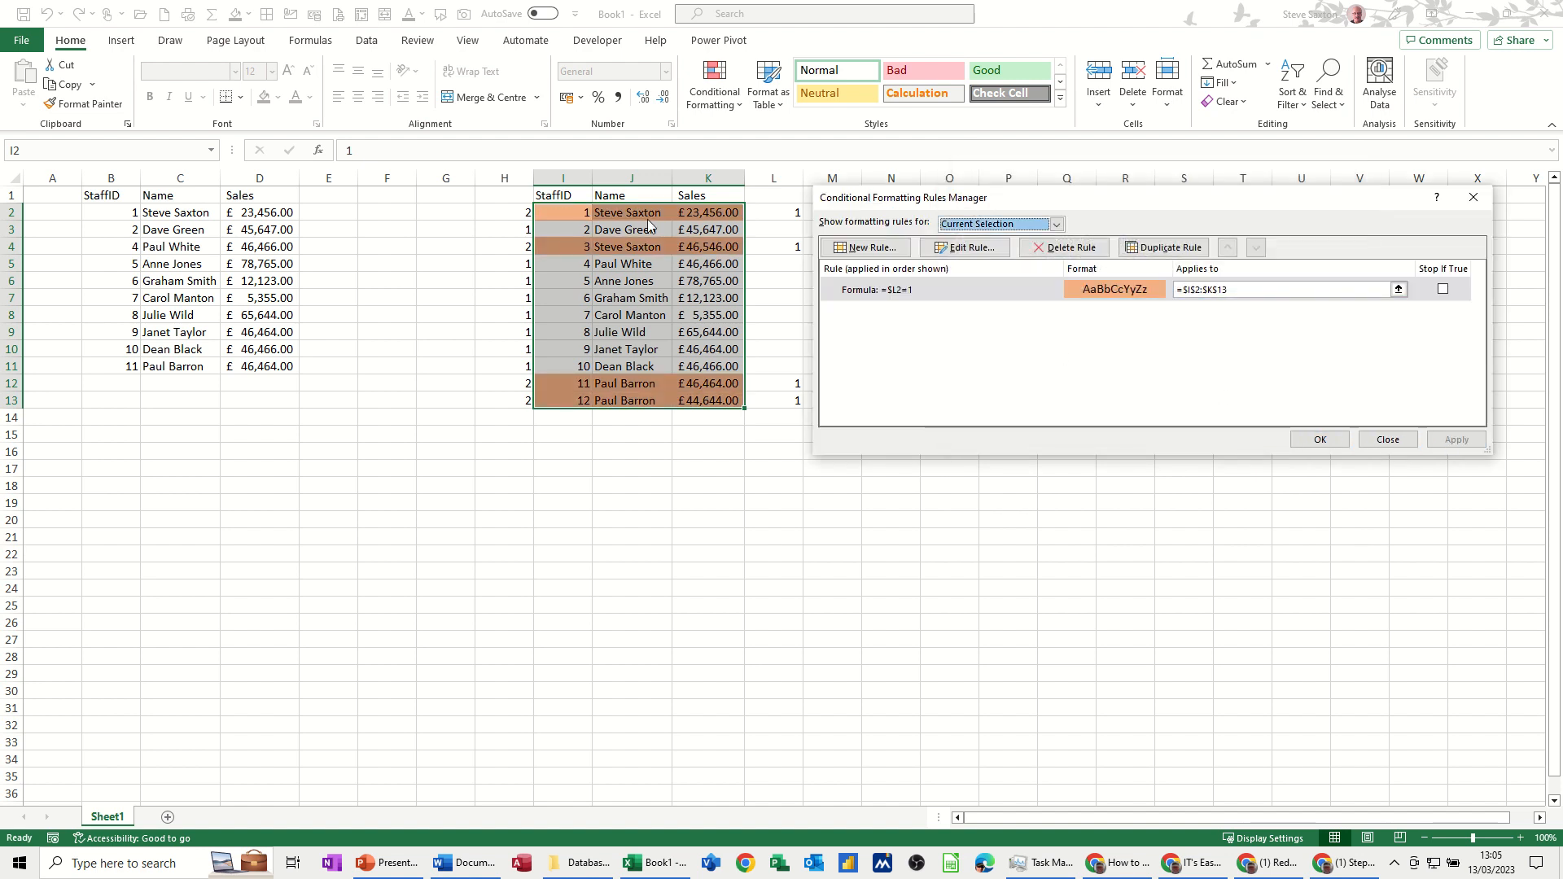
pyautogui.click(1386, 438)
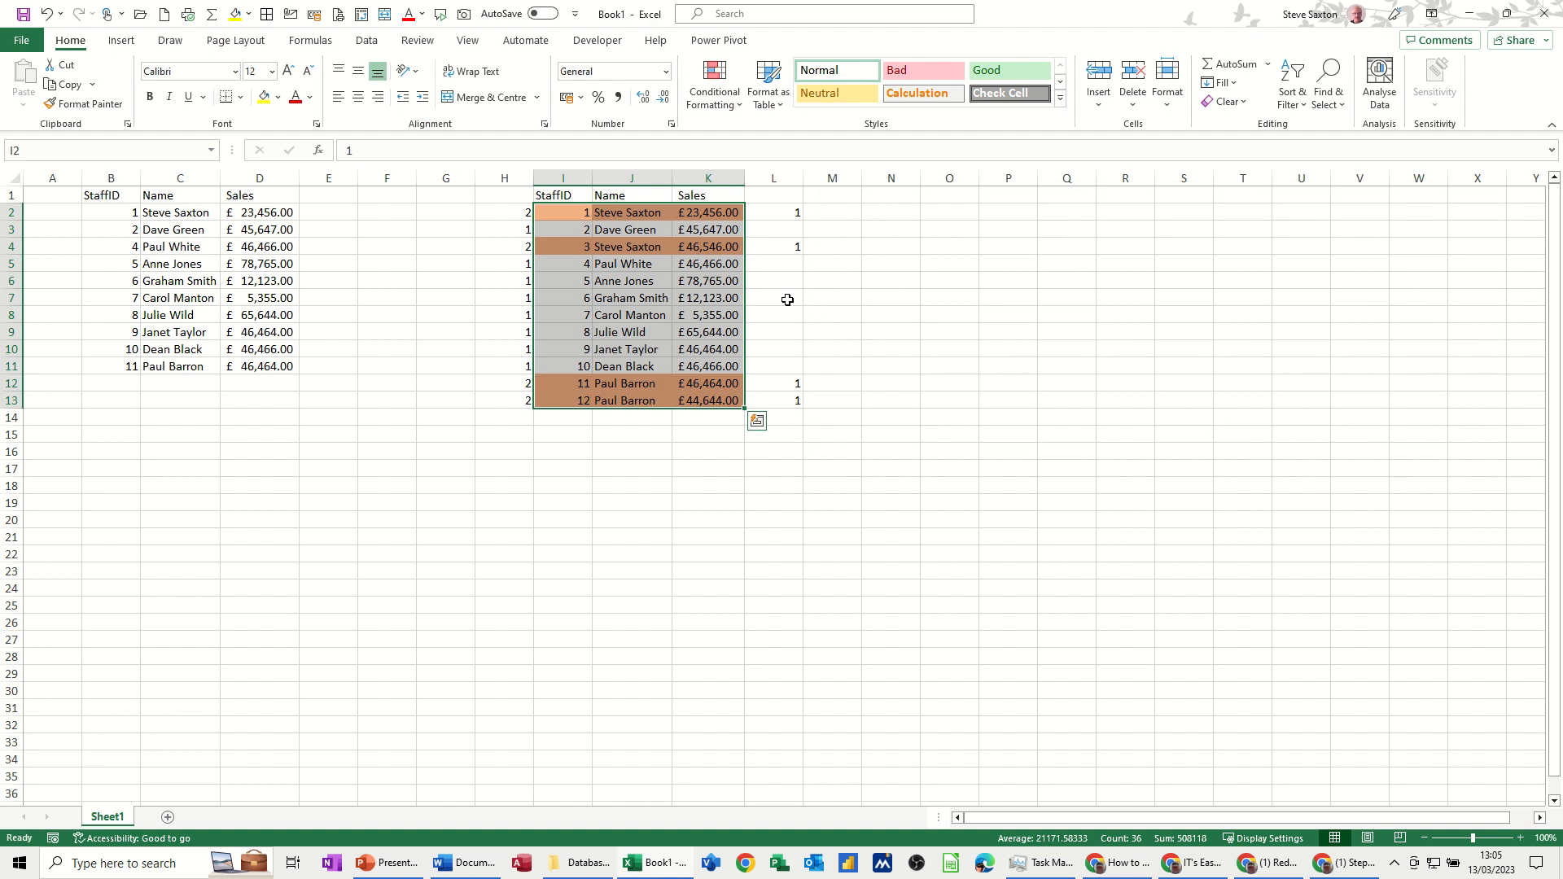
pyautogui.moveTo(666, 227)
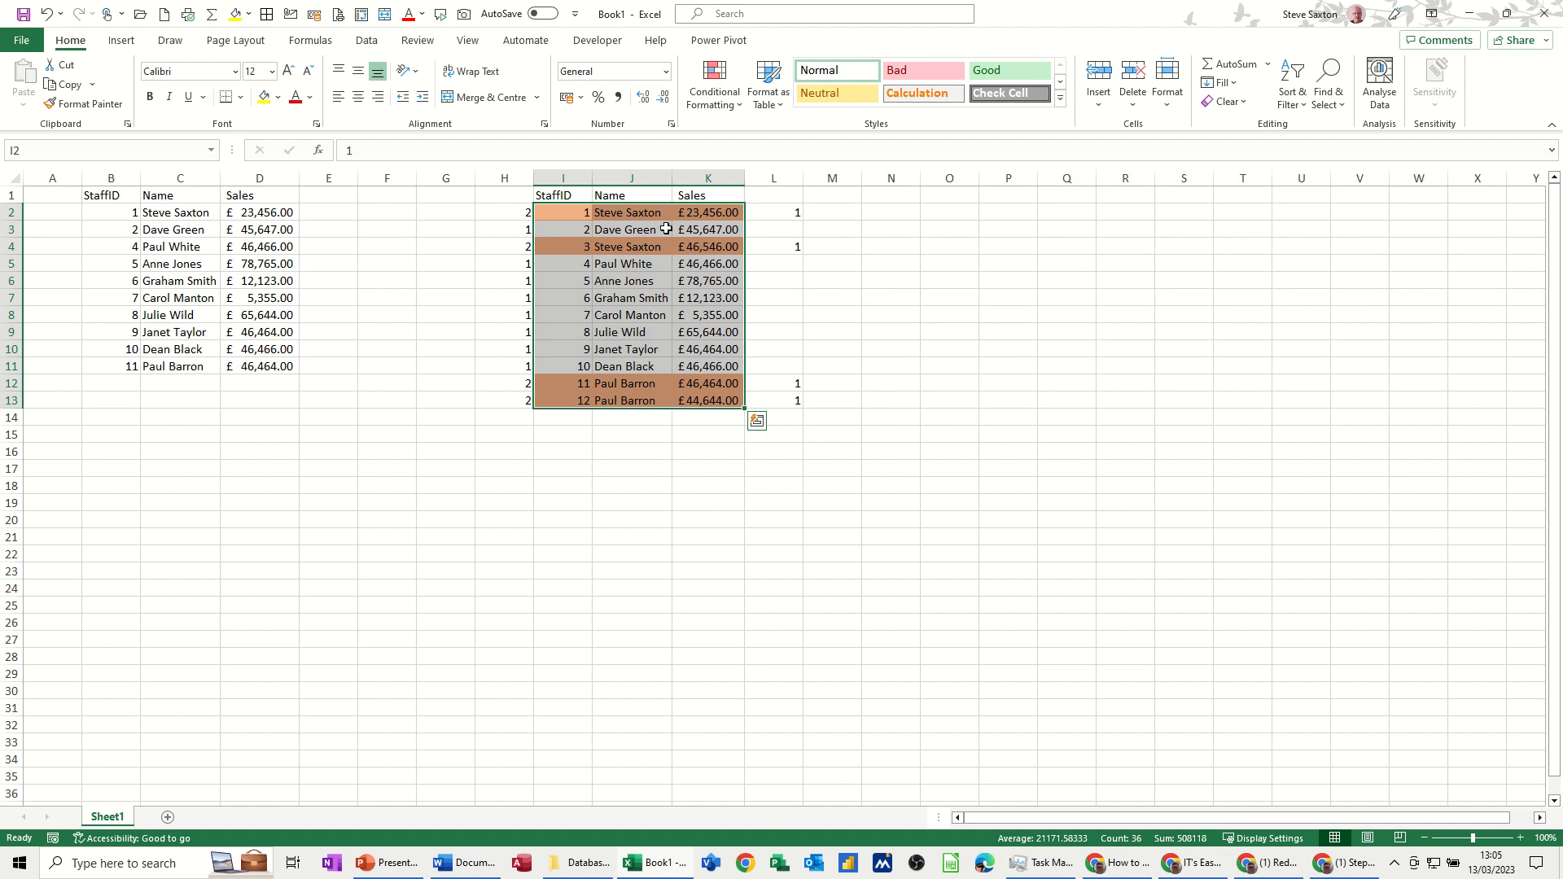
pyautogui.moveTo(620, 212)
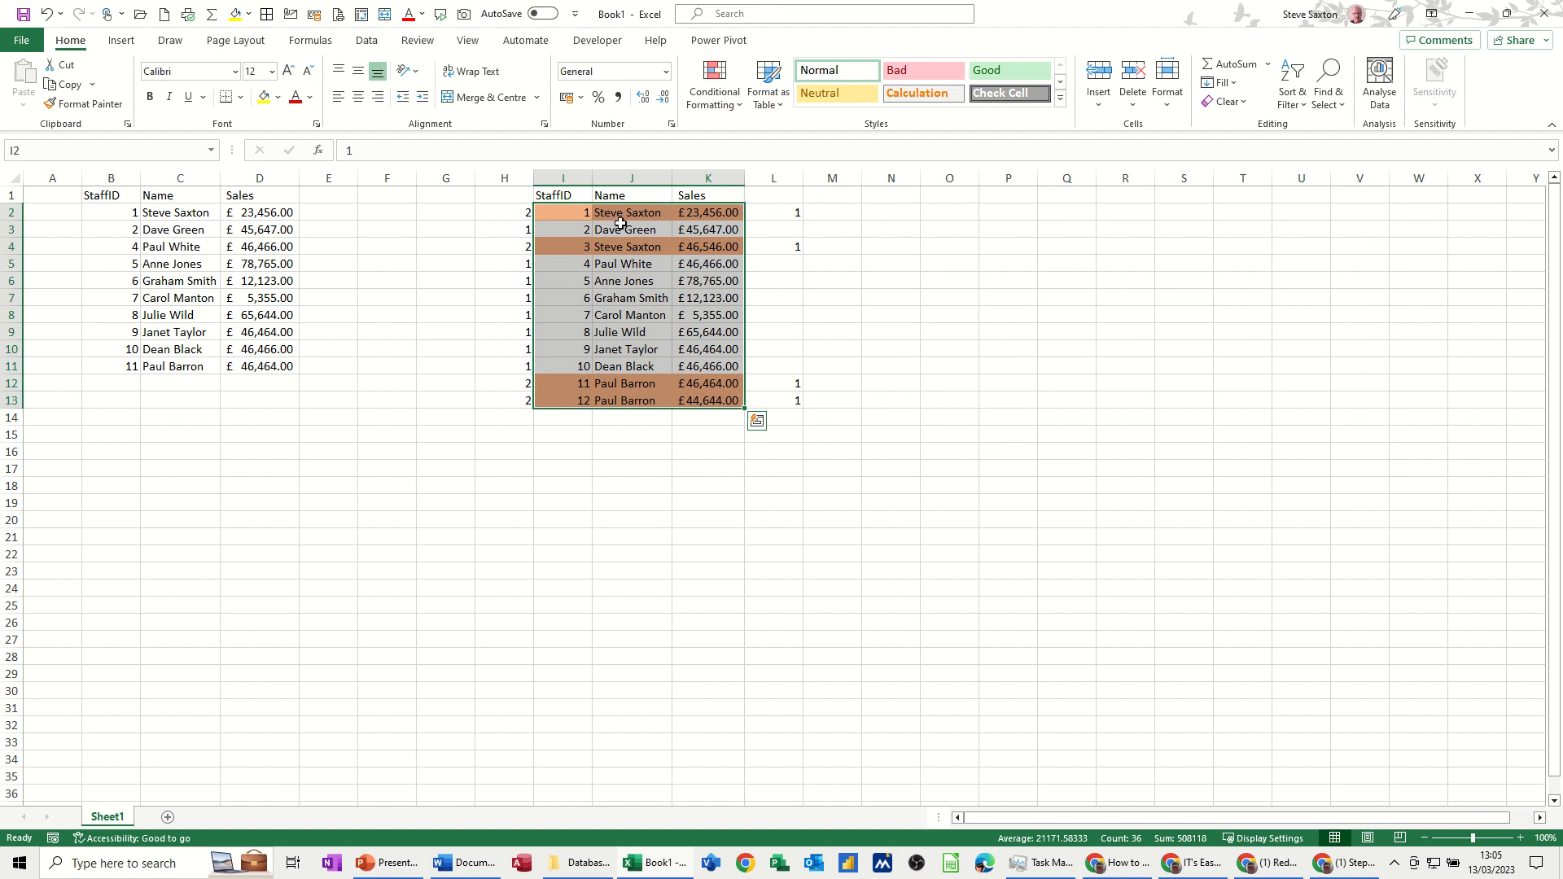
pyautogui.moveTo(711, 272)
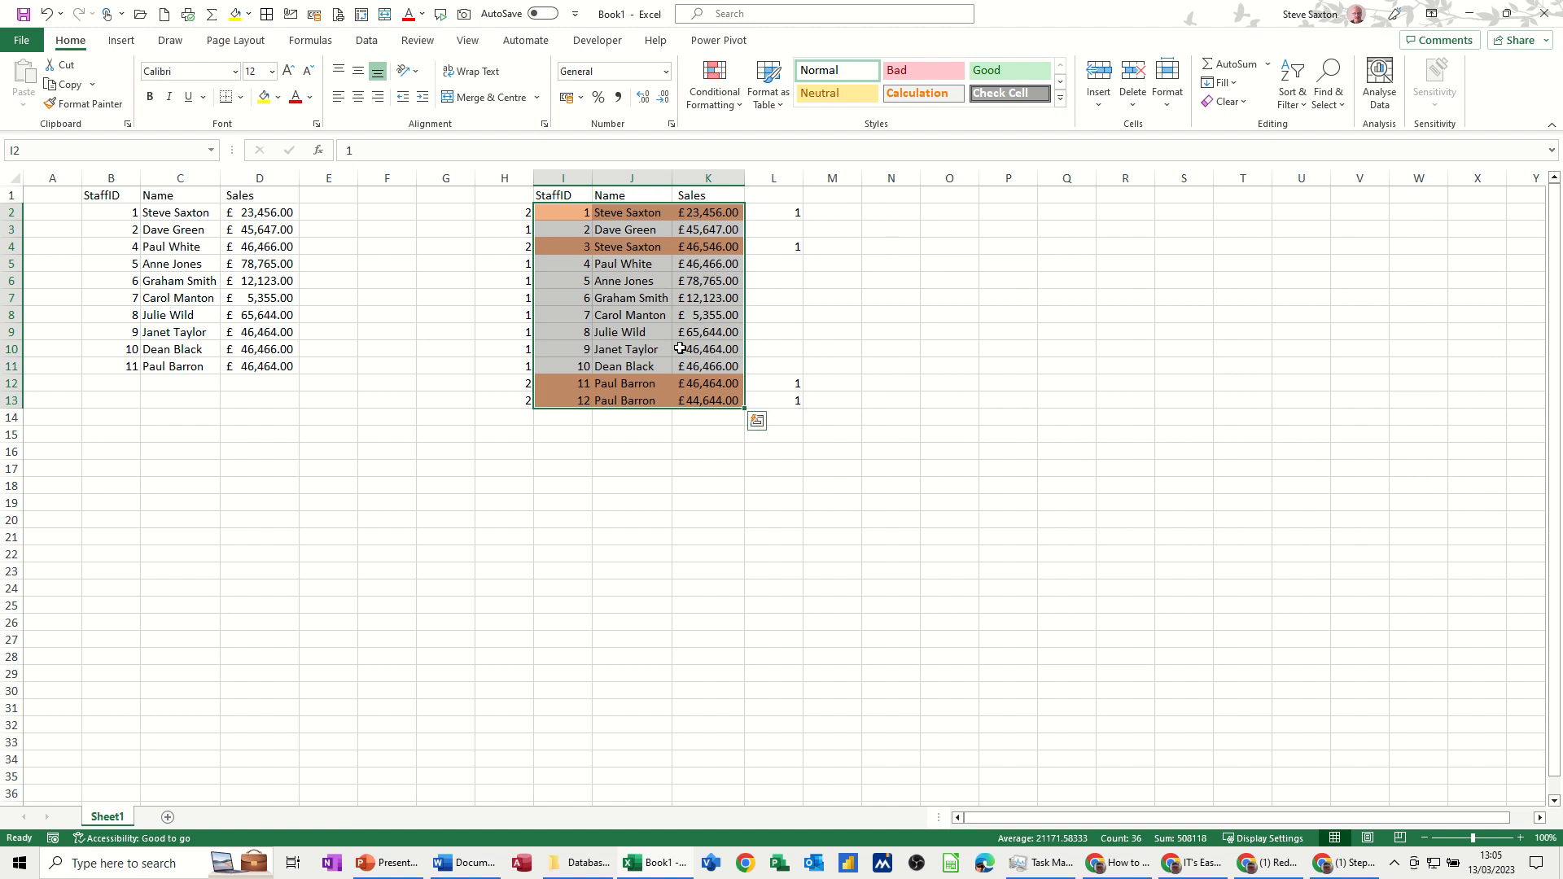
pyautogui.moveTo(759, 376)
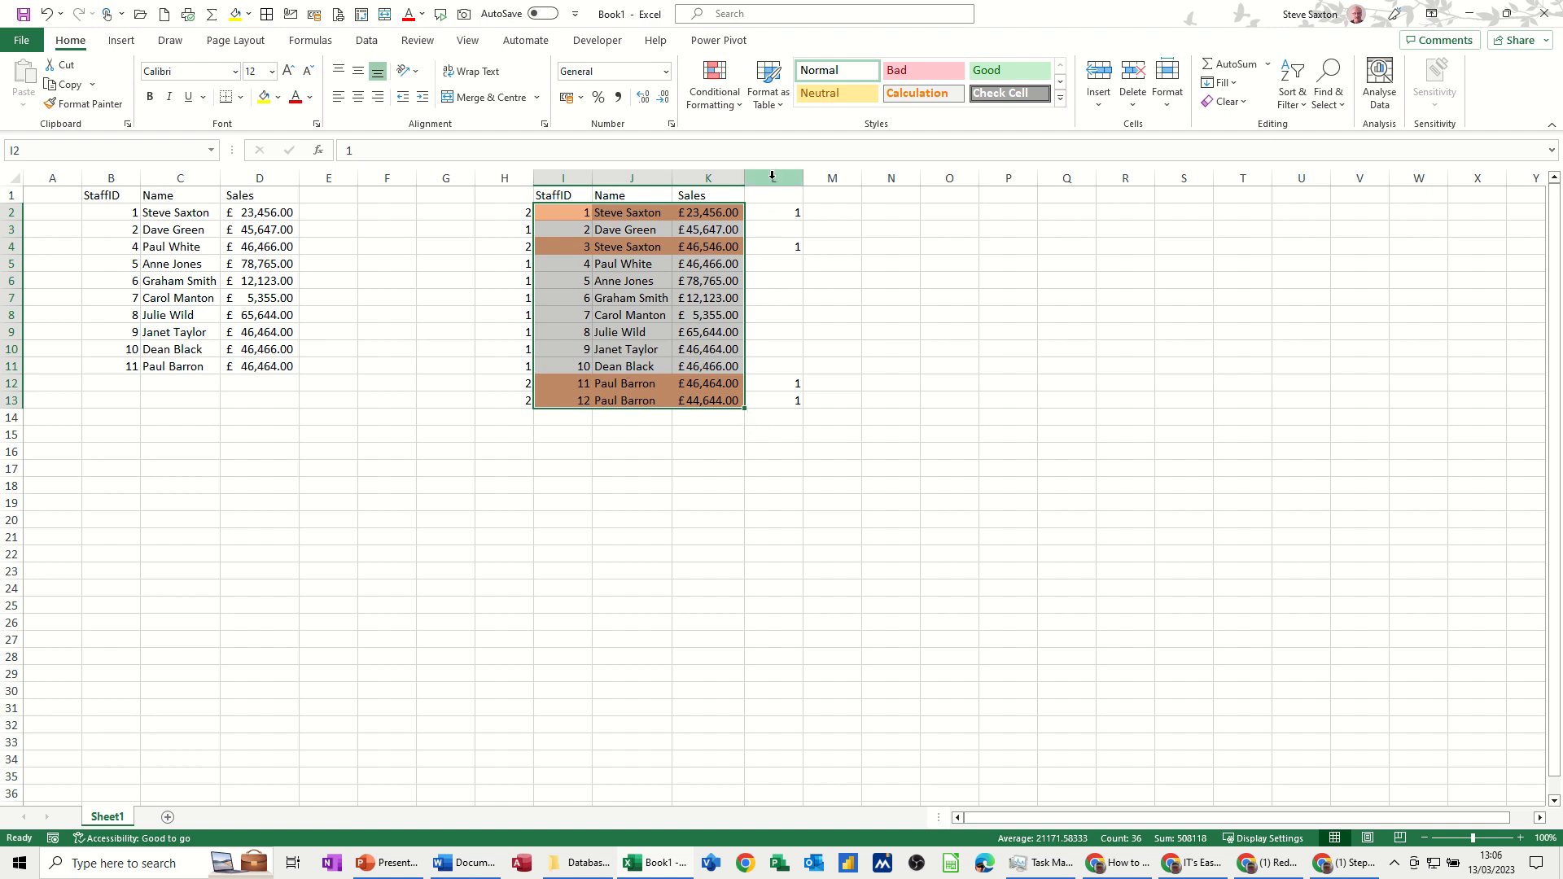
# Group helper columns L and H into outline groups and expand them again.
pyautogui.rightClick(772, 177)
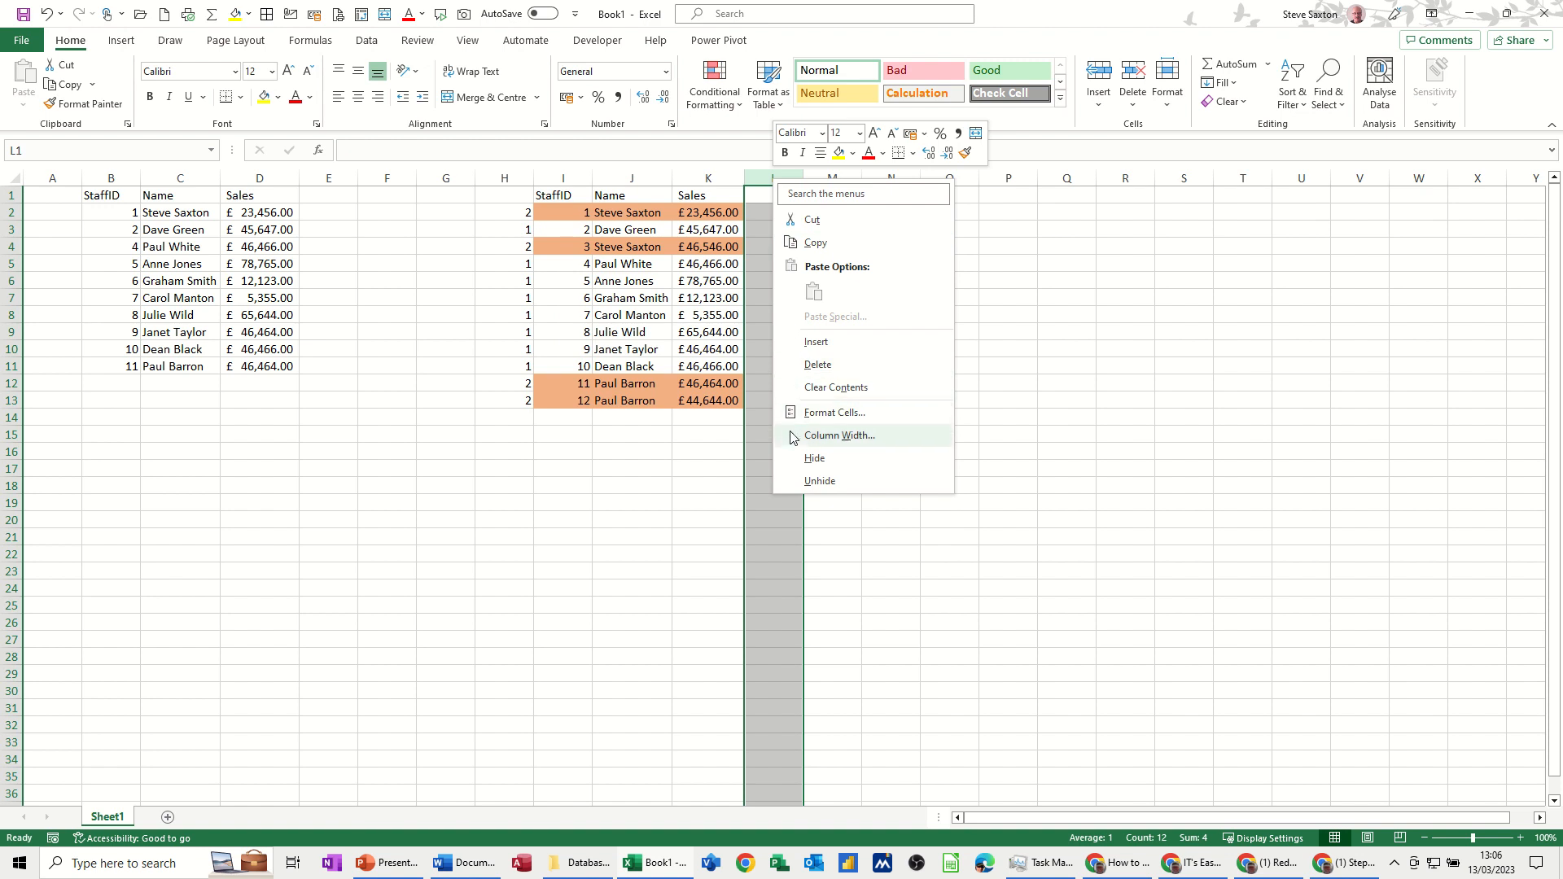
pyautogui.moveTo(765, 288)
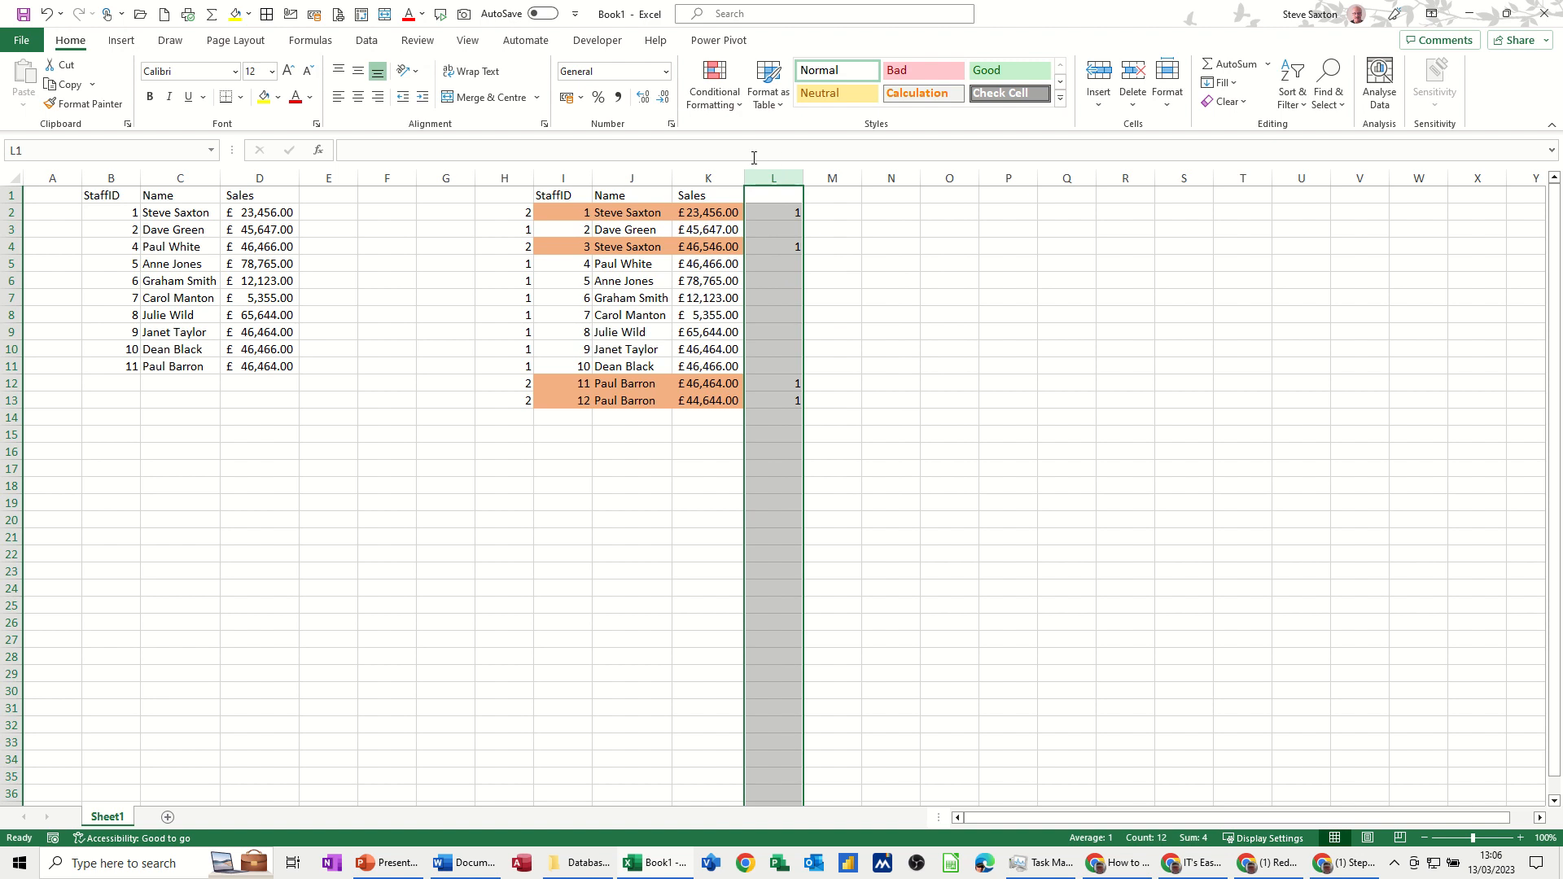
pyautogui.click(364, 39)
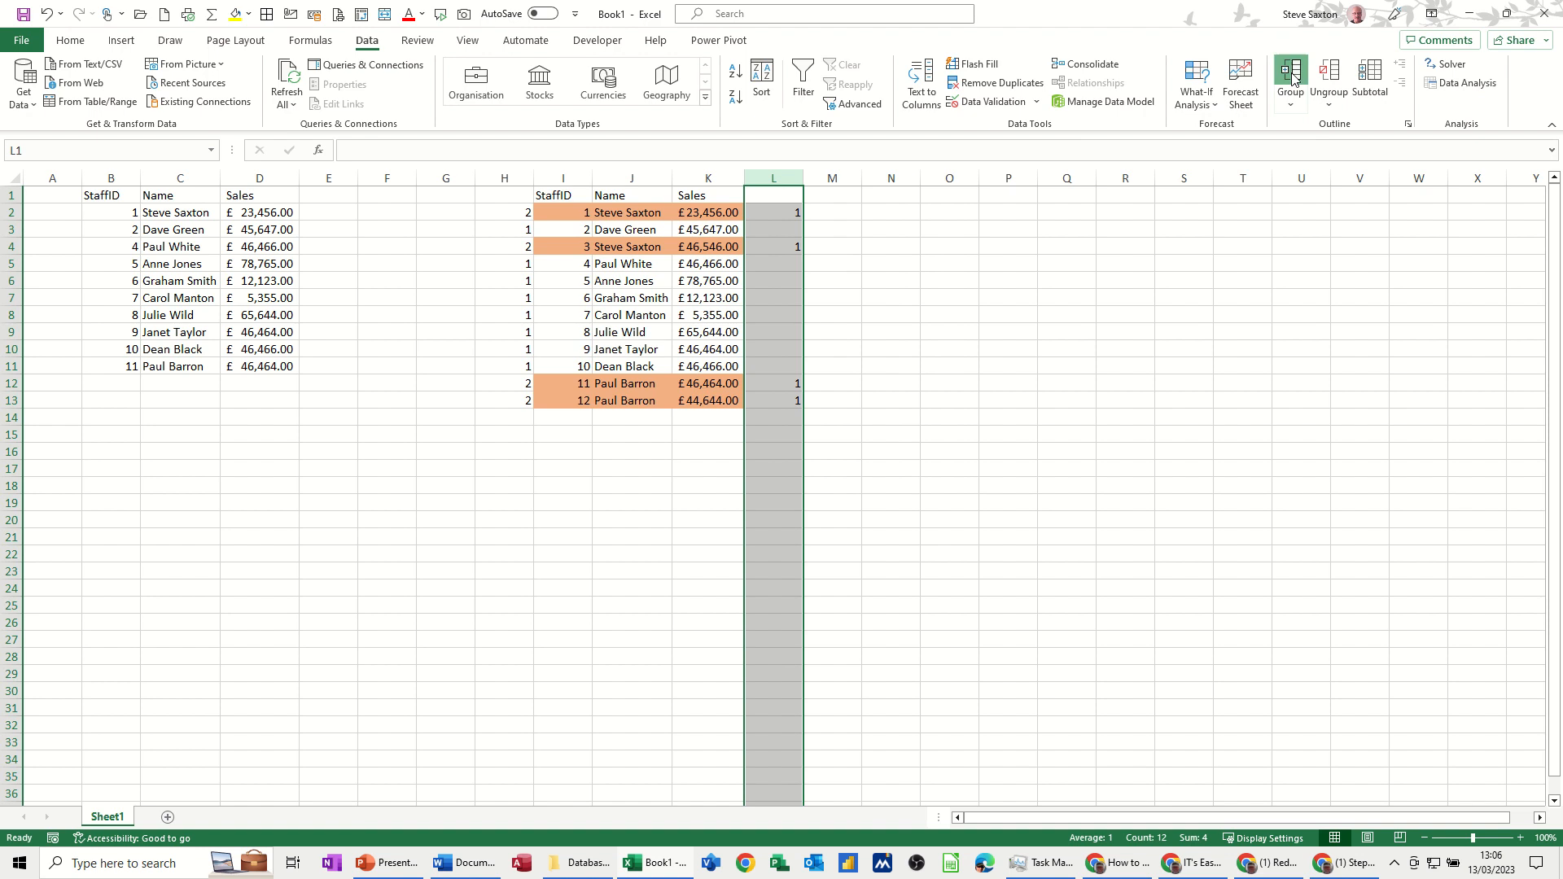
pyautogui.click(1290, 77)
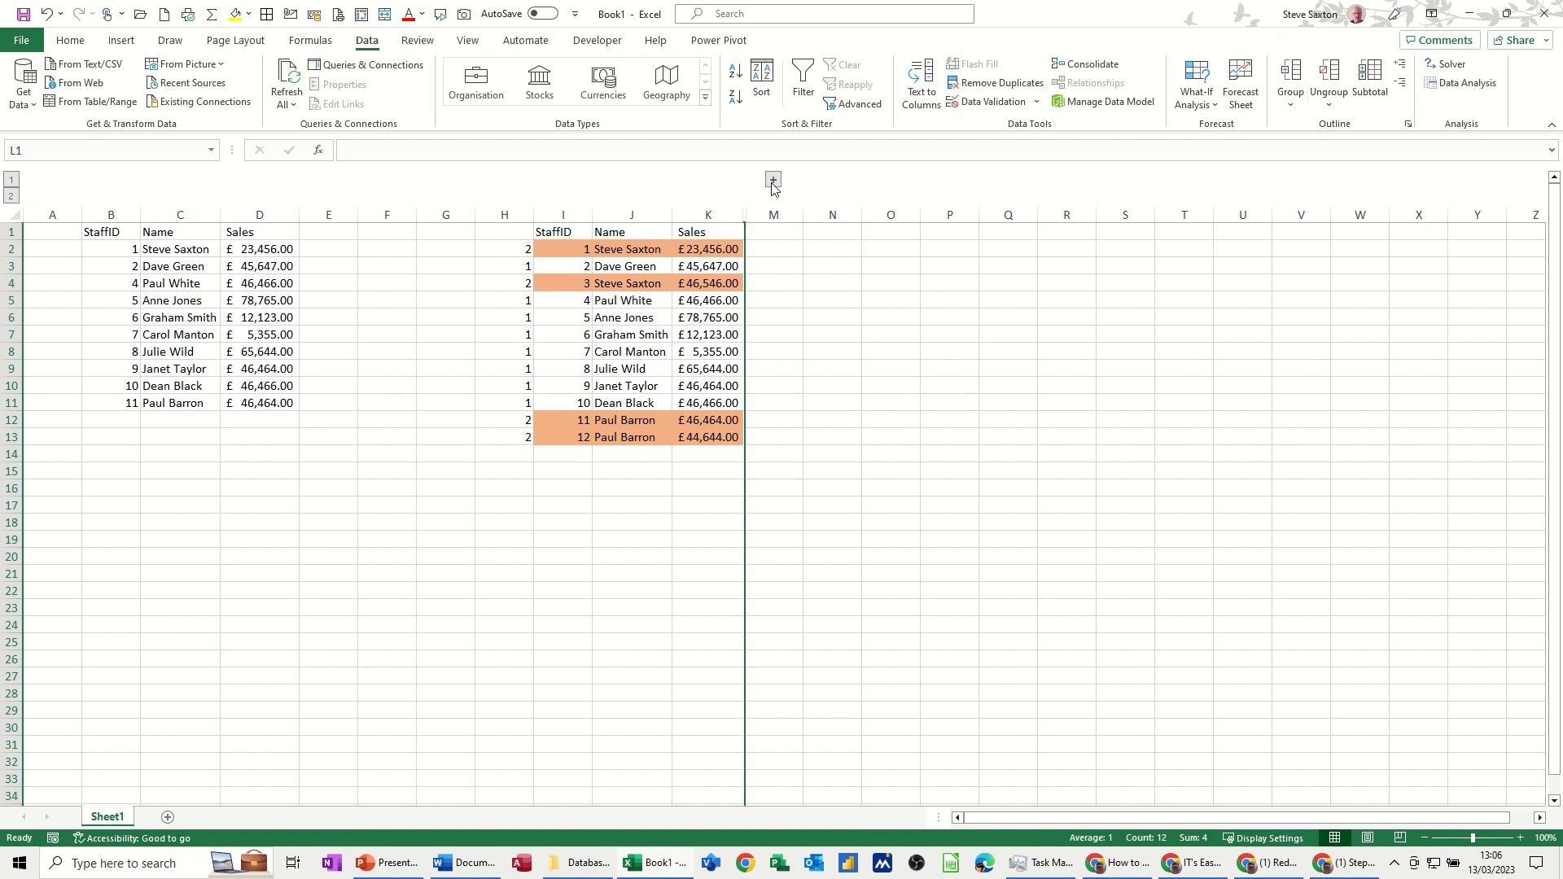
pyautogui.click(772, 215)
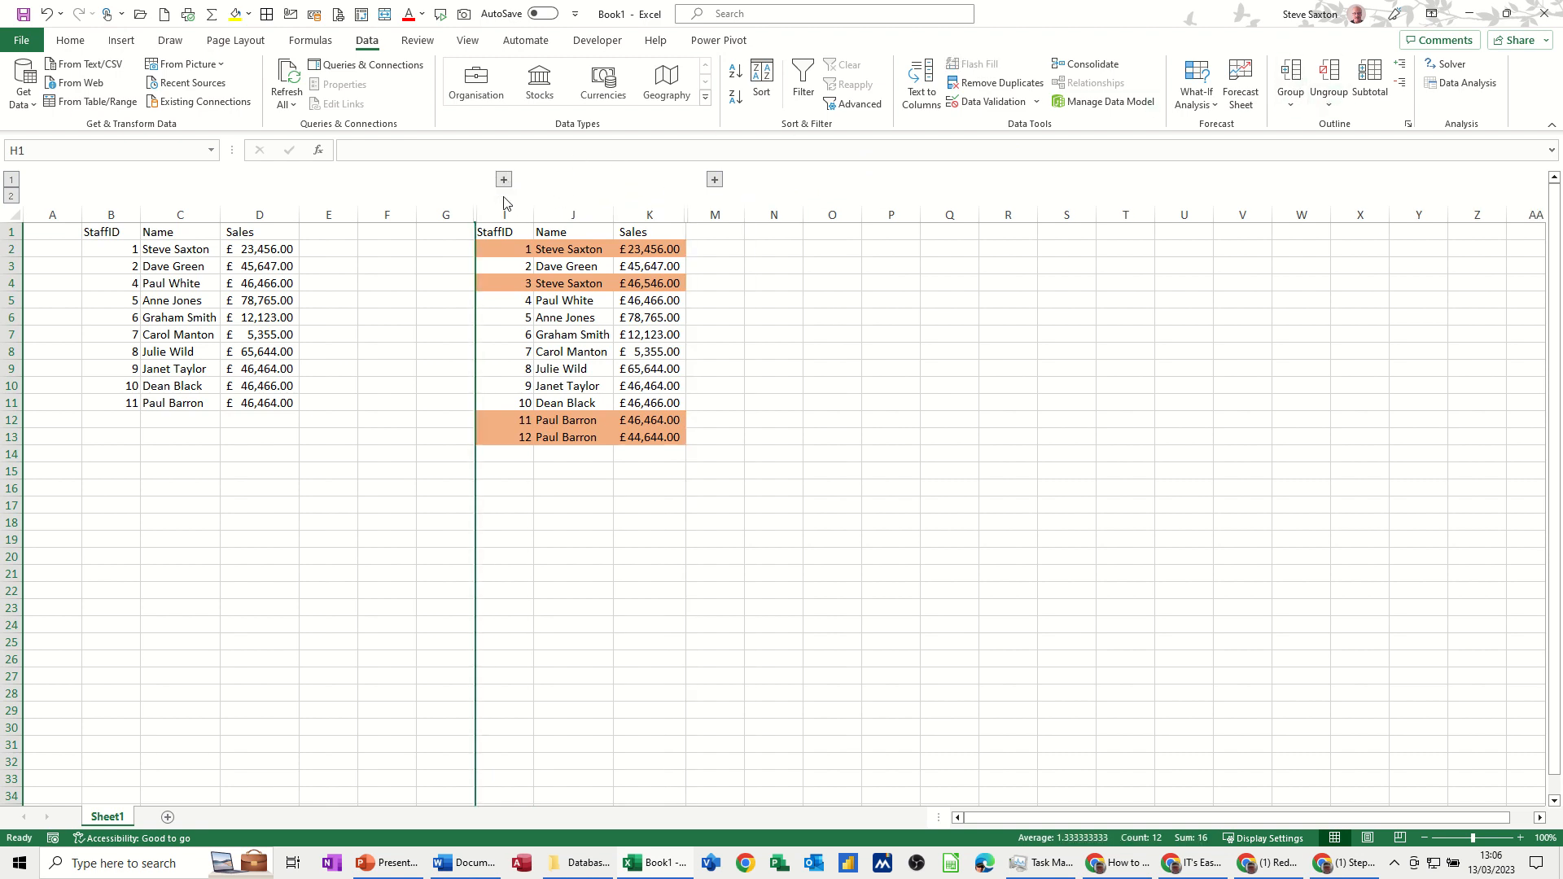
pyautogui.click(649, 334)
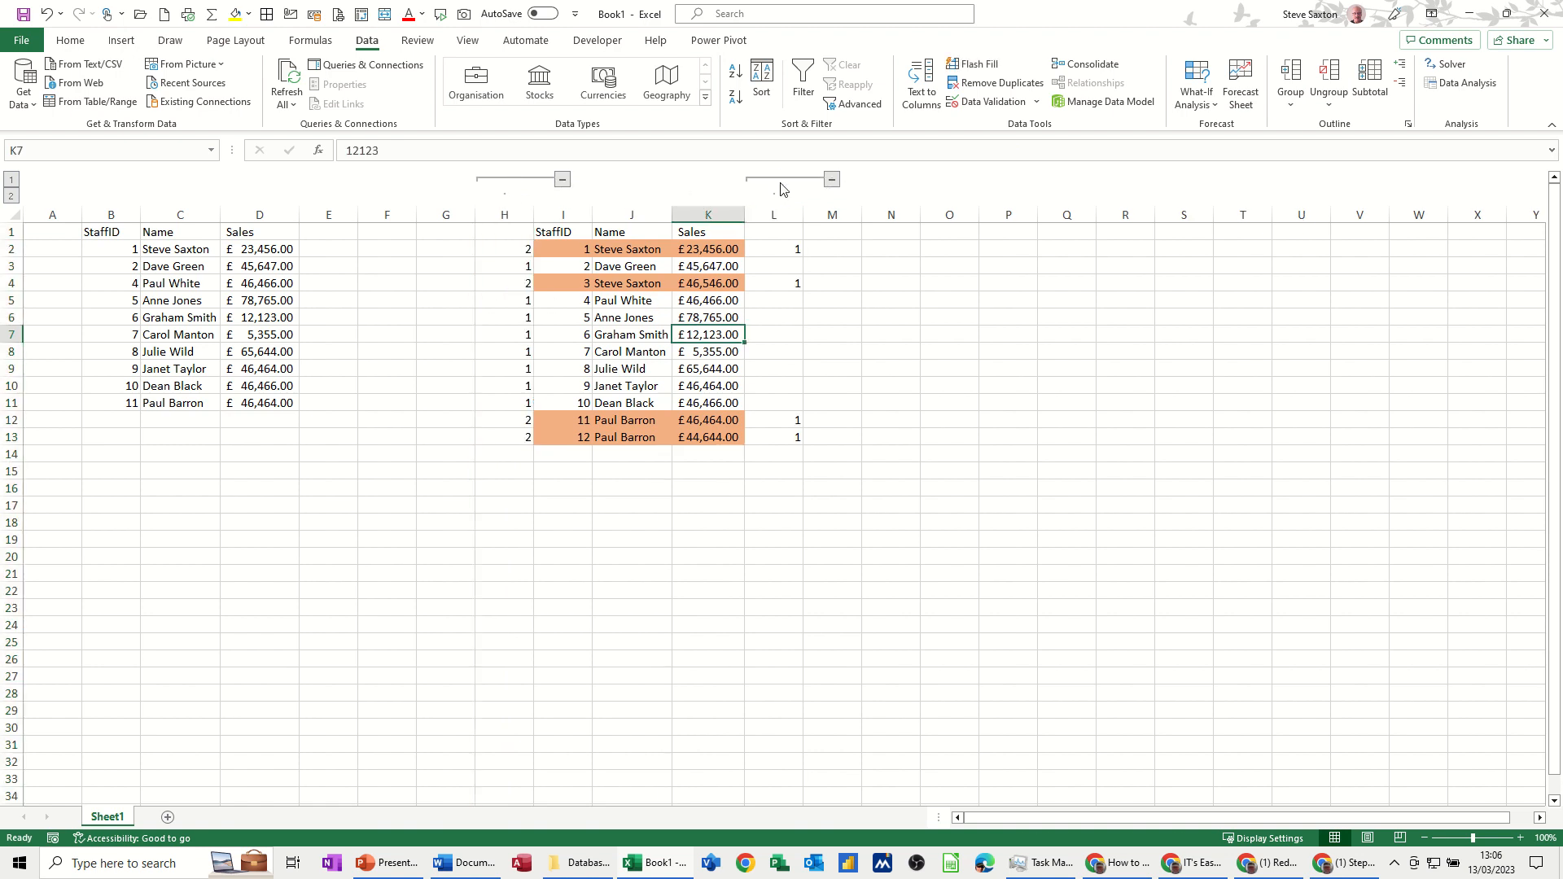
pyautogui.moveTo(662, 316)
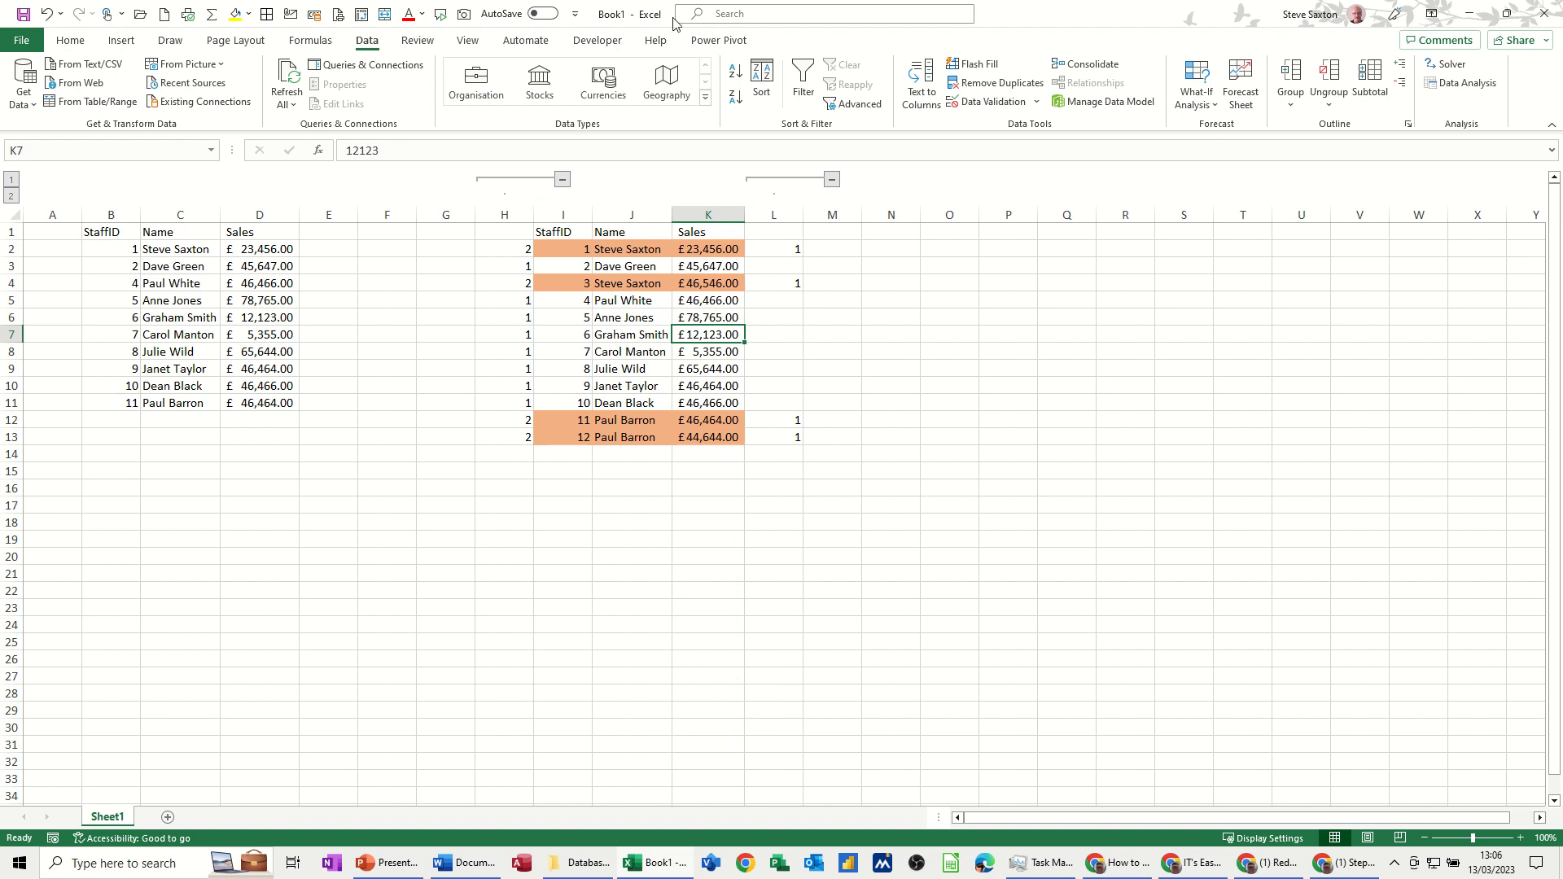
pyautogui.moveTo(998, 83)
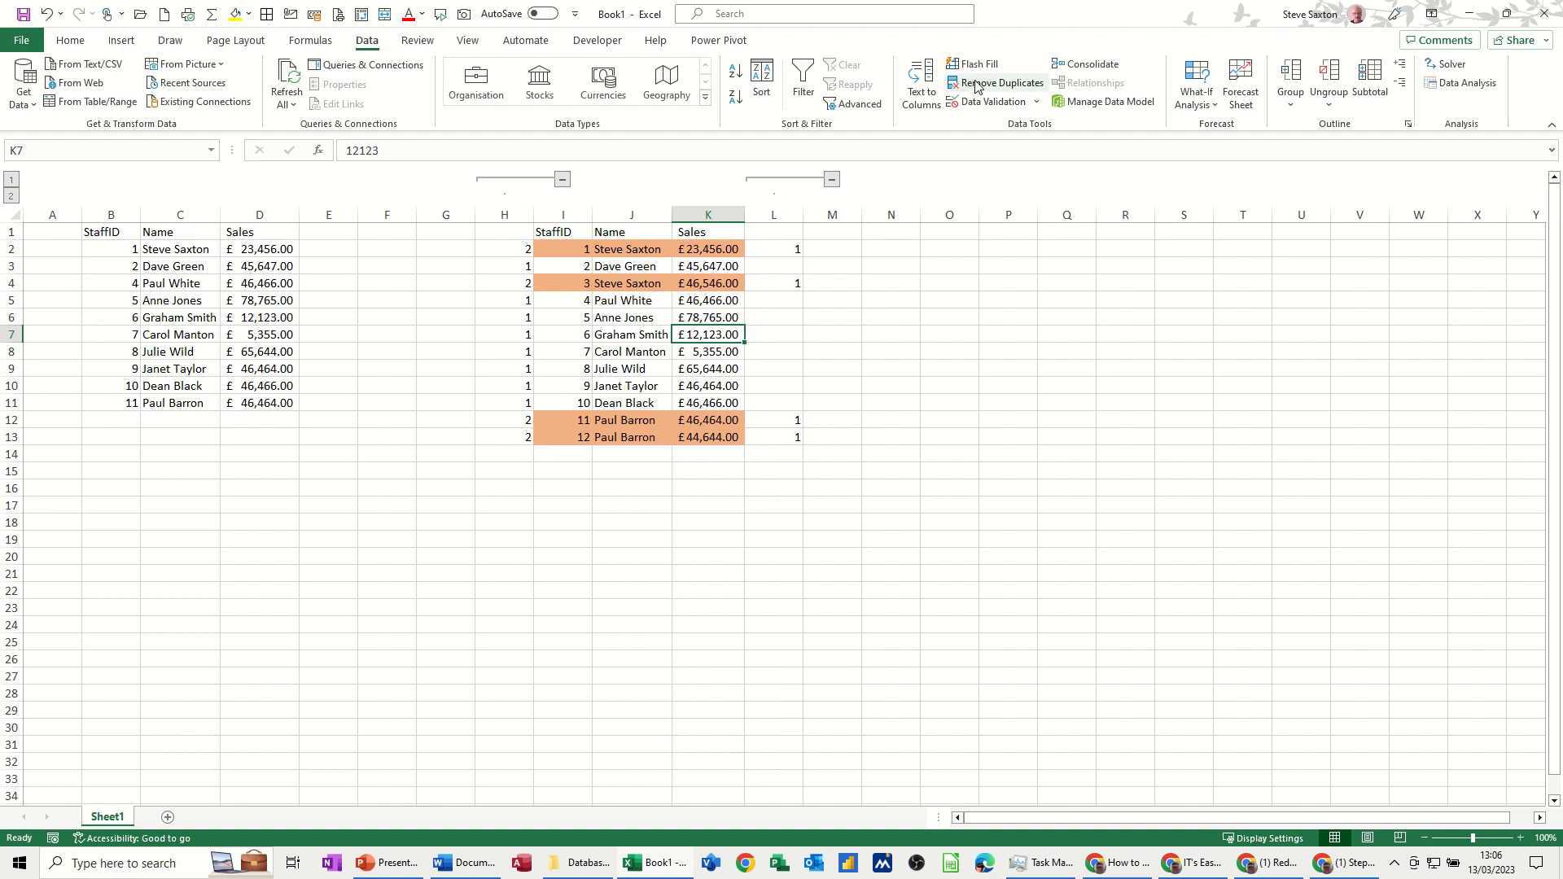
pyautogui.moveTo(529, 246)
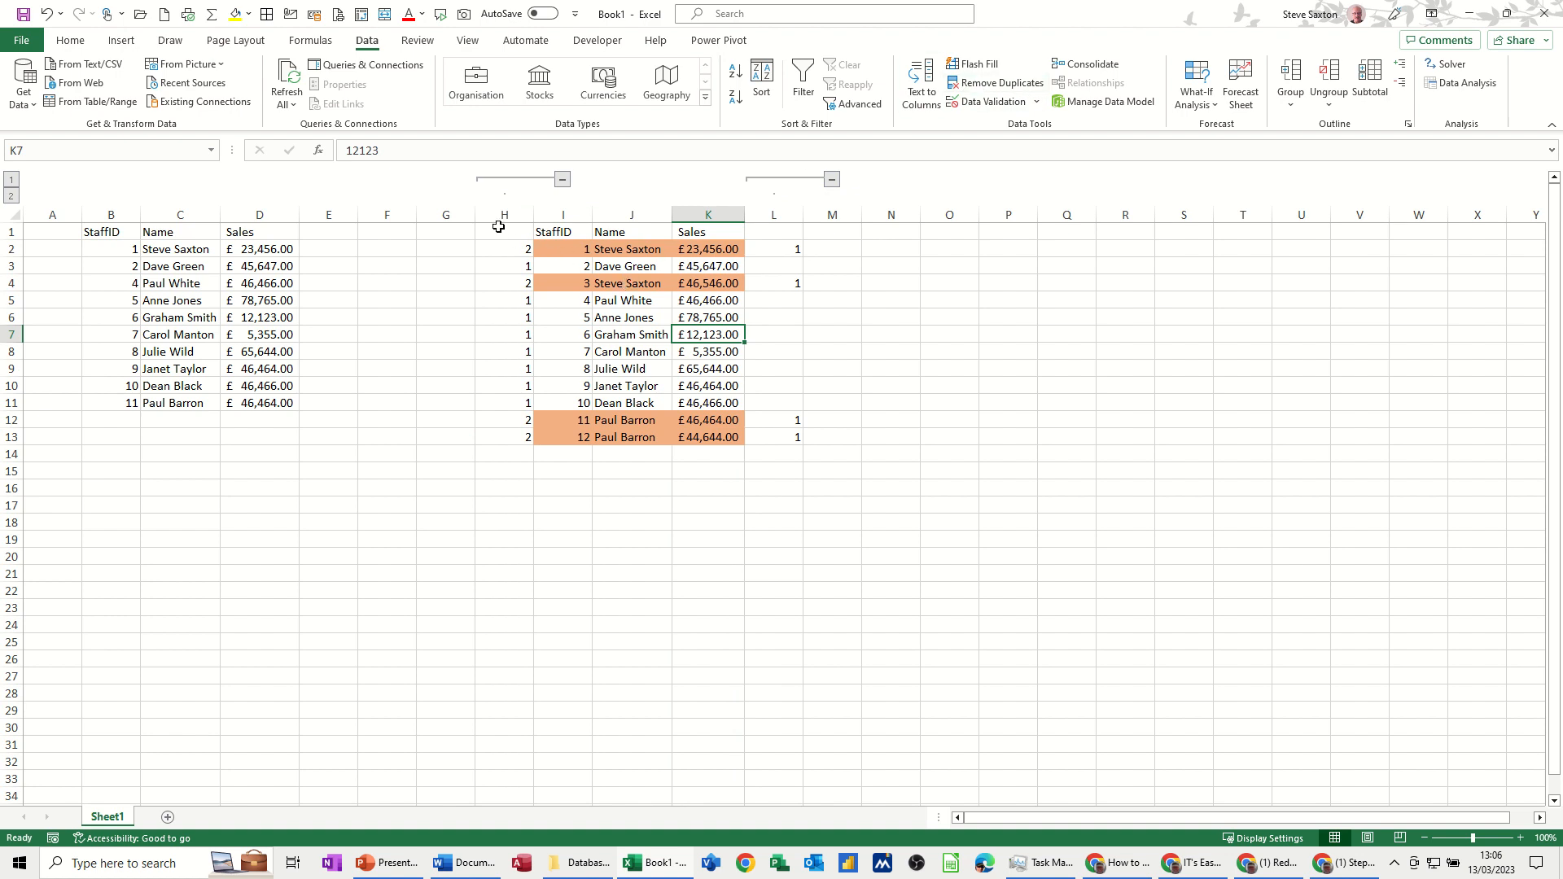
pyautogui.moveTo(568, 204)
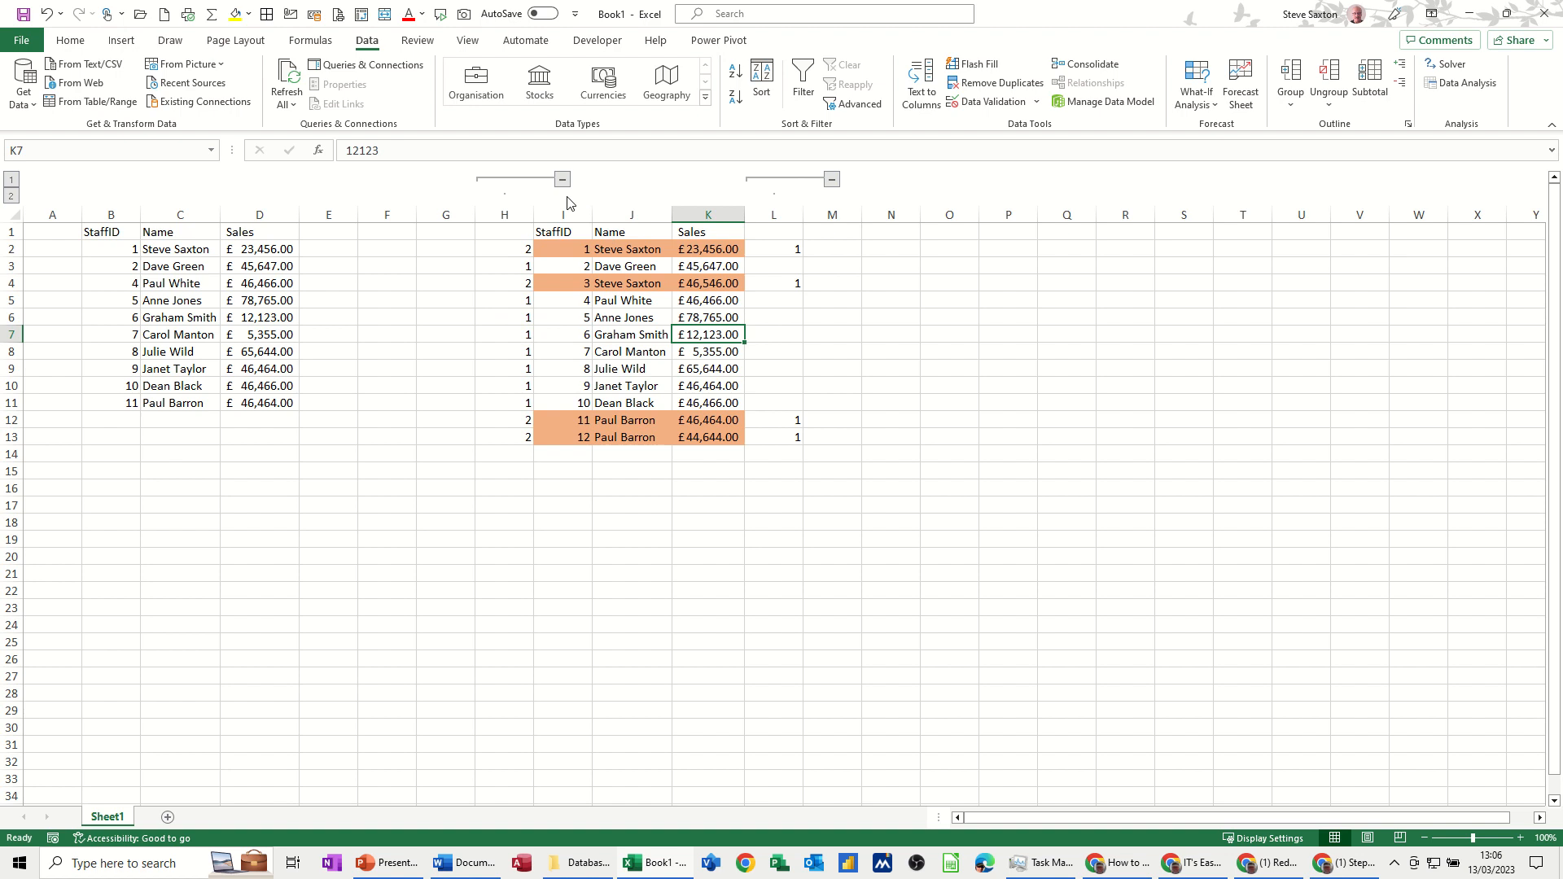